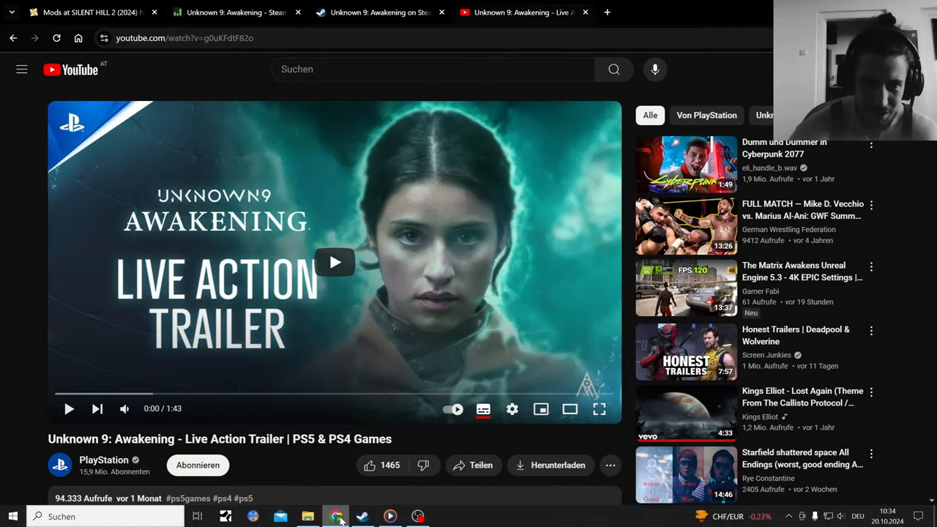
{"action": "mouse_move", "coordinate": [381, 215]}
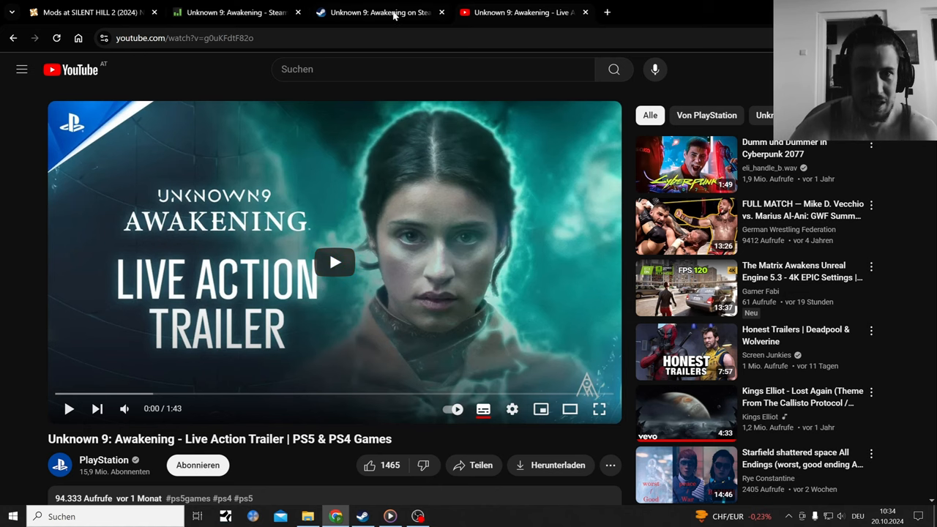
- Switch to the Unknown 9: Awakening Steam store page and scroll down through it
{"action": "left_click", "coordinate": [378, 12]}
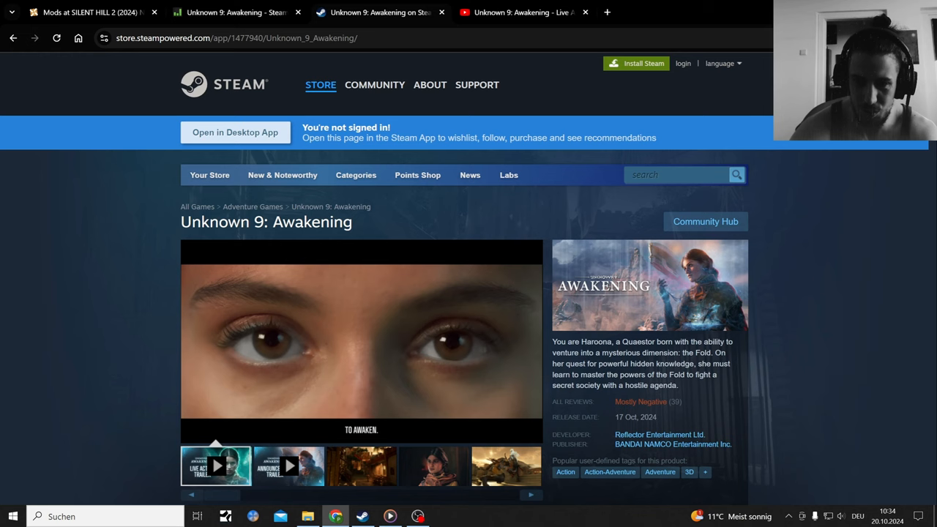
{"action": "scroll", "scroll_direction": "down", "scroll_amount": 3}
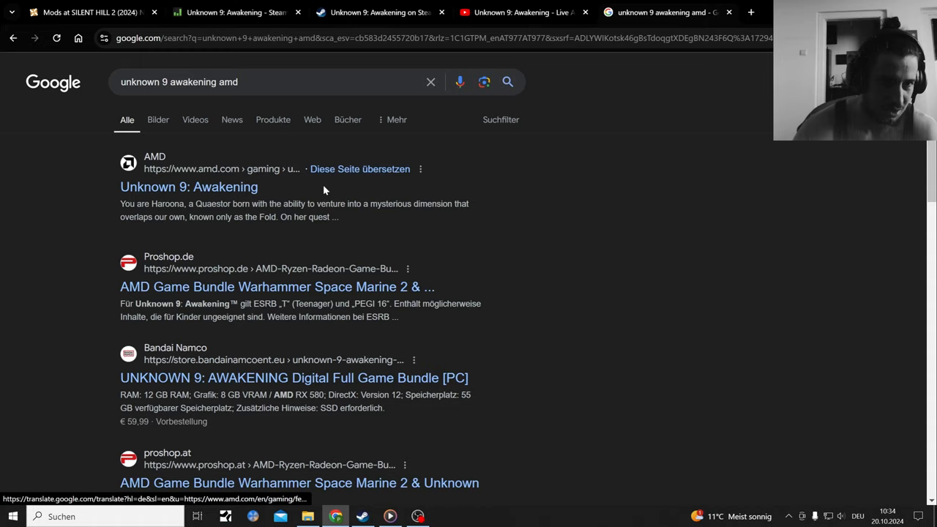
- Open AMD's Unknown 9: Awakening page and scroll to its Ryzen and Radeon bundle offer
{"action": "left_click", "coordinate": [188, 186]}
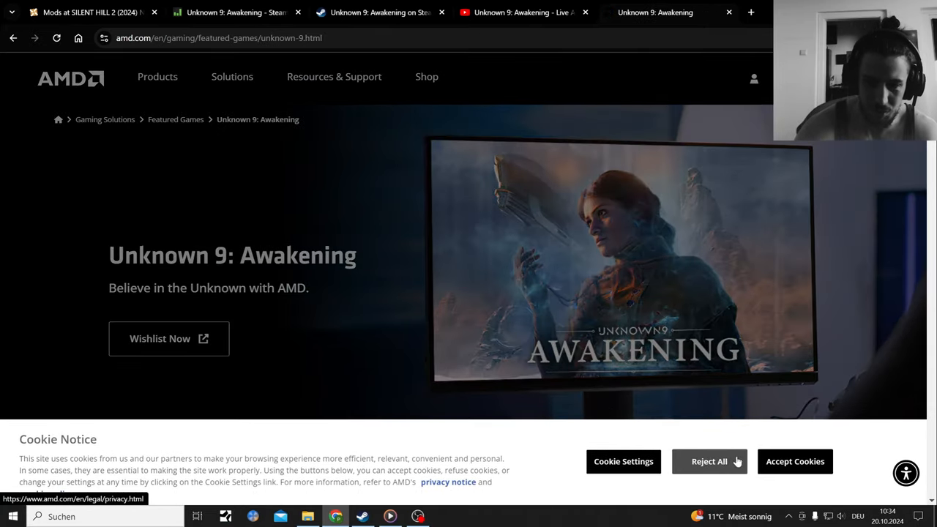
{"action": "scroll", "scroll_direction": "down", "scroll_amount": 3}
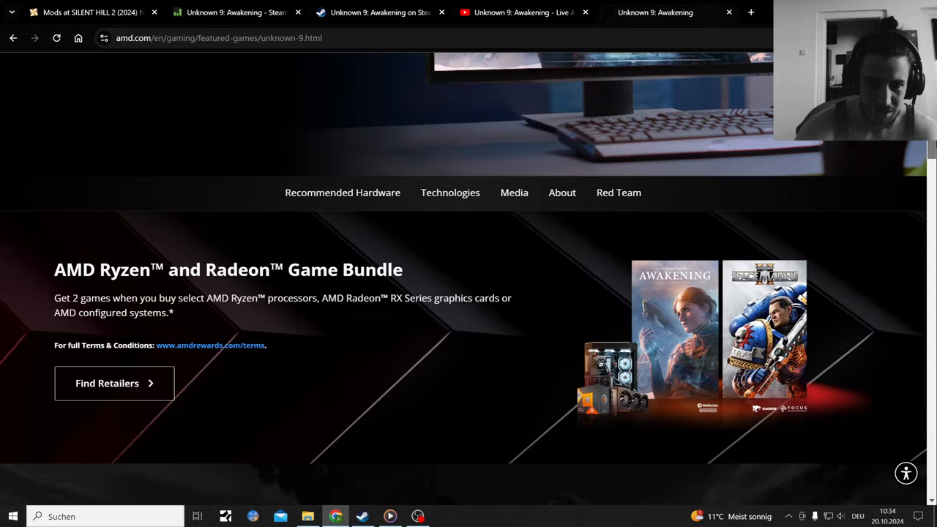
{"action": "scroll", "scroll_direction": "down", "scroll_amount": 3}
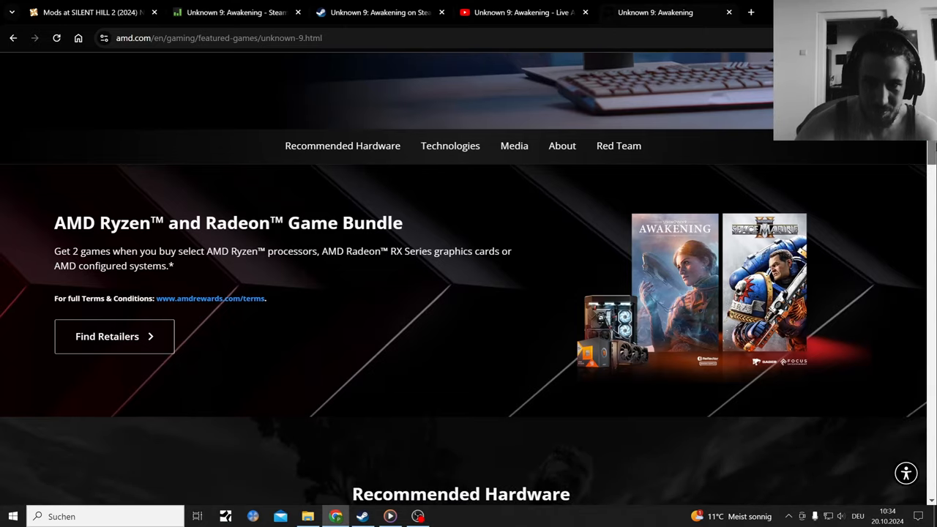
{"action": "scroll", "scroll_direction": "up", "scroll_amount": 3}
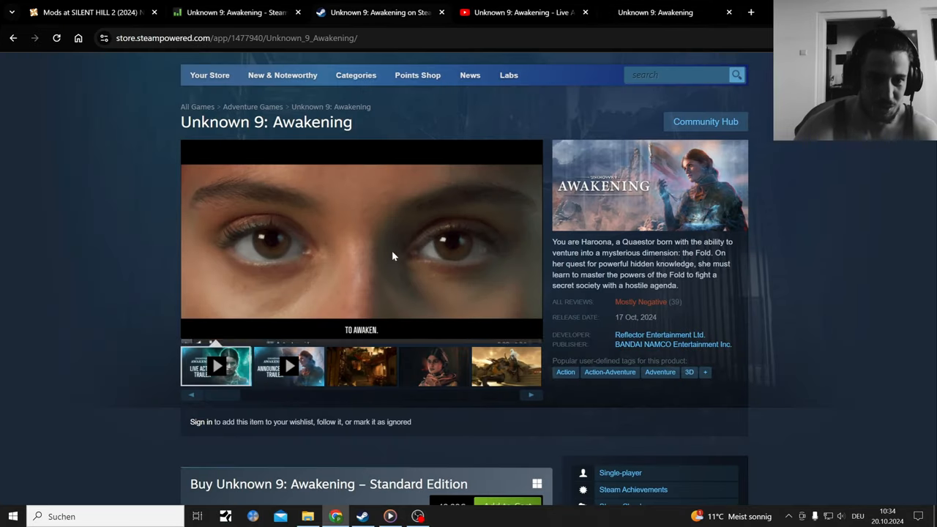
- Play the Unknown 9: Awakening trailer on the Steam store page
{"action": "left_click", "coordinate": [361, 234]}
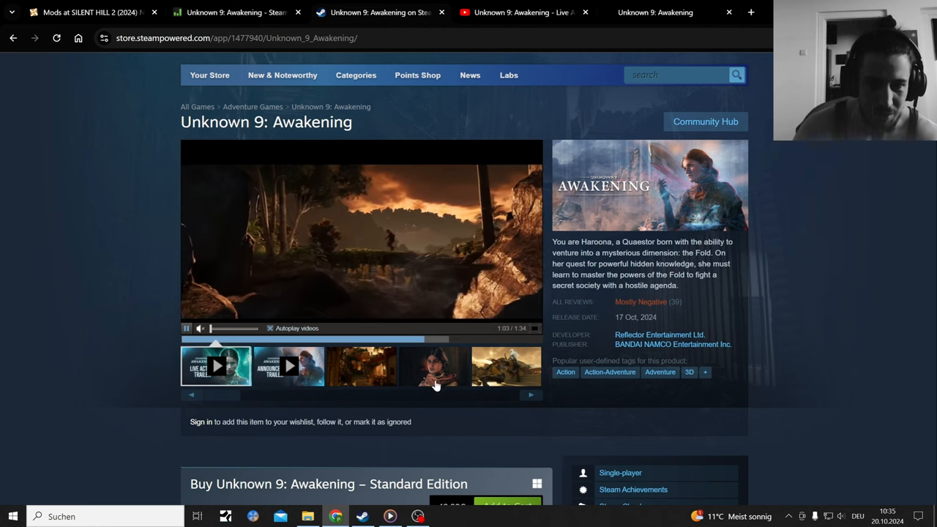
{"action": "left_click", "coordinate": [432, 366]}
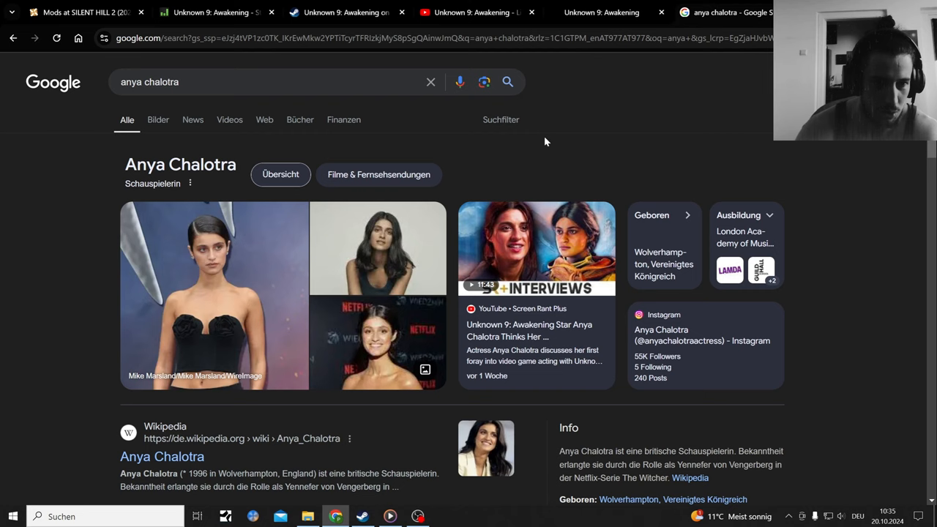
- View Google image results for Anya Chalotra, enlarging and closing a Witcher photo
{"action": "left_click", "coordinate": [157, 120]}
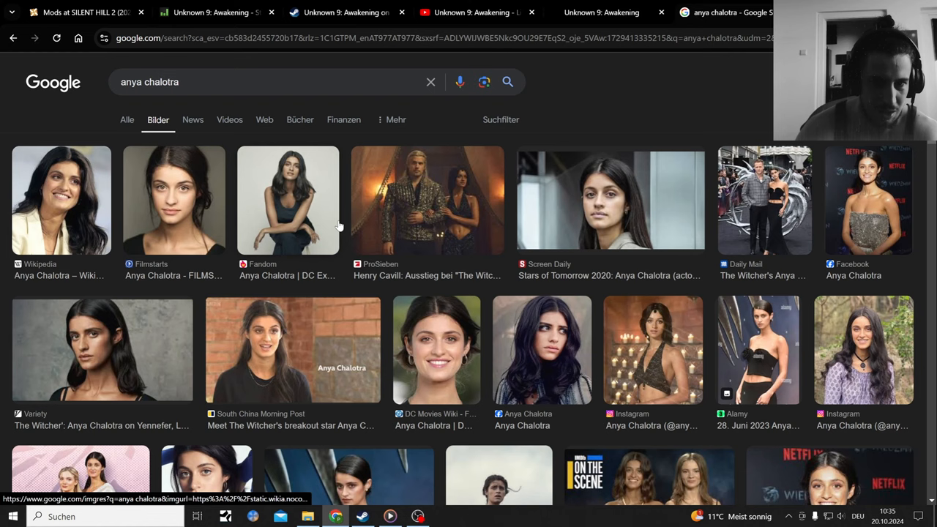
{"action": "left_click", "coordinate": [427, 200]}
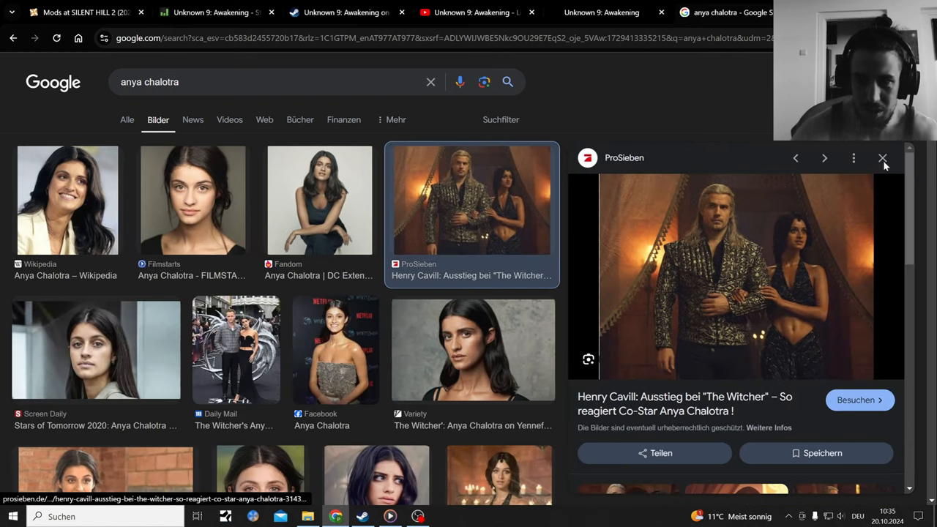
{"action": "left_click", "coordinate": [472, 13]}
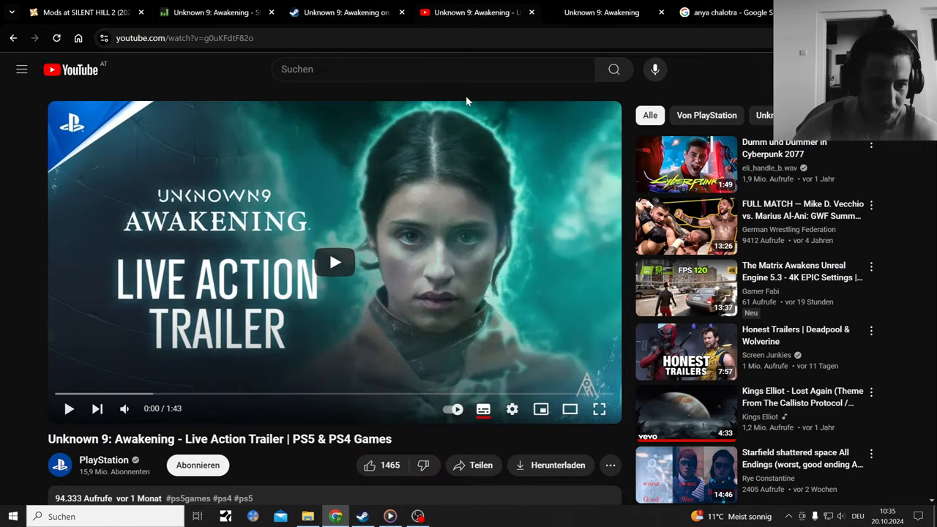
- Scroll through the YouTube trailer's description and comments
{"action": "scroll", "scroll_direction": "down", "scroll_amount": 3}
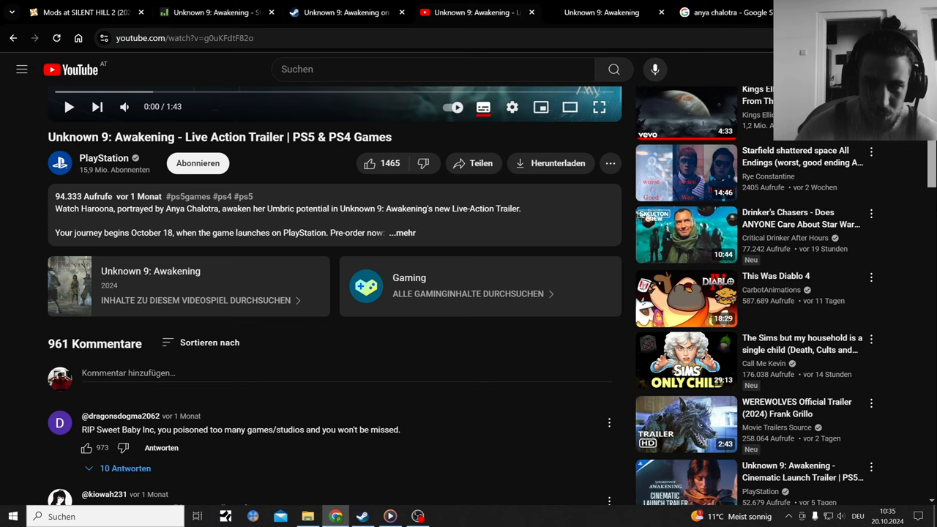
{"action": "scroll", "scroll_direction": "up", "scroll_amount": 3}
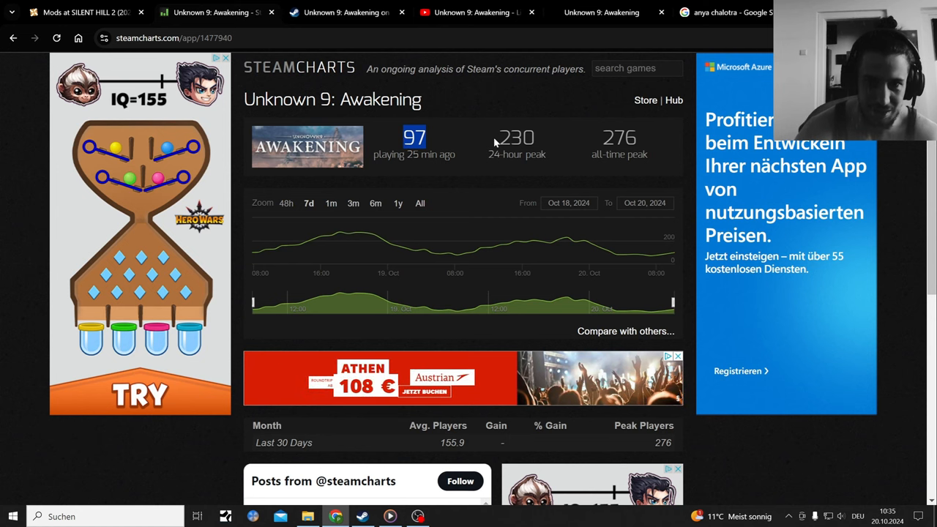
{"action": "mouse_move", "coordinate": [448, 7]}
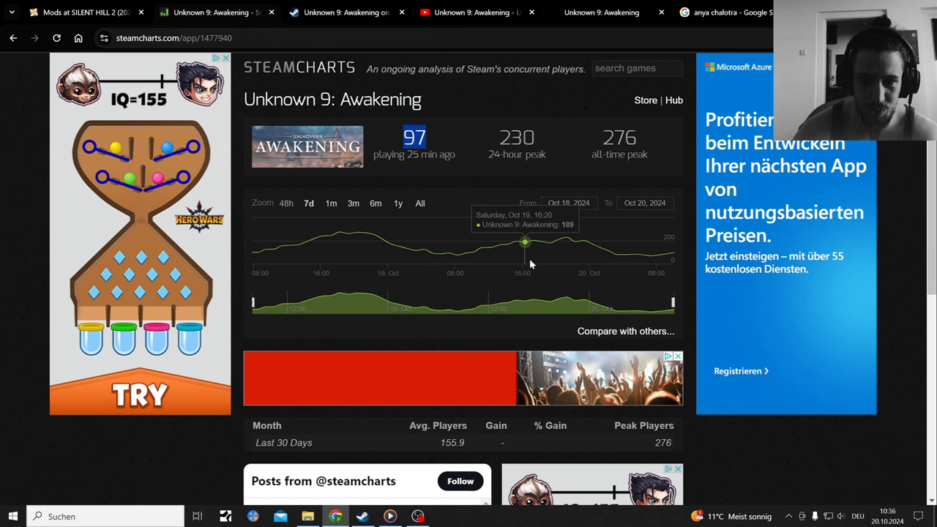
{"action": "mouse_move", "coordinate": [651, 273]}
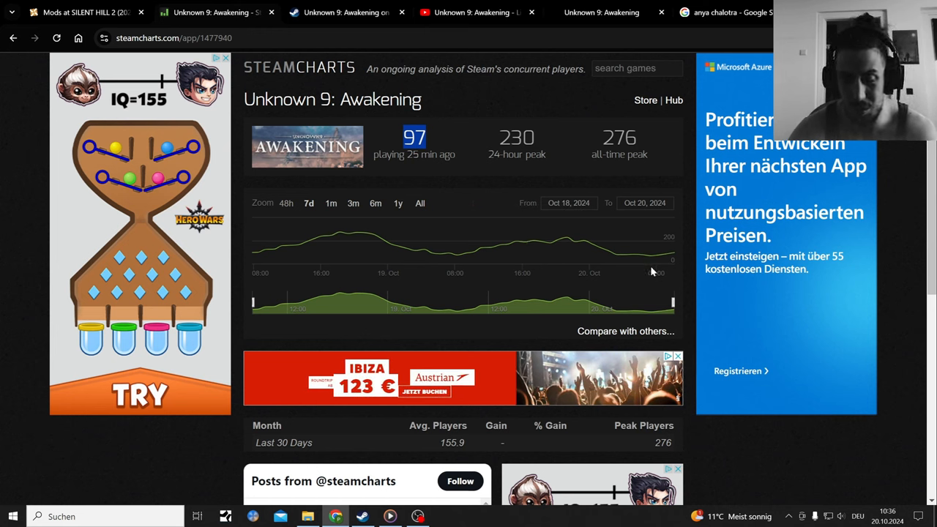
{"action": "mouse_move", "coordinate": [542, 220]}
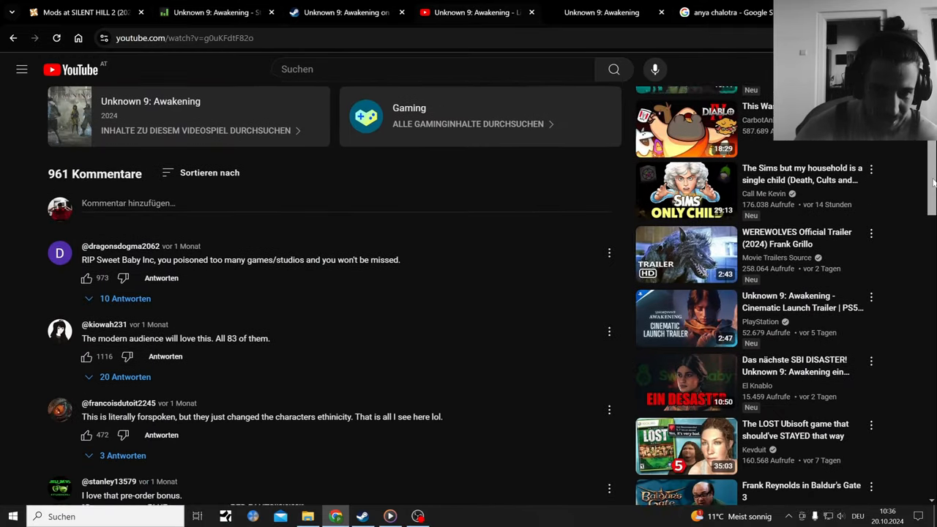
{"action": "scroll", "scroll_direction": "down", "scroll_amount": 3}
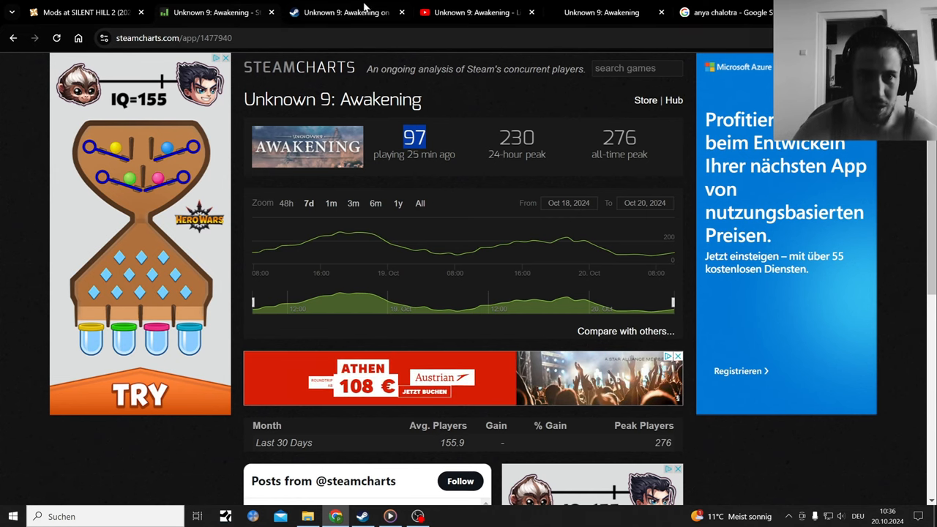
- Enlarge the village street screenshot, scroll the Deluxe Edition details, then return to SteamCharts
{"action": "left_click", "coordinate": [645, 100]}
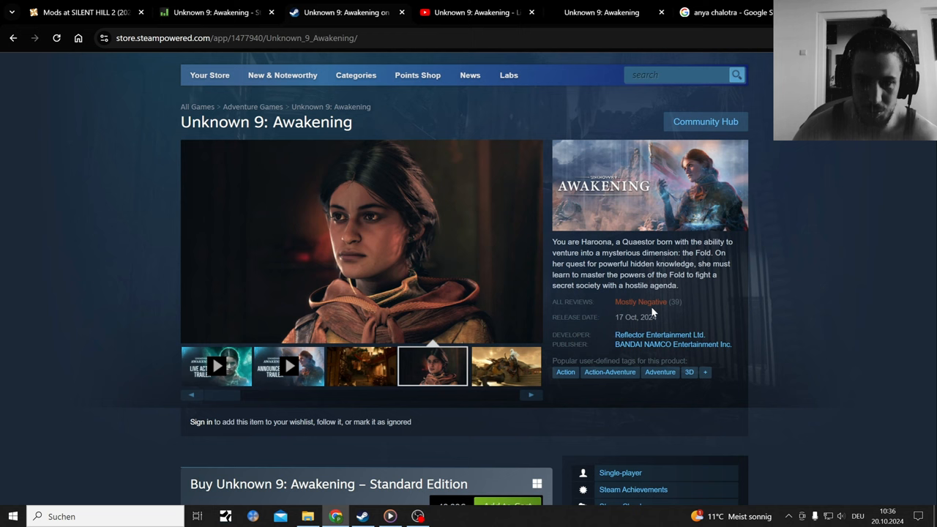
{"action": "mouse_move", "coordinate": [568, 358]}
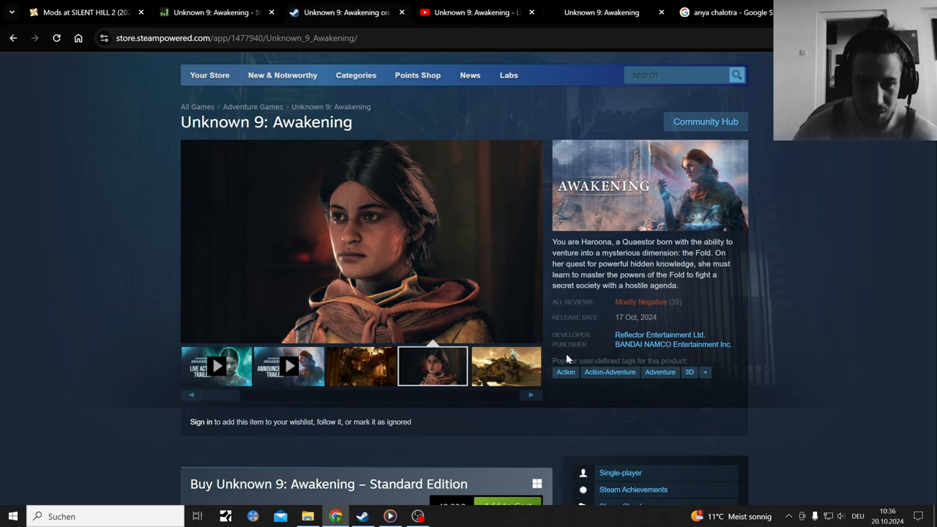
{"action": "left_click", "coordinate": [360, 366]}
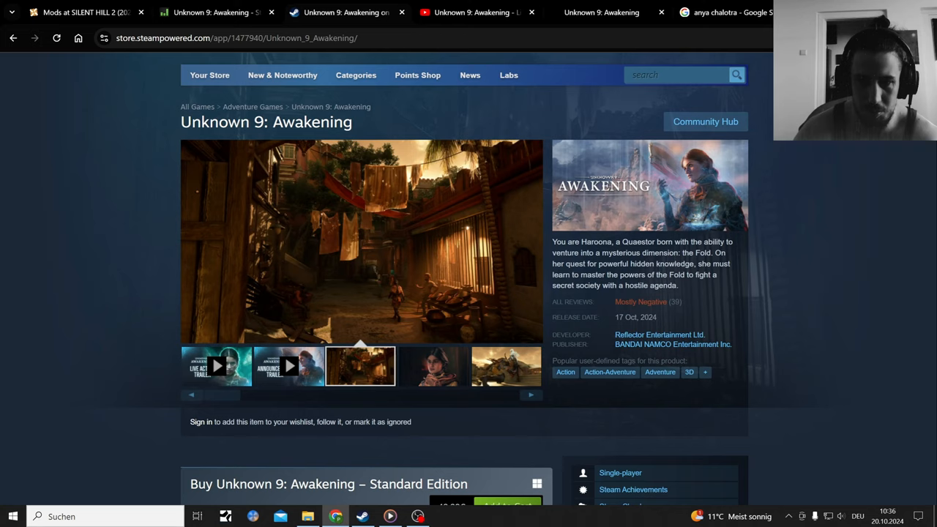
{"action": "scroll", "scroll_direction": "down", "scroll_amount": 3}
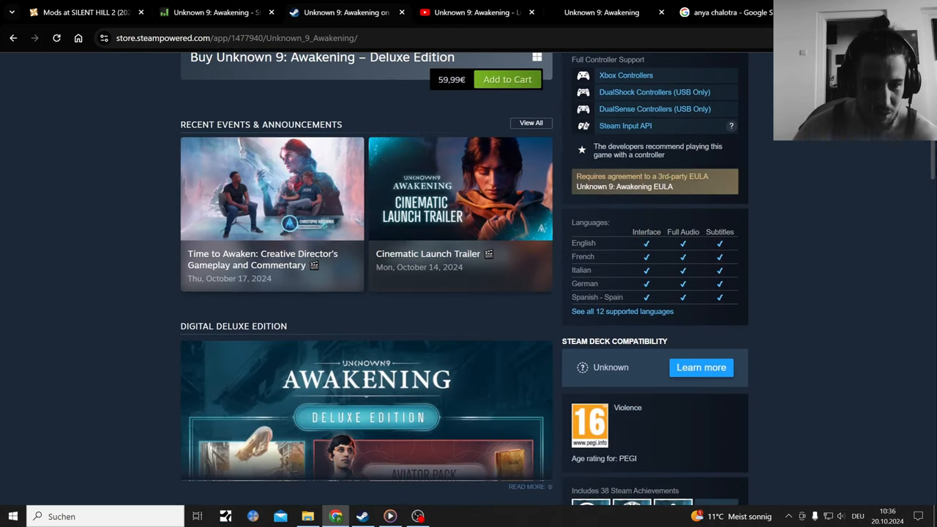
{"action": "scroll", "scroll_direction": "down", "scroll_amount": 3}
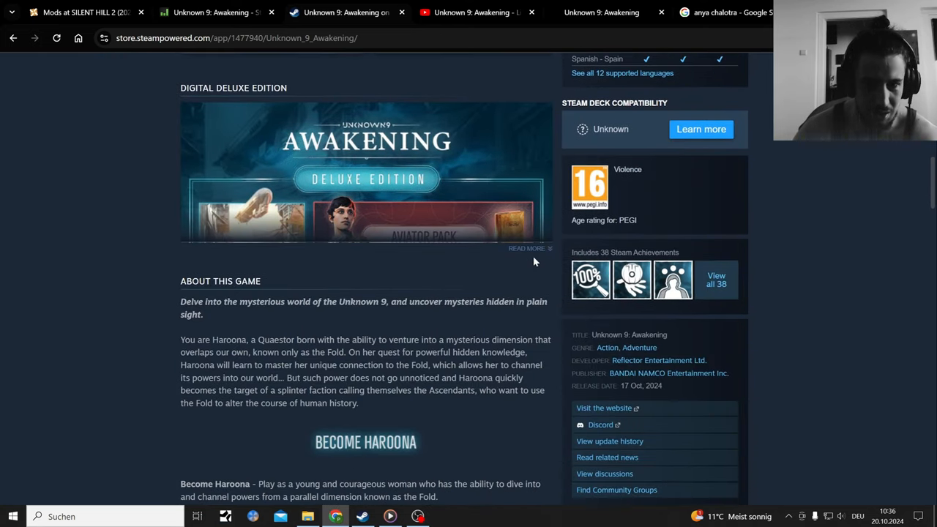
{"action": "scroll", "scroll_direction": "down", "scroll_amount": 3}
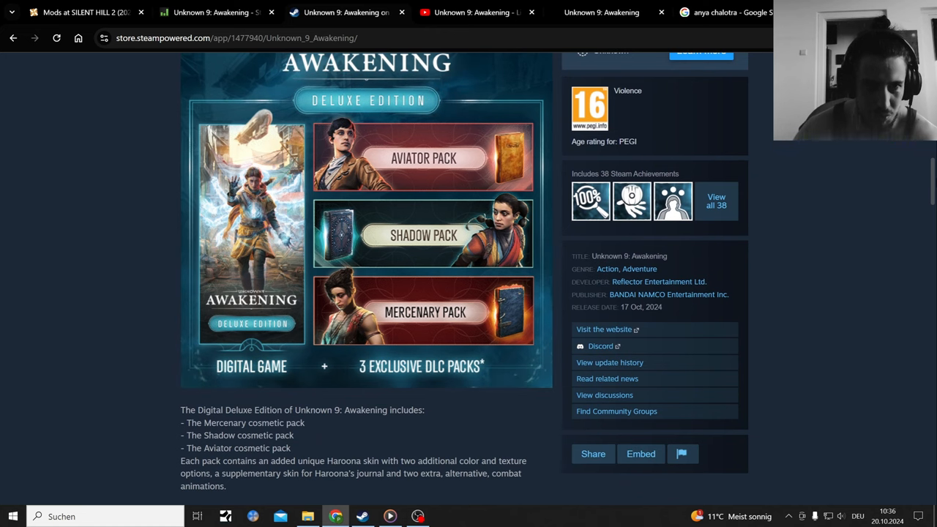
{"action": "scroll", "scroll_direction": "down", "scroll_amount": 3}
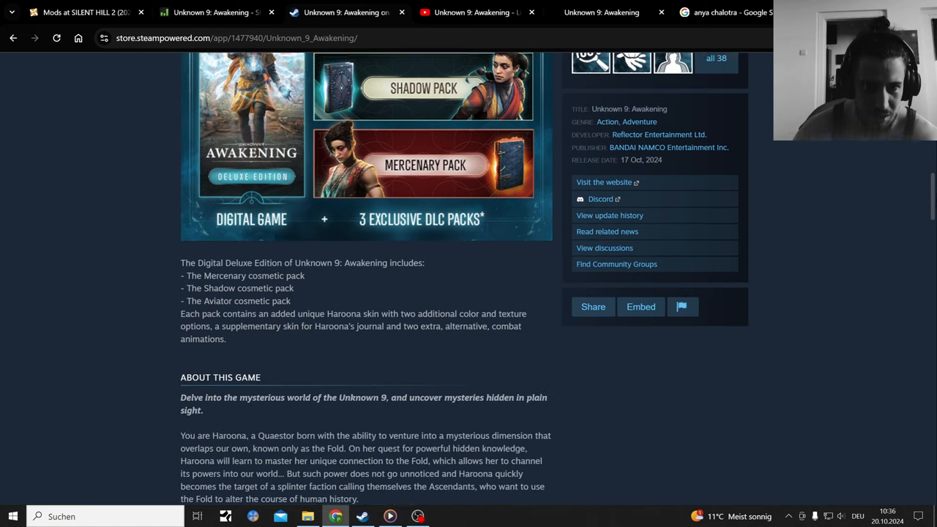
{"action": "scroll", "scroll_direction": "up", "scroll_amount": 3}
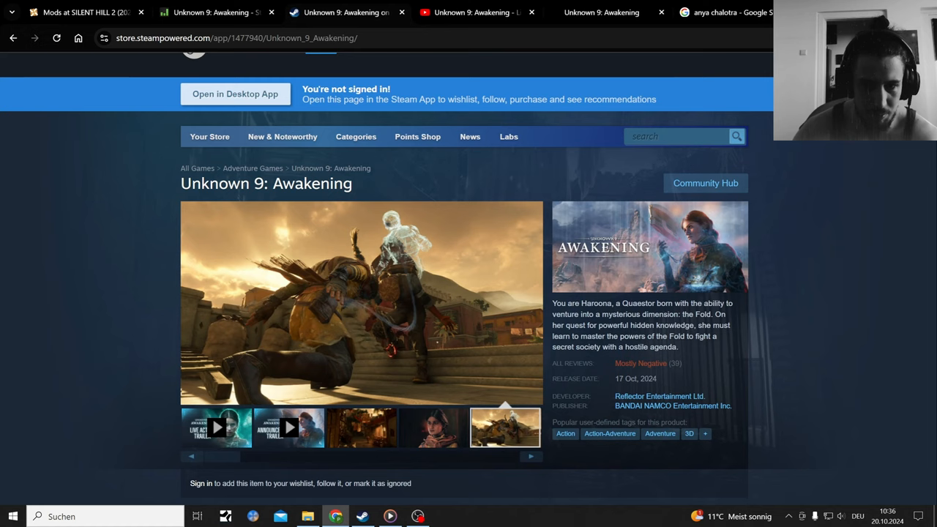
{"action": "left_click", "coordinate": [213, 13]}
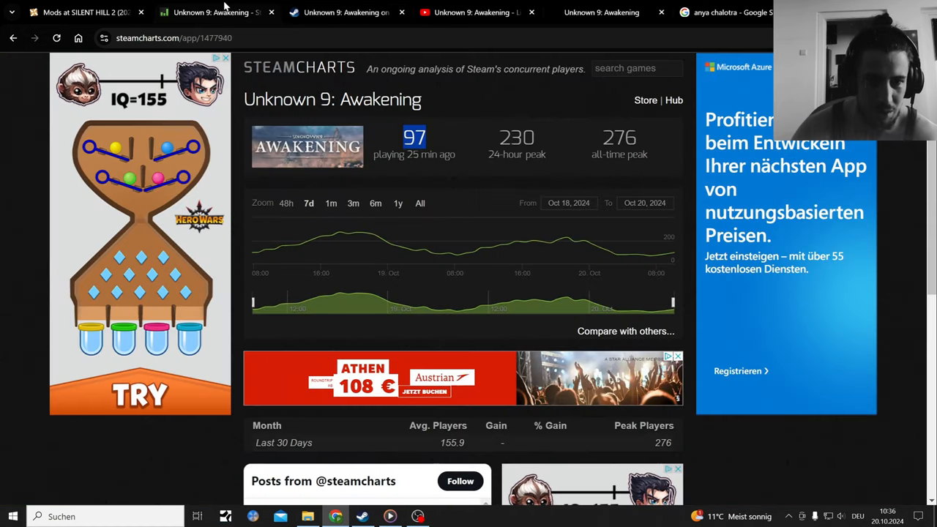
{"action": "left_click", "coordinate": [476, 12]}
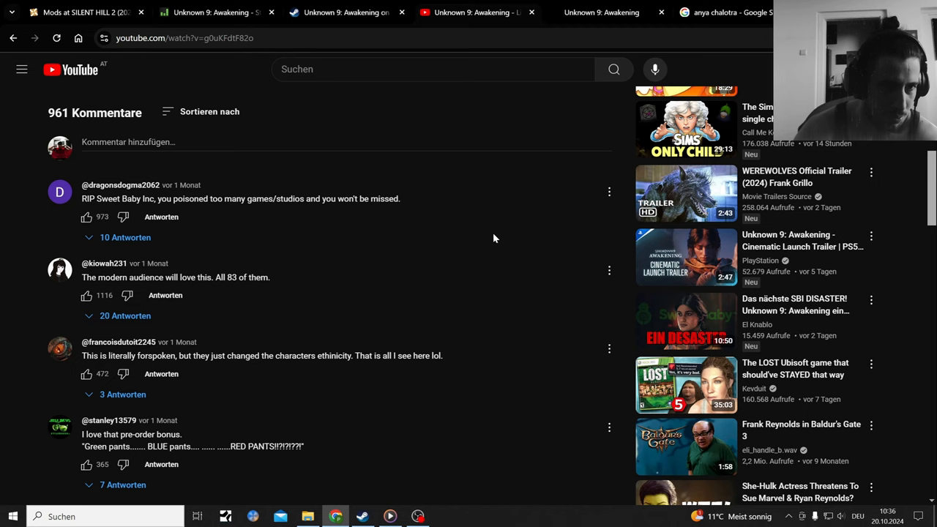
{"action": "mouse_move", "coordinate": [608, 233]}
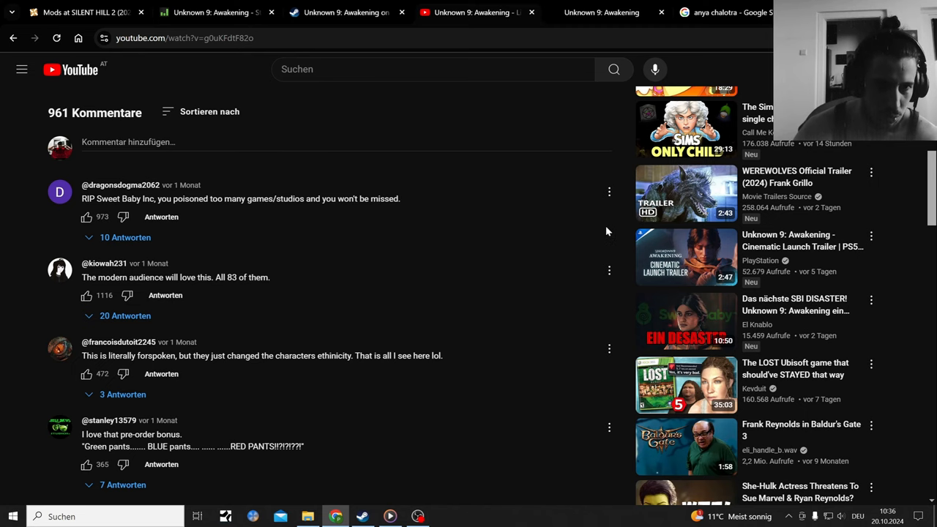
{"action": "mouse_move", "coordinate": [923, 196]}
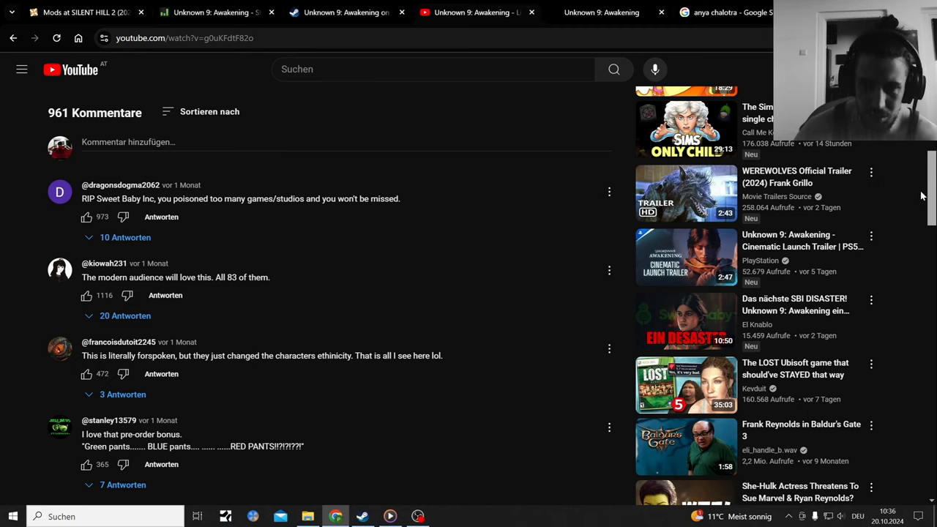
{"action": "scroll", "scroll_direction": "down", "scroll_amount": 3}
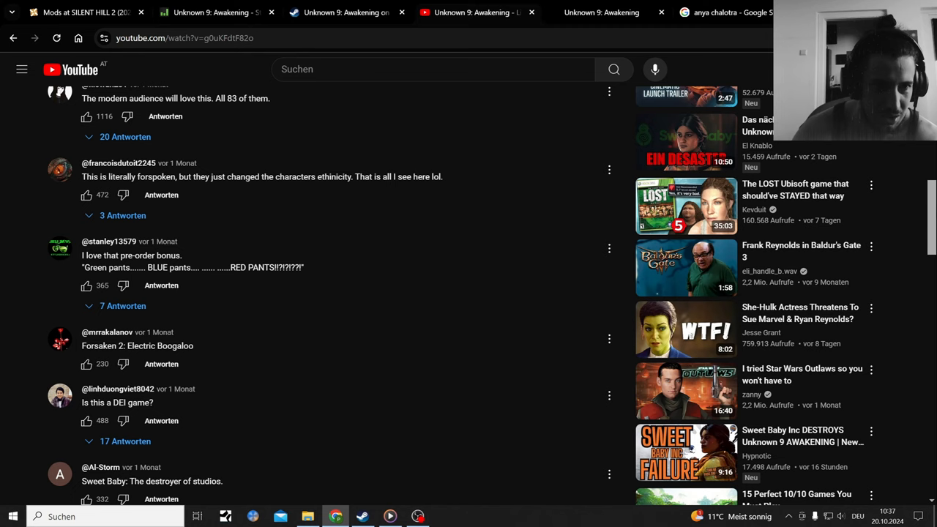
- Search the Steam store for 'forespok' to look up Forspoken
{"action": "left_click", "coordinate": [600, 12]}
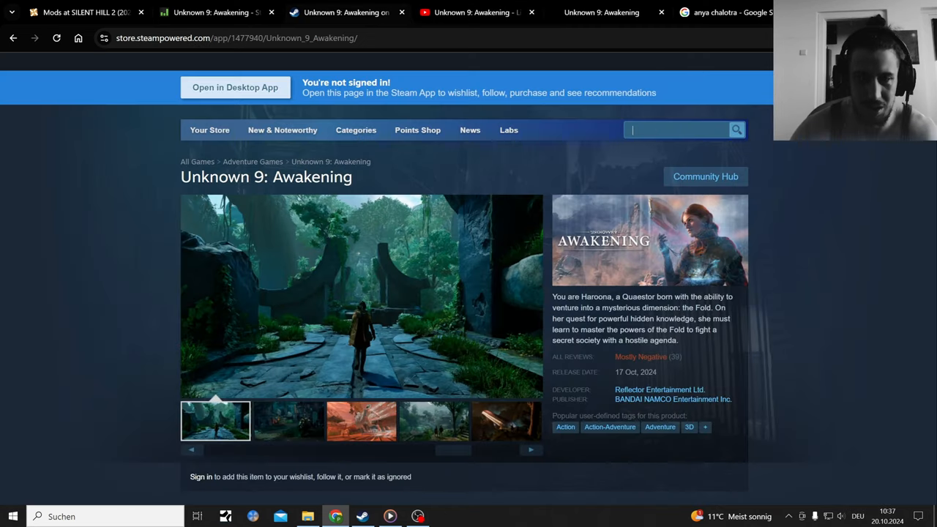
{"action": "type", "text": "fore"}
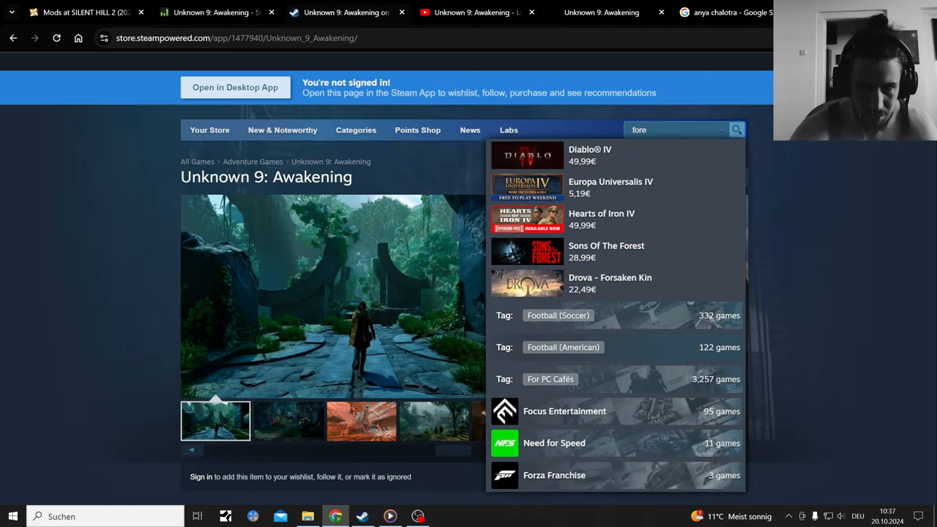
{"action": "type", "text": "s"}
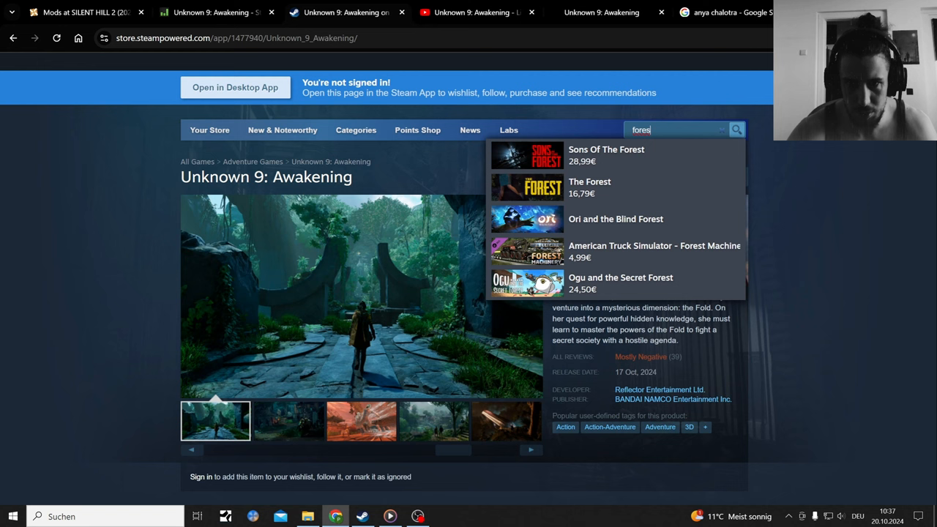
{"action": "type", "text": "p"}
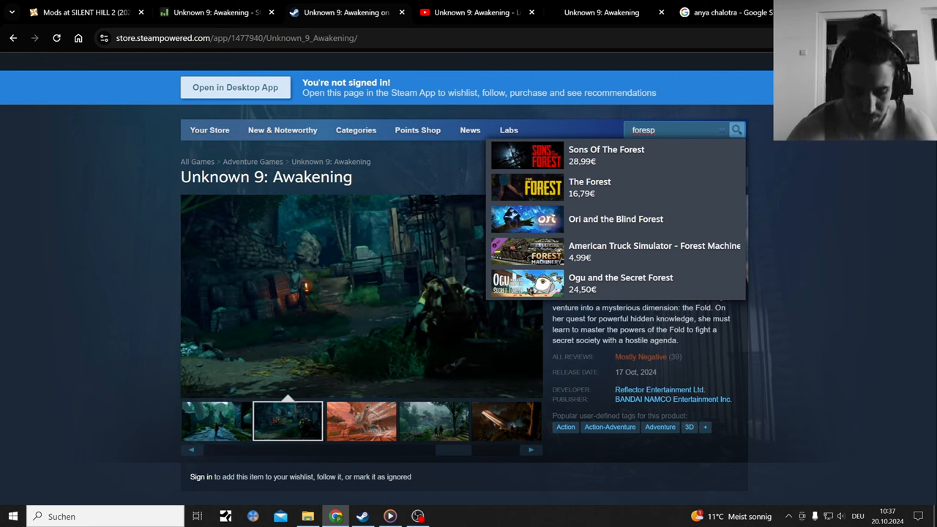
{"action": "type", "text": "oken game"}
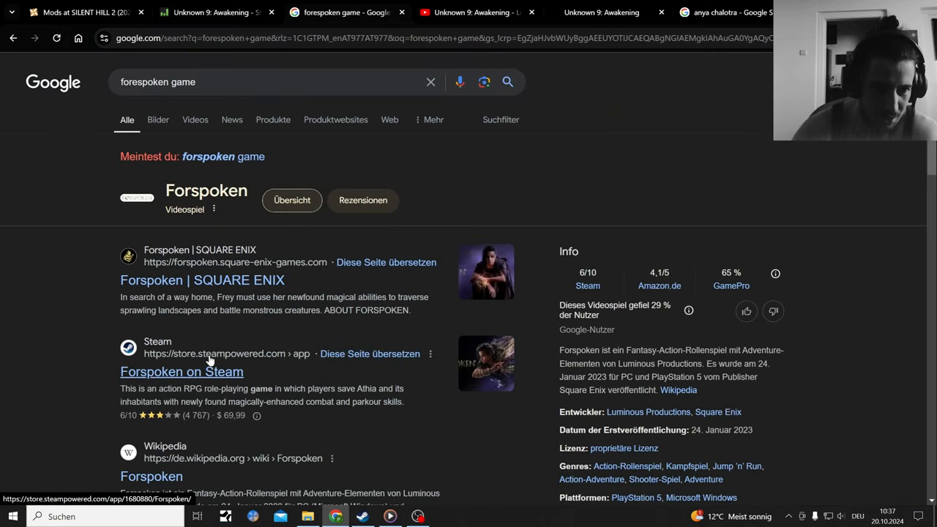
- View Forspoken's Steam store page past the age check and its Mixed reviews
{"action": "left_click", "coordinate": [182, 372]}
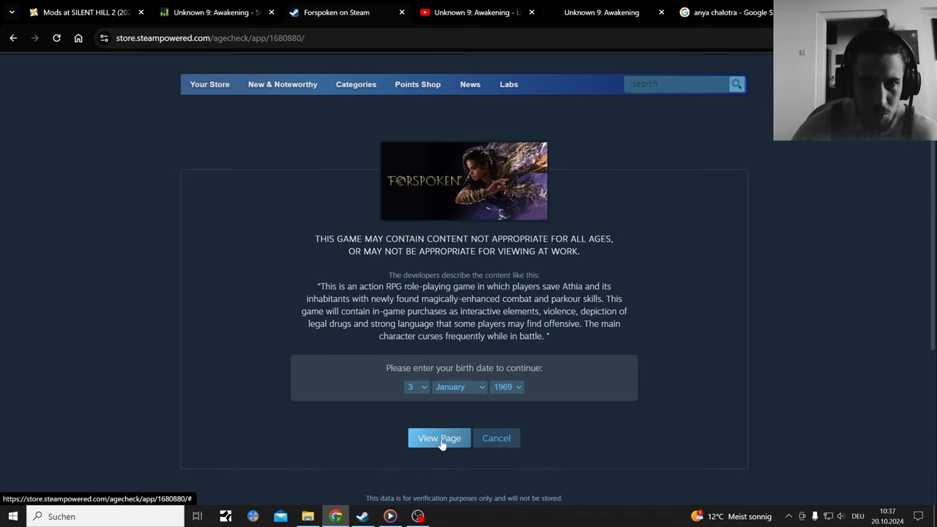
{"action": "left_click", "coordinate": [440, 438]}
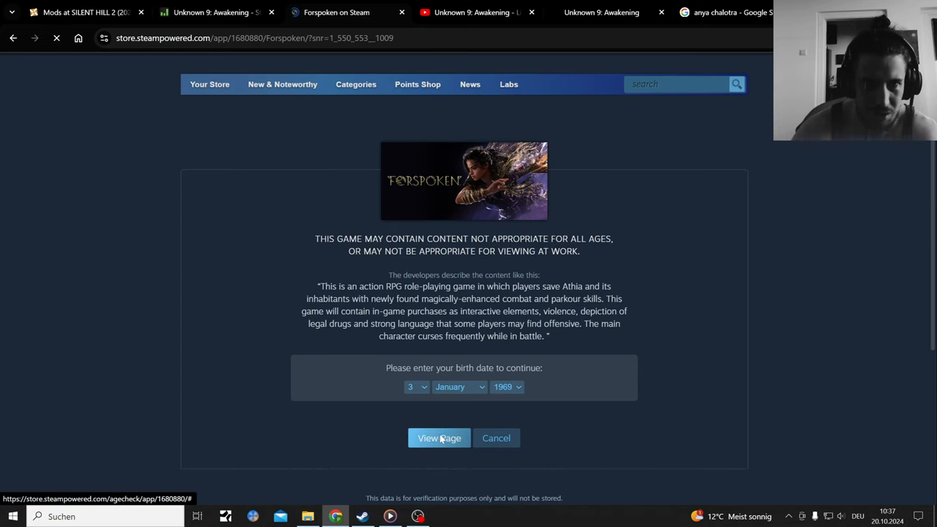
{"action": "left_click", "coordinate": [439, 438]}
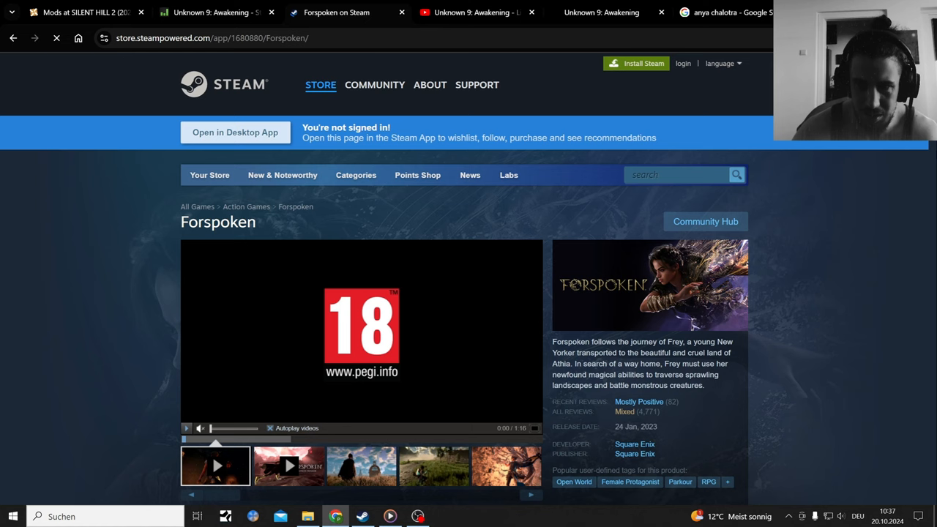
{"action": "scroll", "scroll_direction": "down", "scroll_amount": 3}
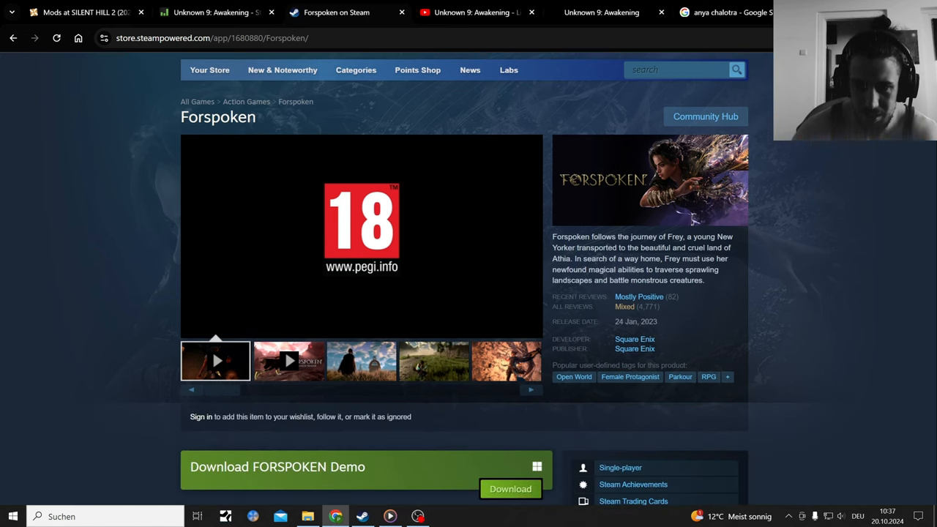
{"action": "mouse_move", "coordinate": [624, 306]}
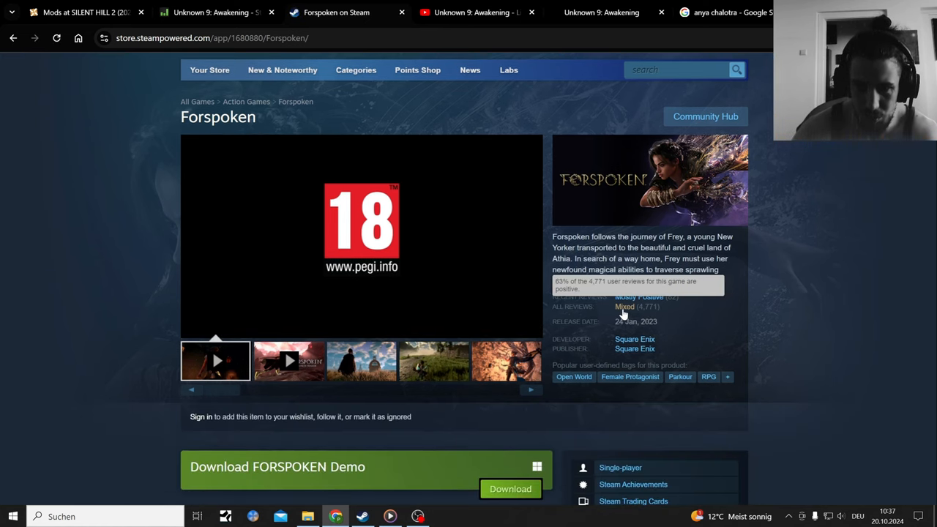
{"action": "left_click", "coordinate": [511, 489]}
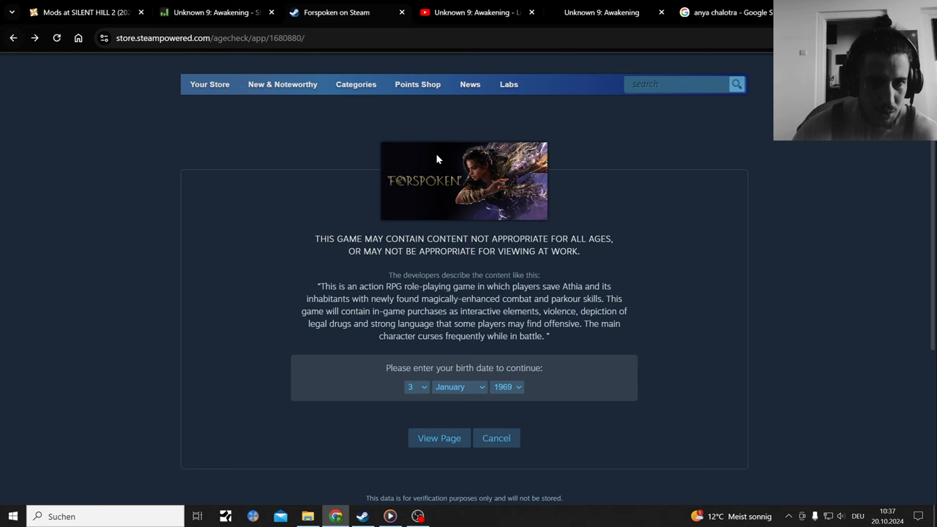
- Search Google for 'forespoken steam charts'
{"action": "left_click", "coordinate": [344, 12]}
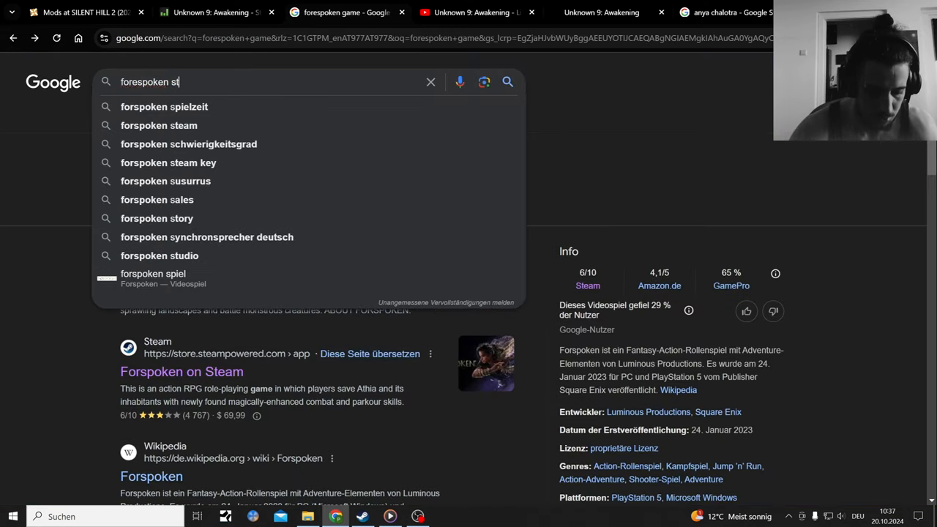
{"action": "type", "text": "eam cha"}
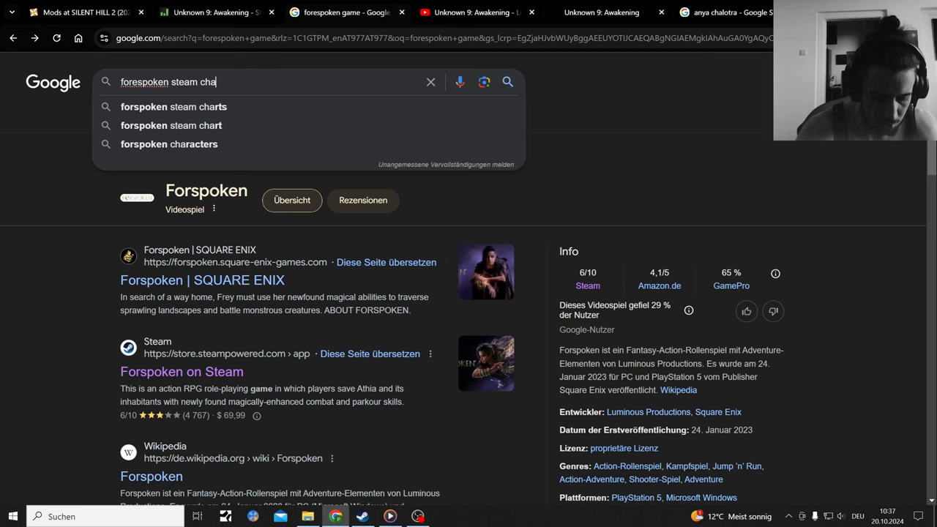
{"action": "left_click", "coordinate": [174, 106]}
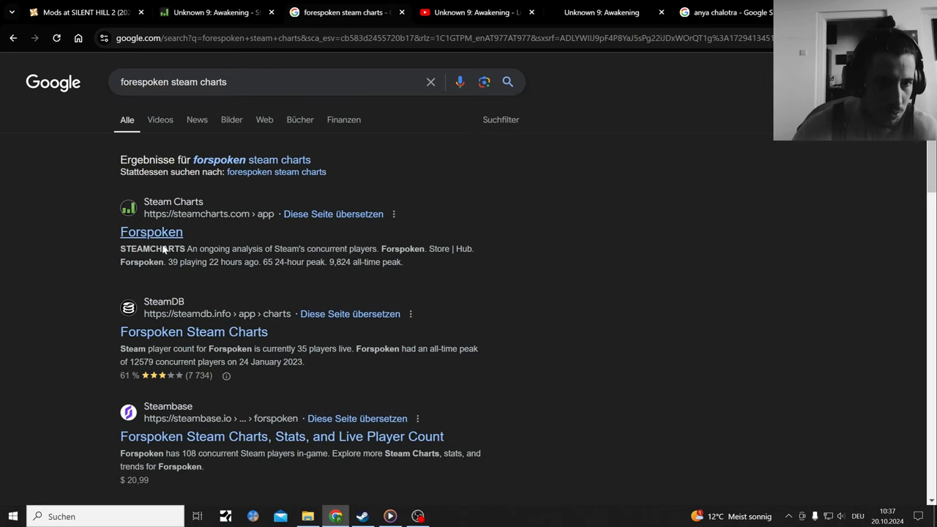
- Open the Forspoken SteamCharts result showing 47 current players and a 9,824 all-time peak
{"action": "left_click", "coordinate": [151, 233]}
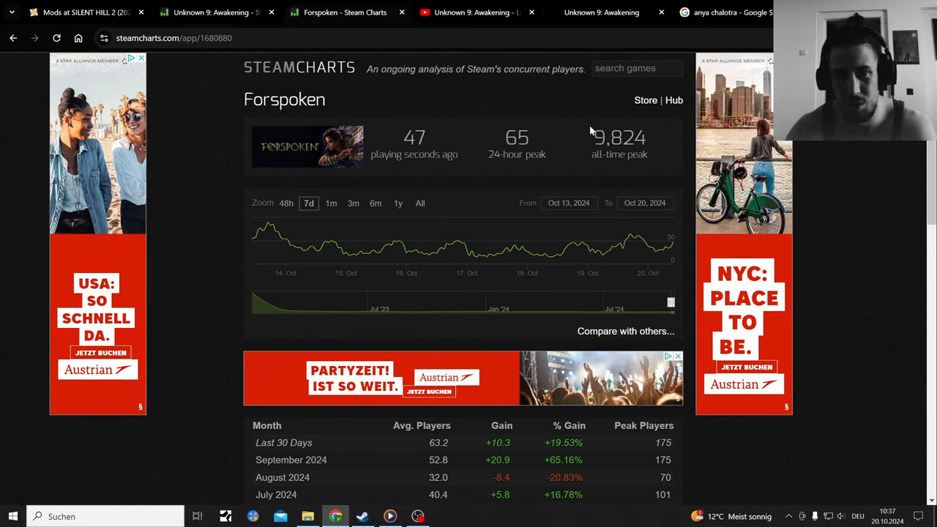
{"action": "mouse_move", "coordinate": [646, 177]}
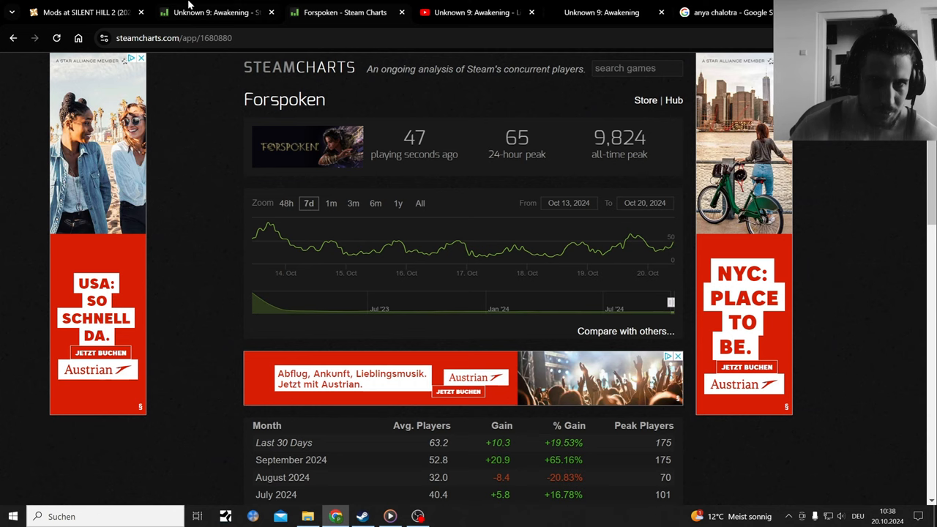
- Return to the Unknown 9 trailer tab and scroll far down its comment section
{"action": "left_click", "coordinate": [212, 13]}
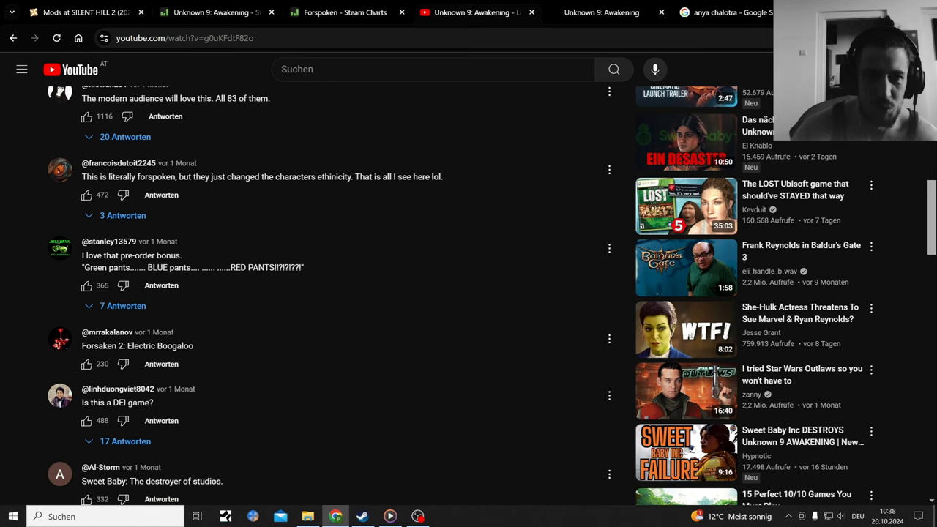
{"action": "scroll", "scroll_direction": "down", "scroll_amount": 3}
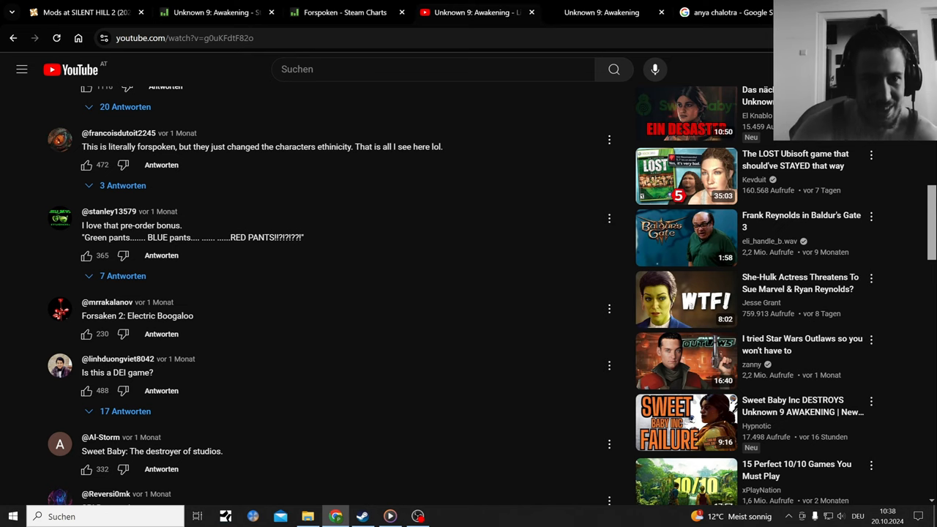
{"action": "scroll", "scroll_direction": "down", "scroll_amount": 3}
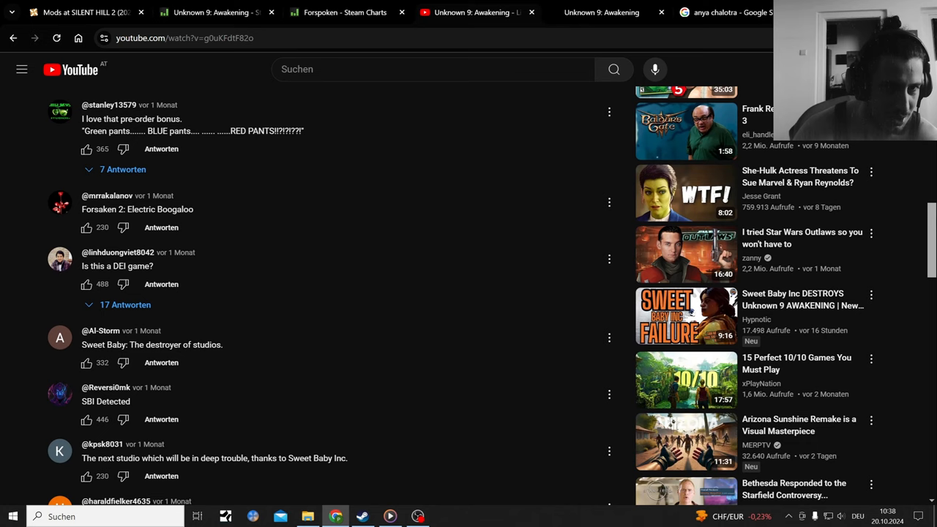
{"action": "scroll", "scroll_direction": "down", "scroll_amount": 3}
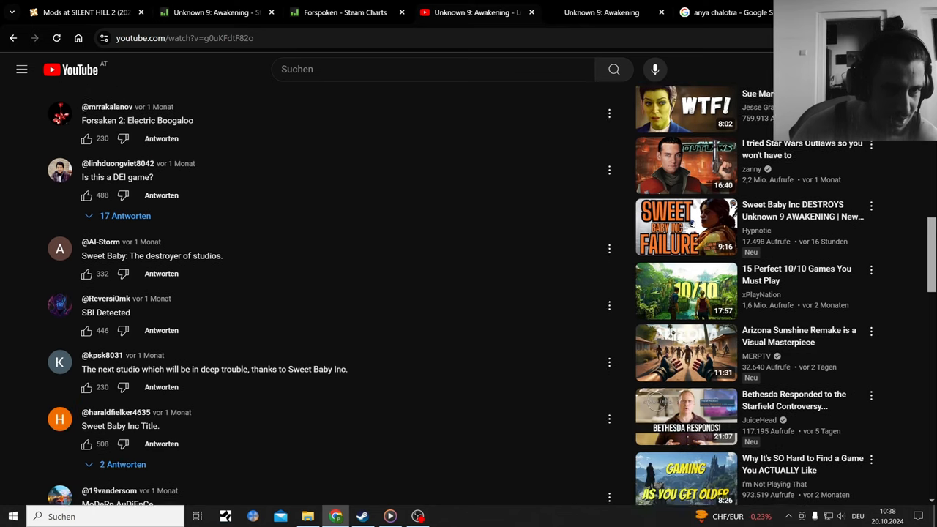
{"action": "scroll", "scroll_direction": "down", "scroll_amount": 3}
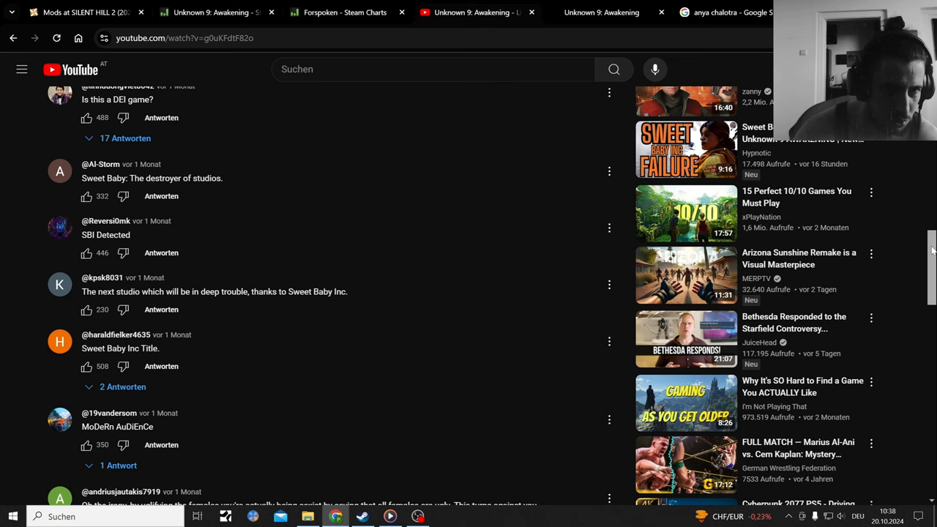
{"action": "scroll", "scroll_direction": "down", "scroll_amount": 3}
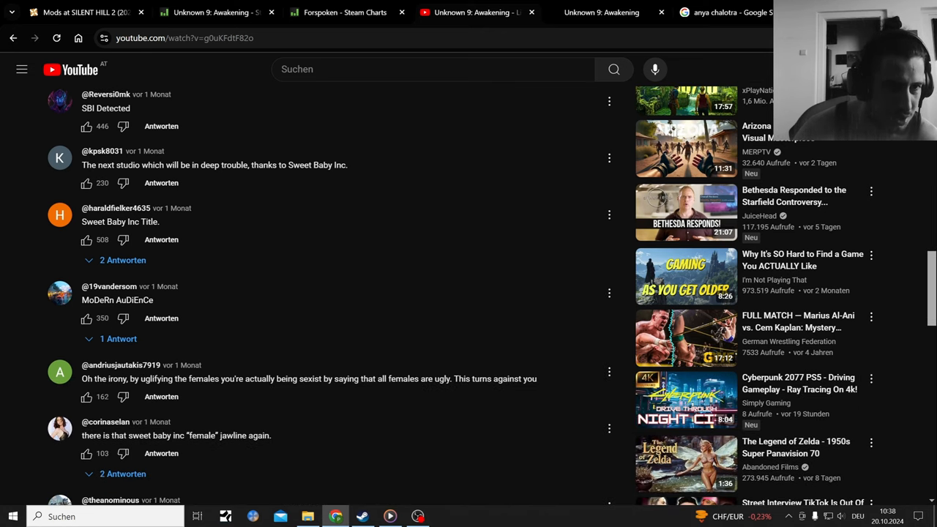
{"action": "scroll", "scroll_direction": "down", "scroll_amount": 3}
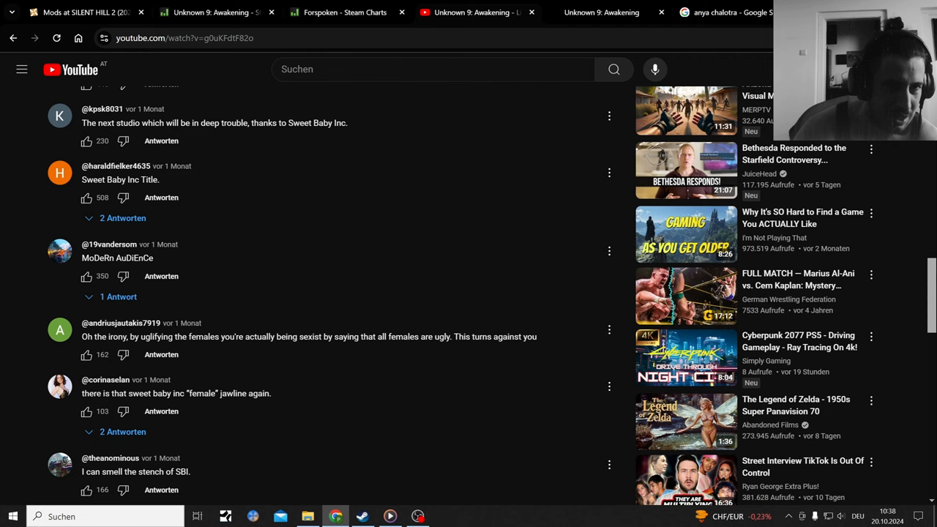
{"action": "scroll", "scroll_direction": "down", "scroll_amount": 3}
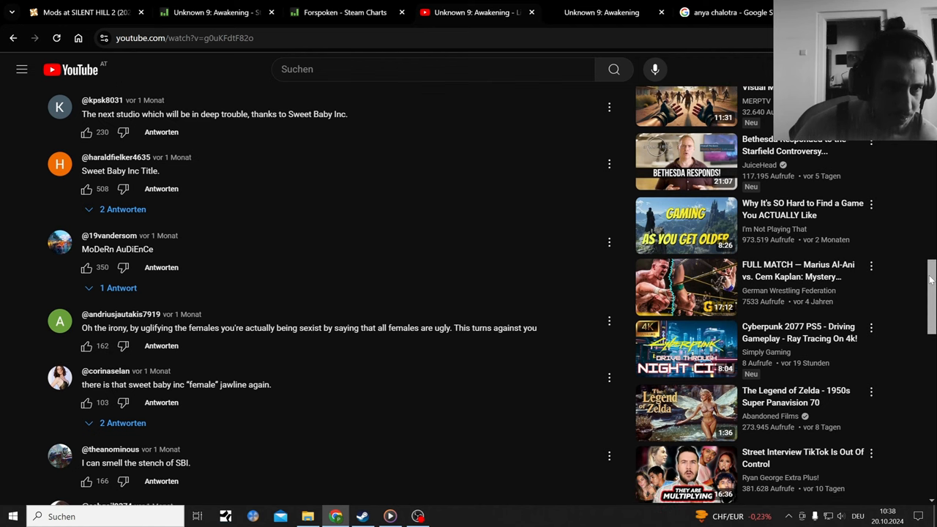
{"action": "scroll", "scroll_direction": "down", "scroll_amount": 3}
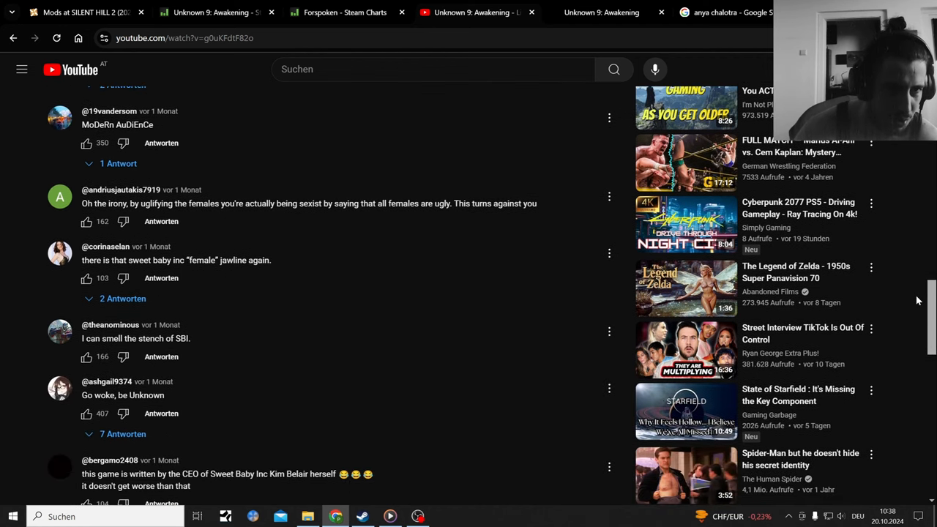
{"action": "scroll", "scroll_direction": "down", "scroll_amount": 3}
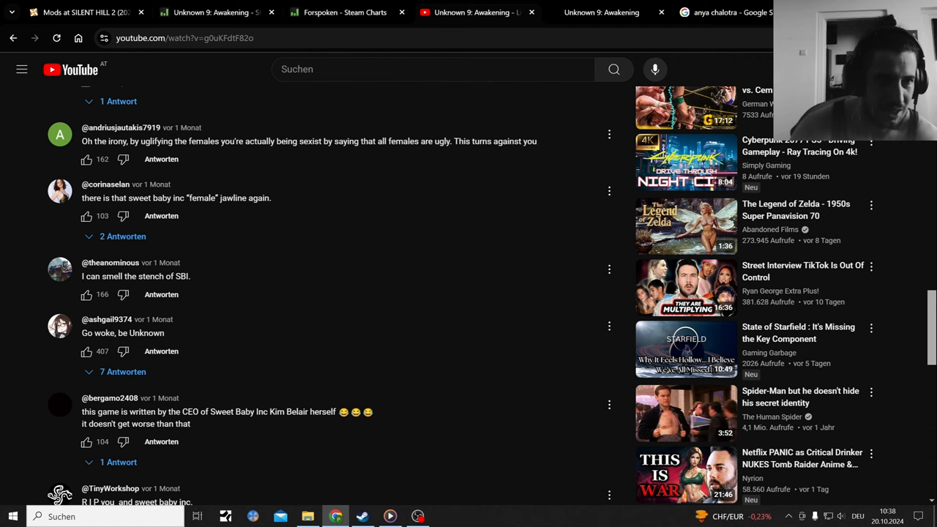
{"action": "scroll", "scroll_direction": "down", "scroll_amount": 3}
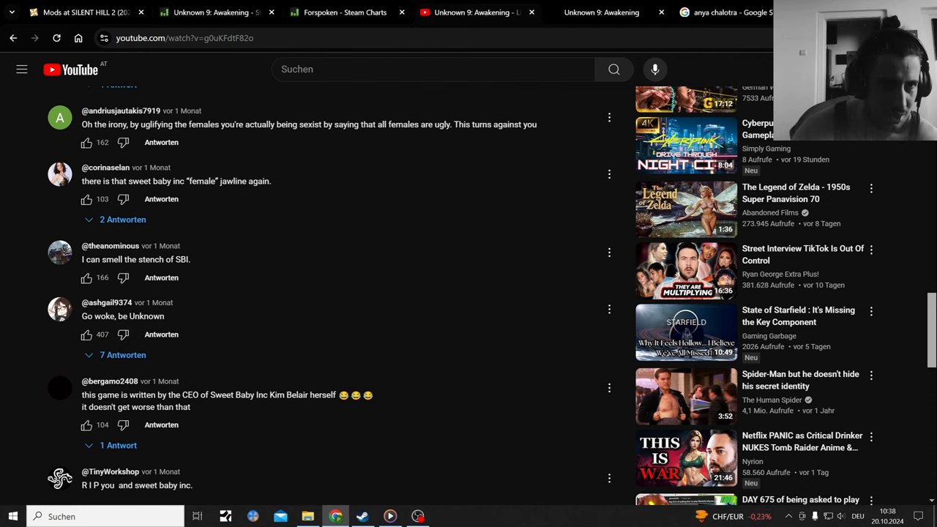
{"action": "scroll", "scroll_direction": "down", "scroll_amount": 3}
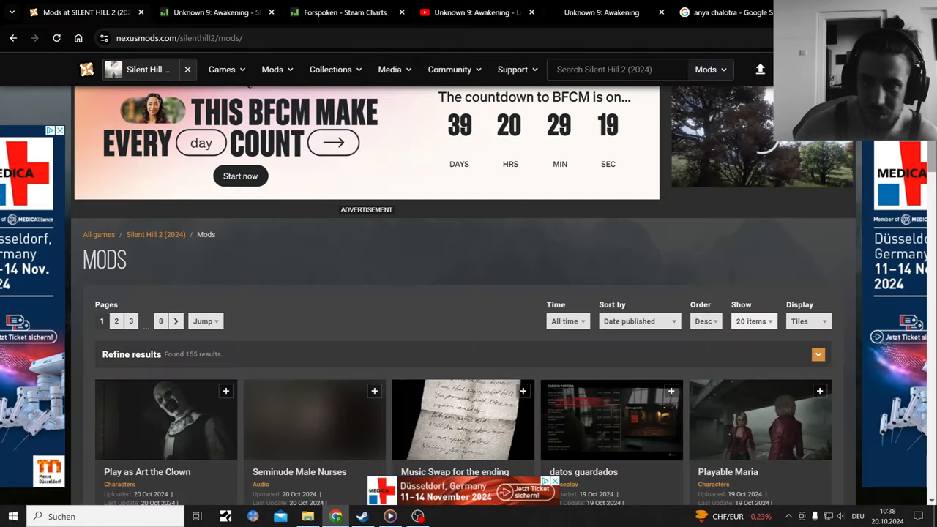
- Browse the Silent Hill 2 mods grid on Nexus Mods, then go back to the YouTube tab
{"action": "scroll", "scroll_direction": "down", "scroll_amount": 3}
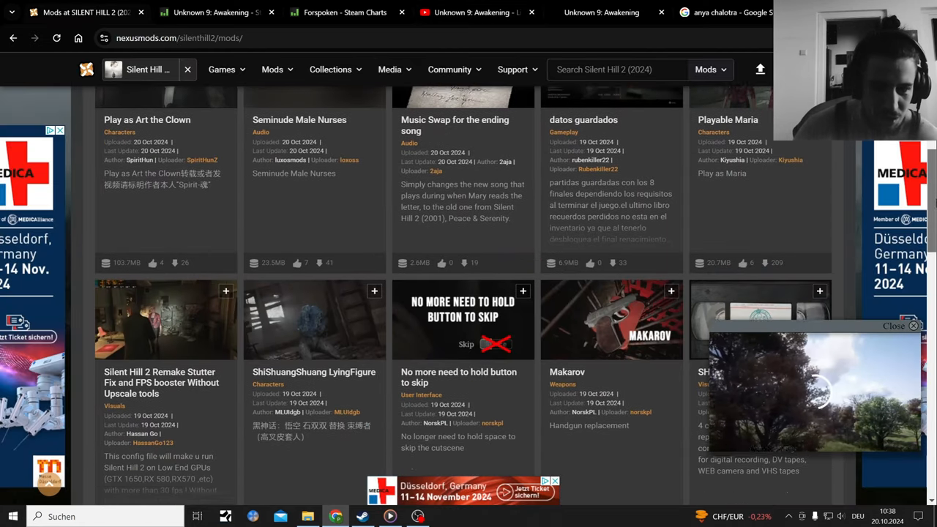
{"action": "scroll", "scroll_direction": "down", "scroll_amount": 3}
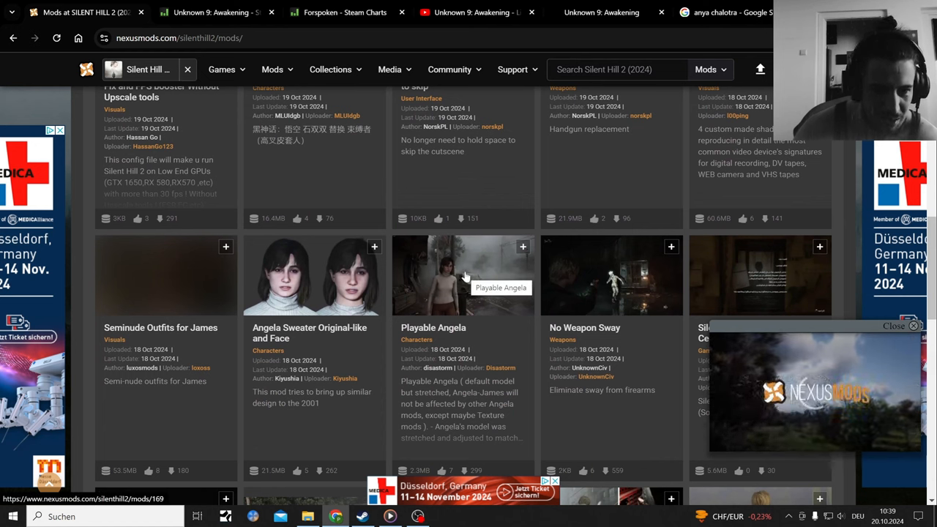
{"action": "mouse_move", "coordinate": [688, 170]}
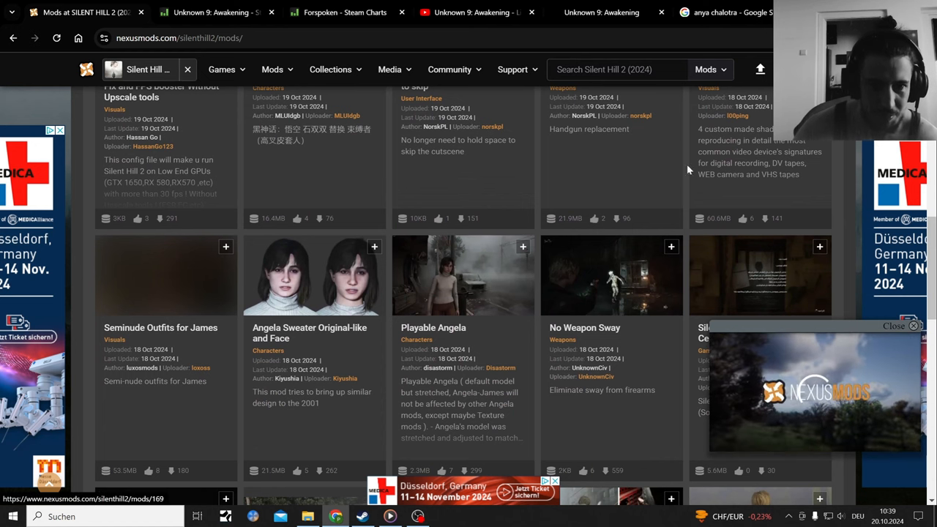
{"action": "mouse_move", "coordinate": [308, 303]}
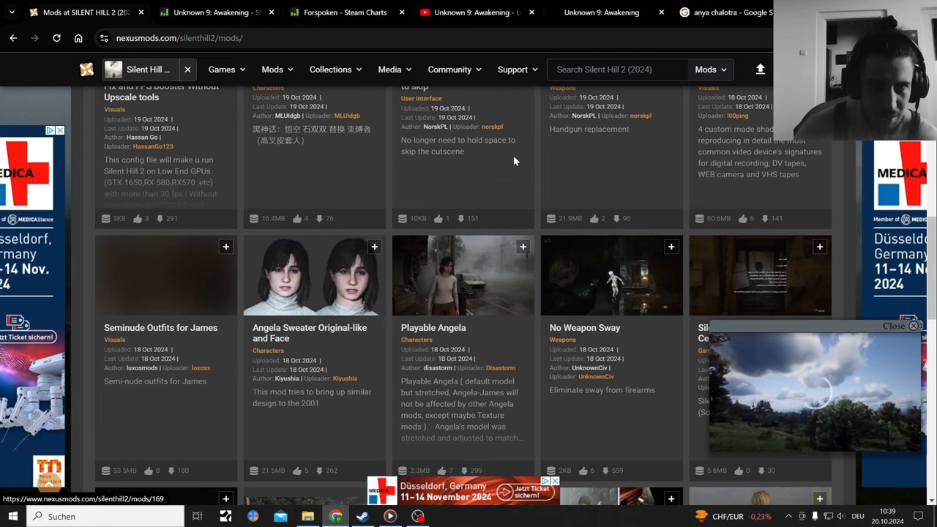
{"action": "left_click", "coordinate": [344, 12]}
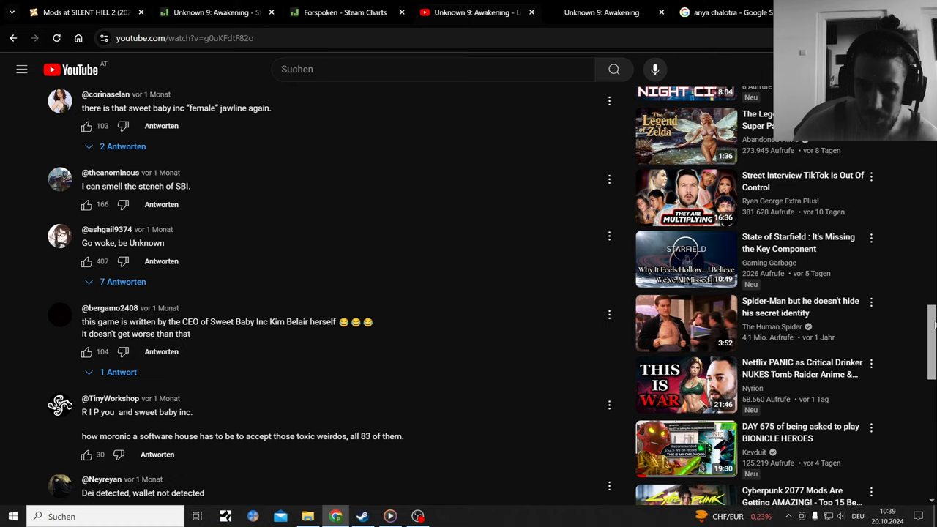
- Read down the Unknown 9 trailer comments to the Yennefer comment with 18 replies
{"action": "scroll", "scroll_direction": "down", "scroll_amount": 3}
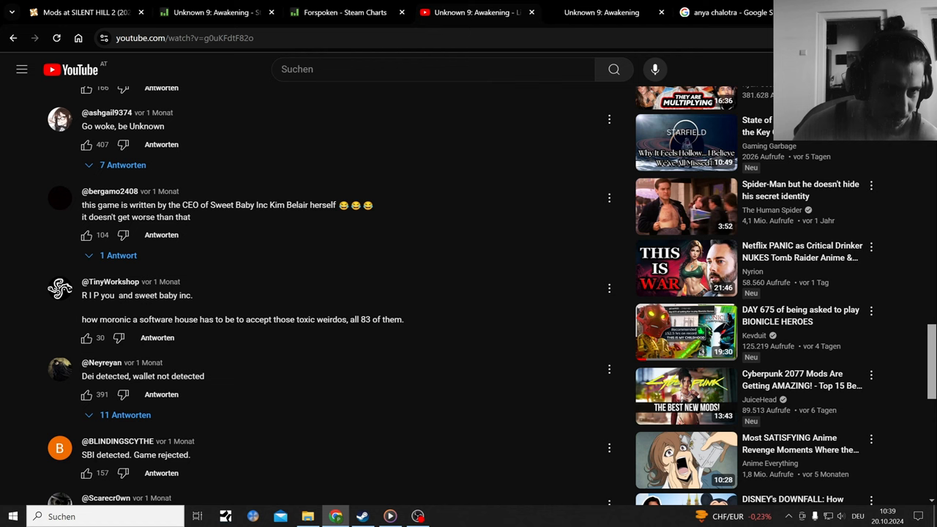
{"action": "mouse_move", "coordinate": [449, 131]}
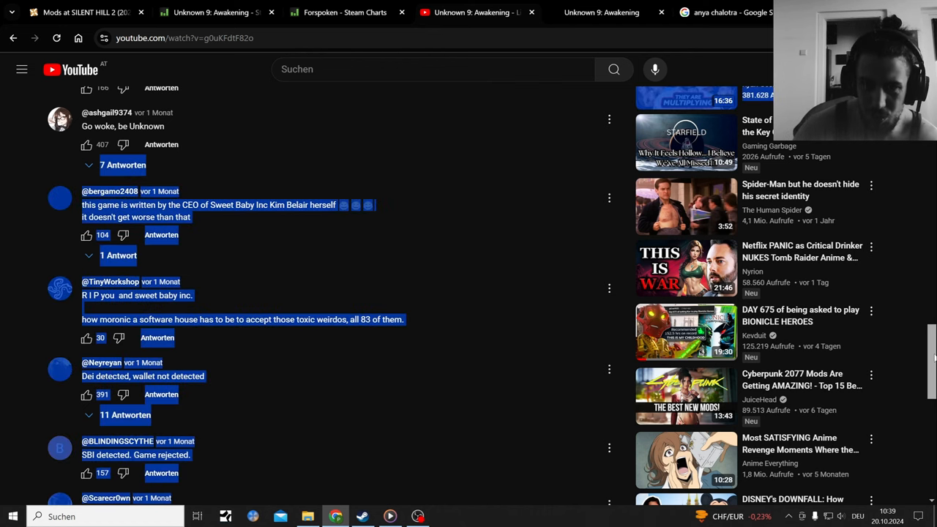
{"action": "scroll", "scroll_direction": "down", "scroll_amount": 3}
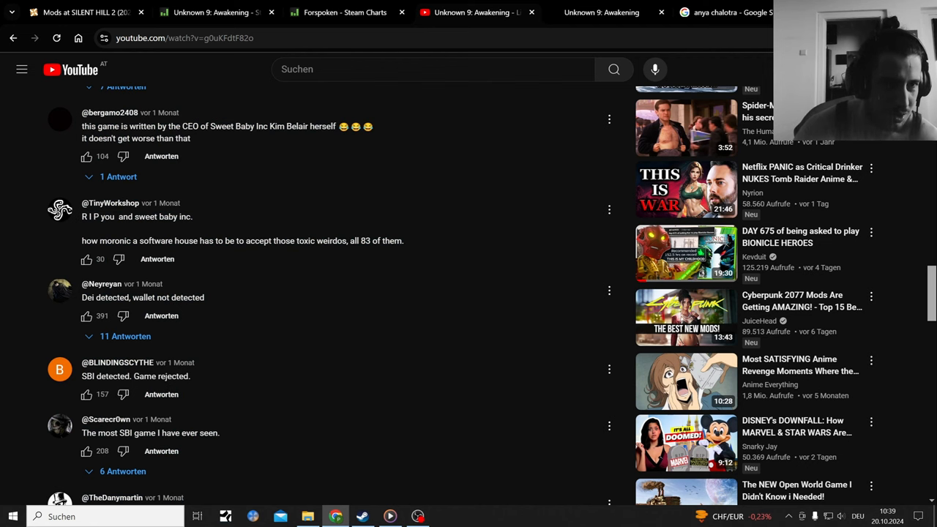
{"action": "scroll", "scroll_direction": "up", "scroll_amount": 3}
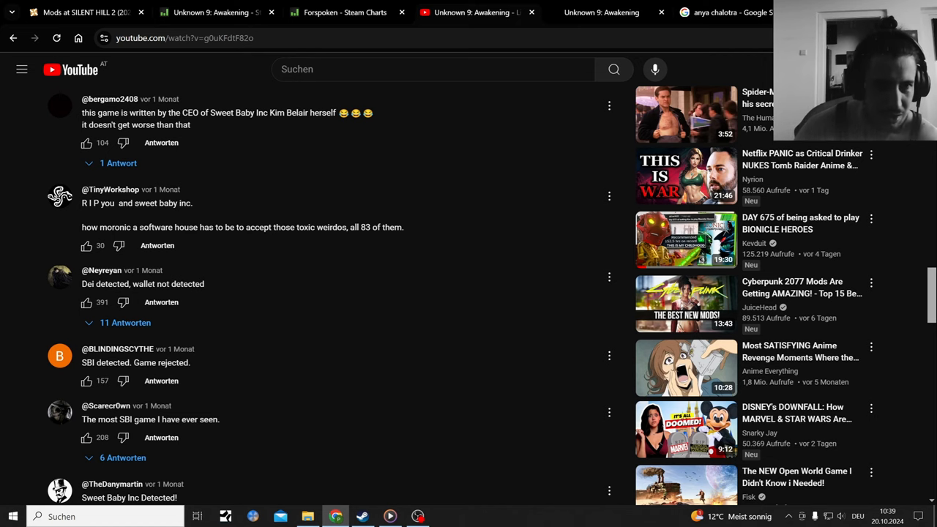
{"action": "scroll", "scroll_direction": "down", "scroll_amount": 3}
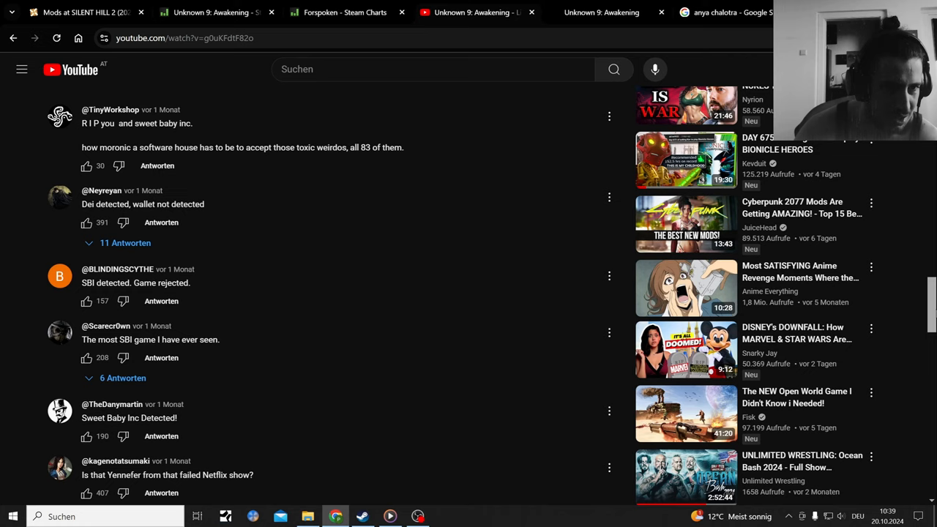
{"action": "scroll", "scroll_direction": "down", "scroll_amount": 3}
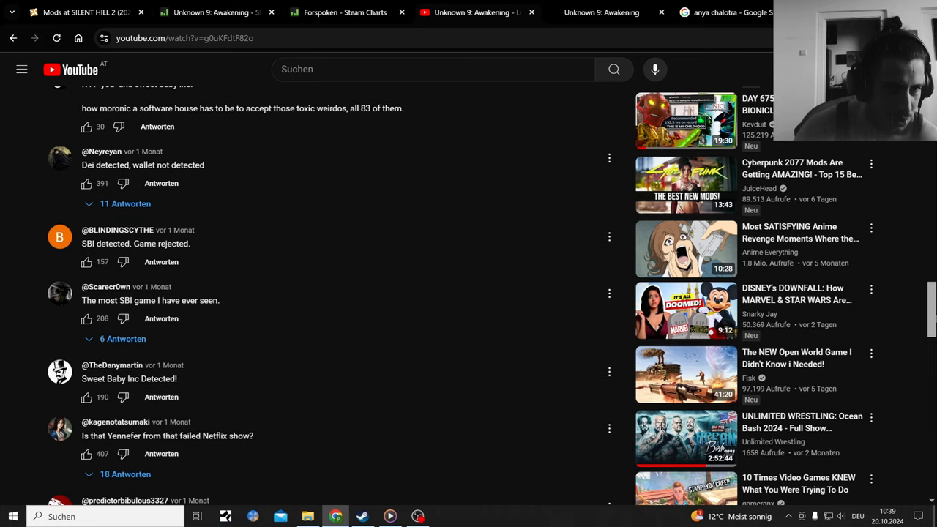
{"action": "scroll", "scroll_direction": "down", "scroll_amount": 3}
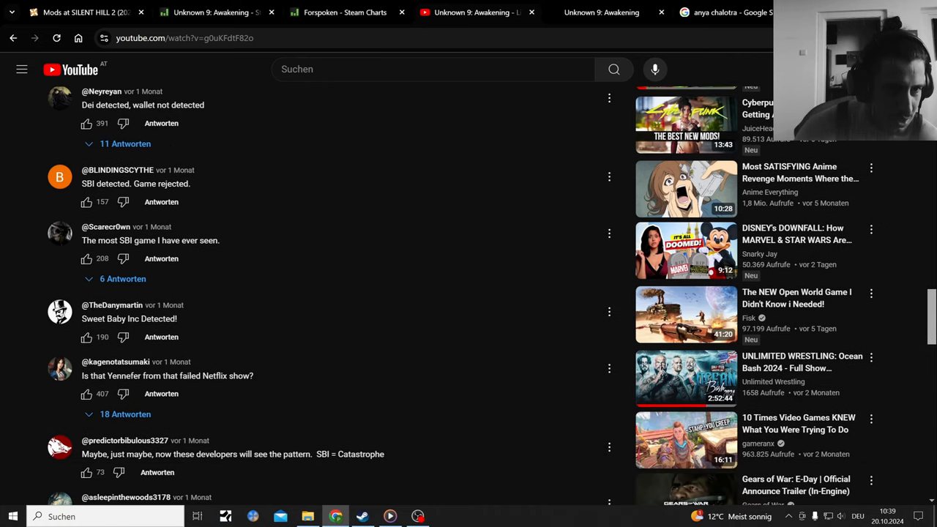
{"action": "scroll", "scroll_direction": "down", "scroll_amount": 3}
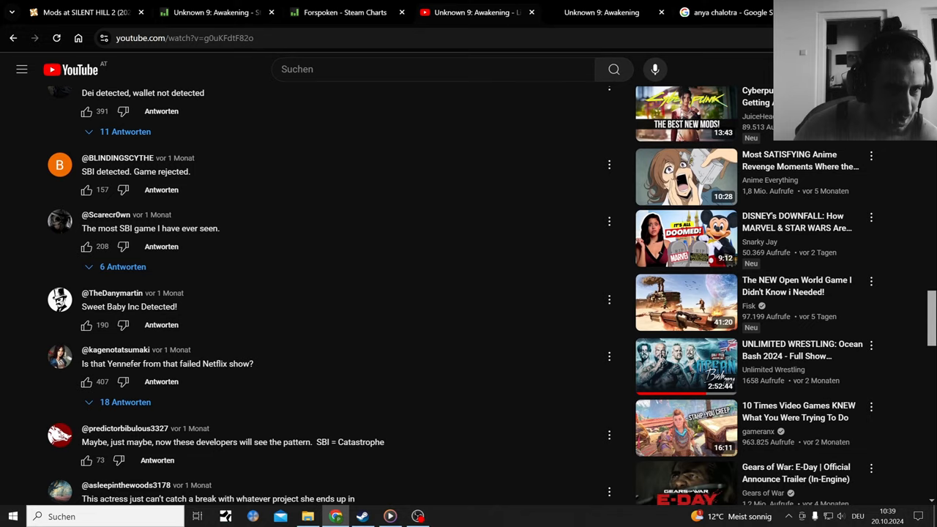
{"action": "scroll", "scroll_direction": "down", "scroll_amount": 3}
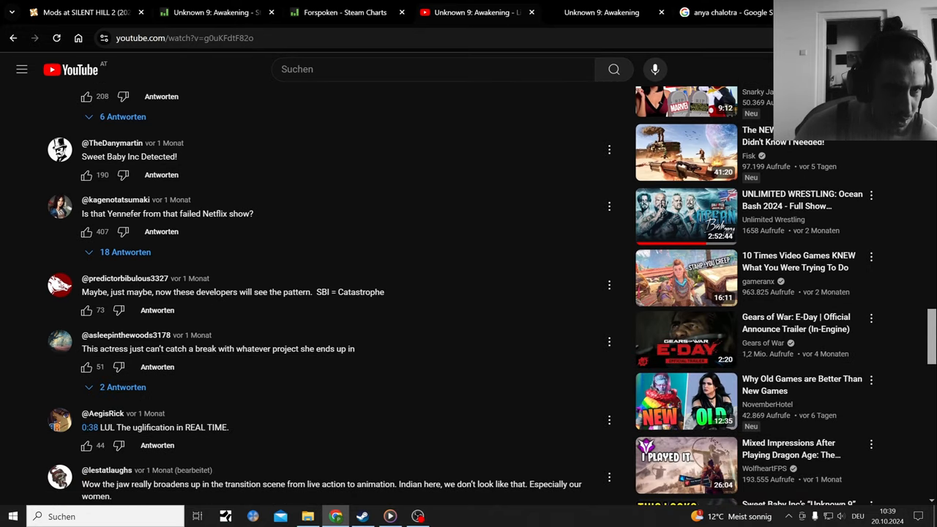
{"action": "scroll", "scroll_direction": "down", "scroll_amount": 3}
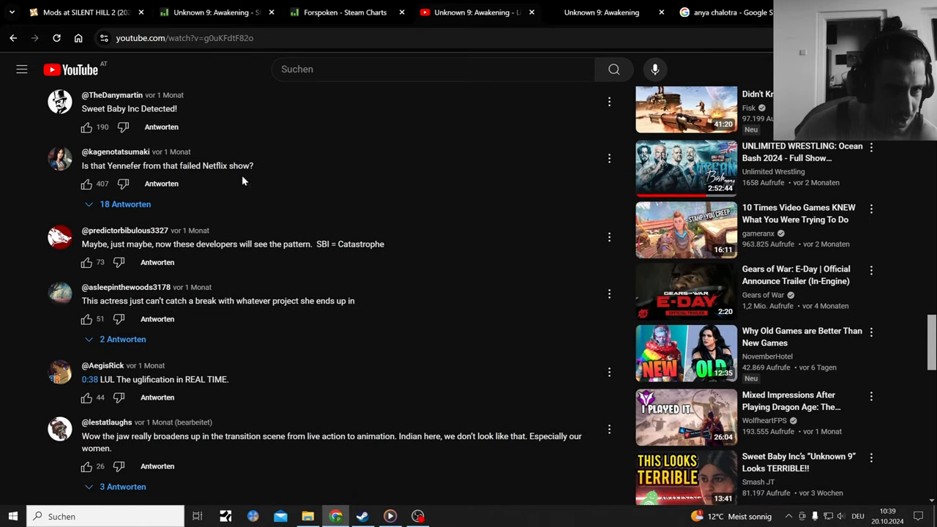
{"action": "mouse_move", "coordinate": [236, 164]}
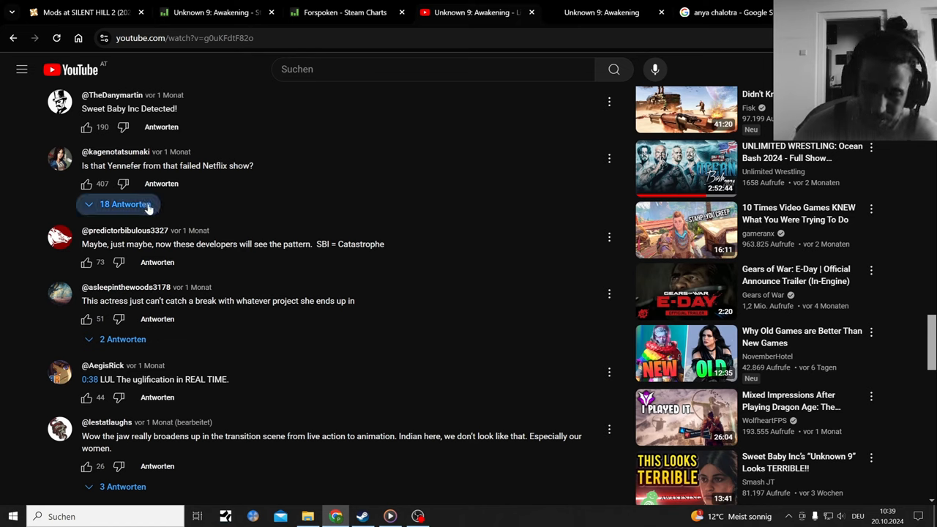
{"action": "mouse_move", "coordinate": [143, 209]}
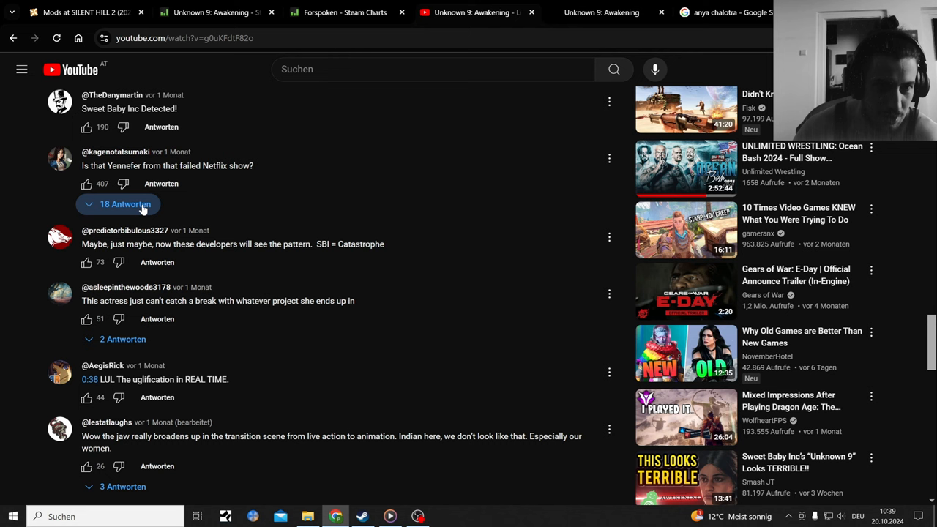
- Expand the 18 replies under the Yennefer comment and read through them
{"action": "left_click", "coordinate": [125, 204]}
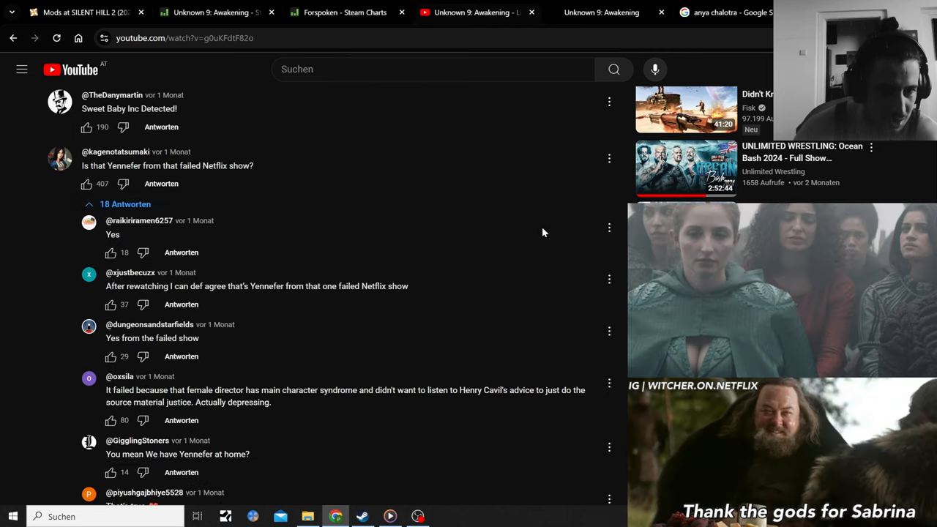
{"action": "scroll", "scroll_direction": "down", "scroll_amount": 3}
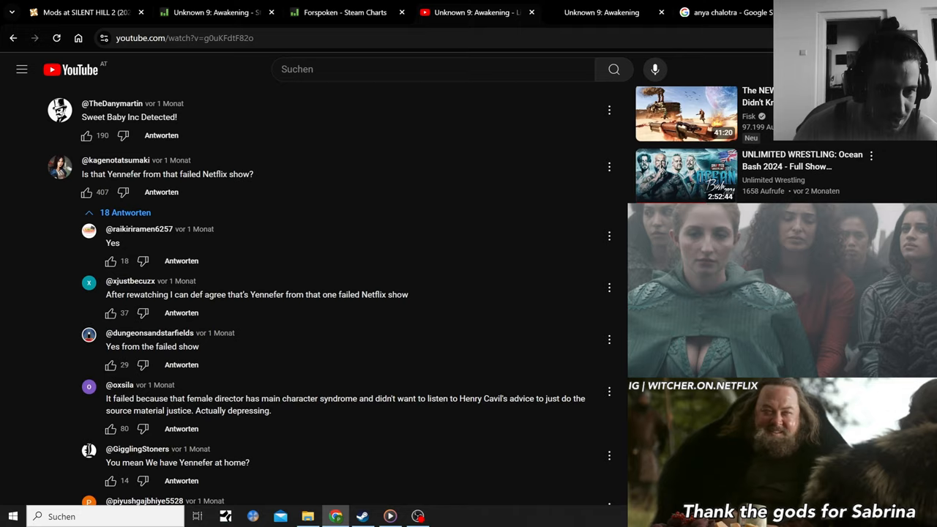
{"action": "scroll", "scroll_direction": "down", "scroll_amount": 3}
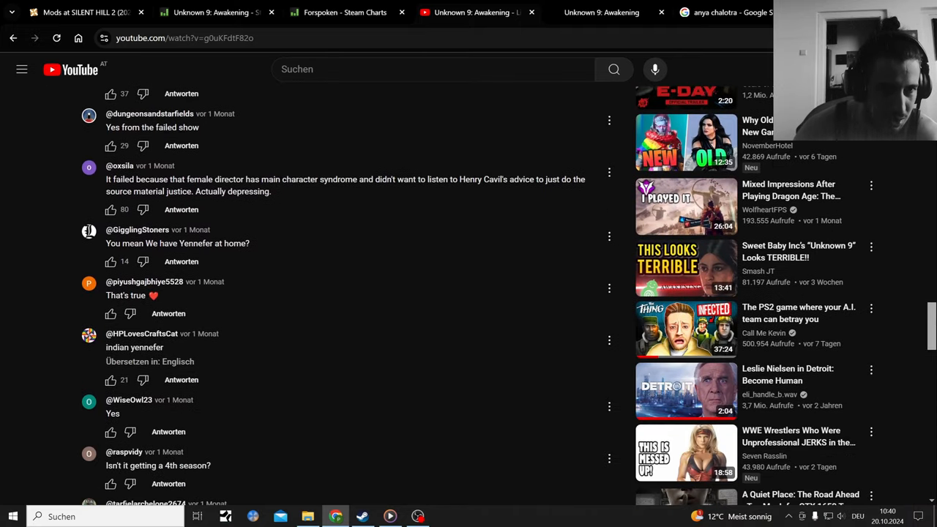
{"action": "scroll", "scroll_direction": "up", "scroll_amount": 3}
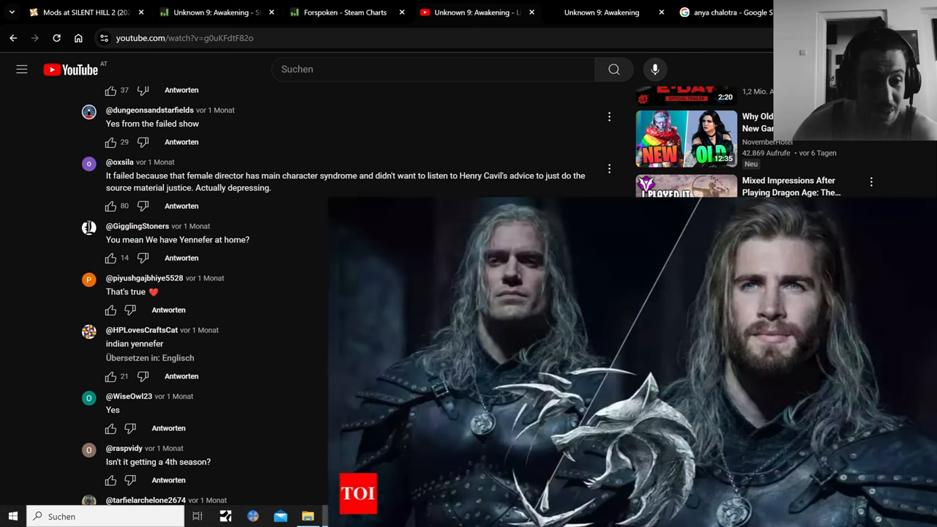
{"action": "scroll", "scroll_direction": "down", "scroll_amount": 3}
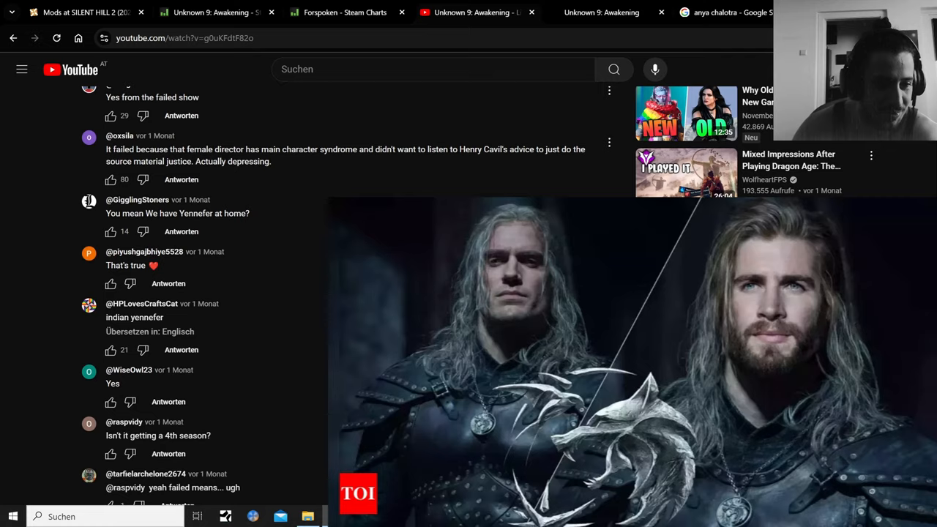
{"action": "scroll", "scroll_direction": "down", "scroll_amount": 3}
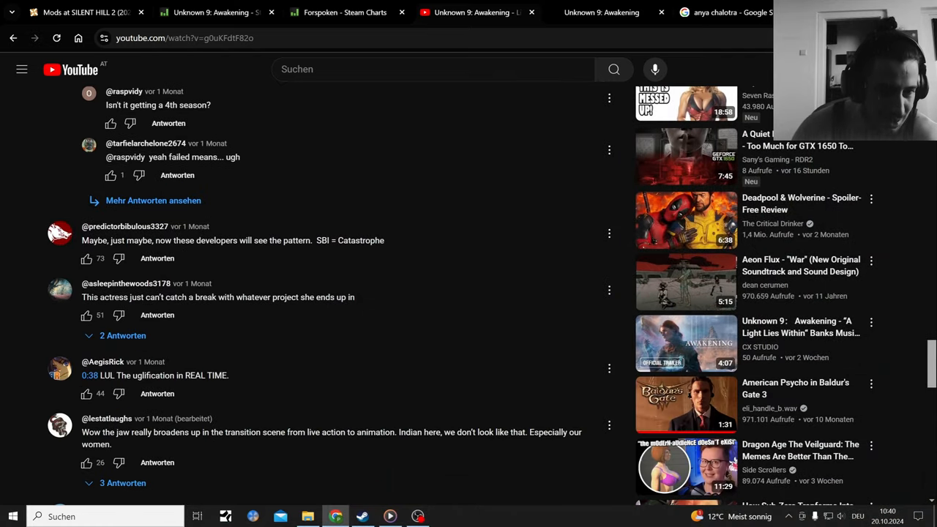
{"action": "scroll", "scroll_direction": "down", "scroll_amount": 3}
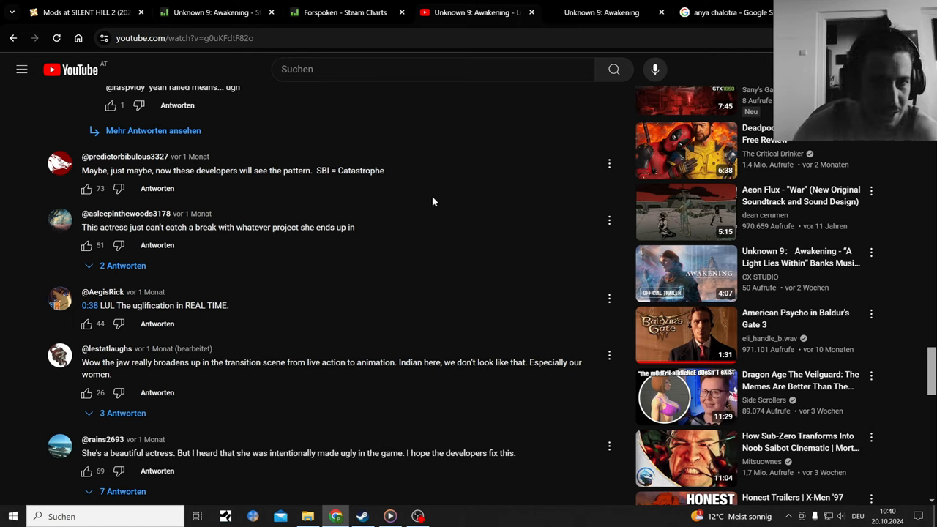
{"action": "mouse_move", "coordinate": [391, 234]}
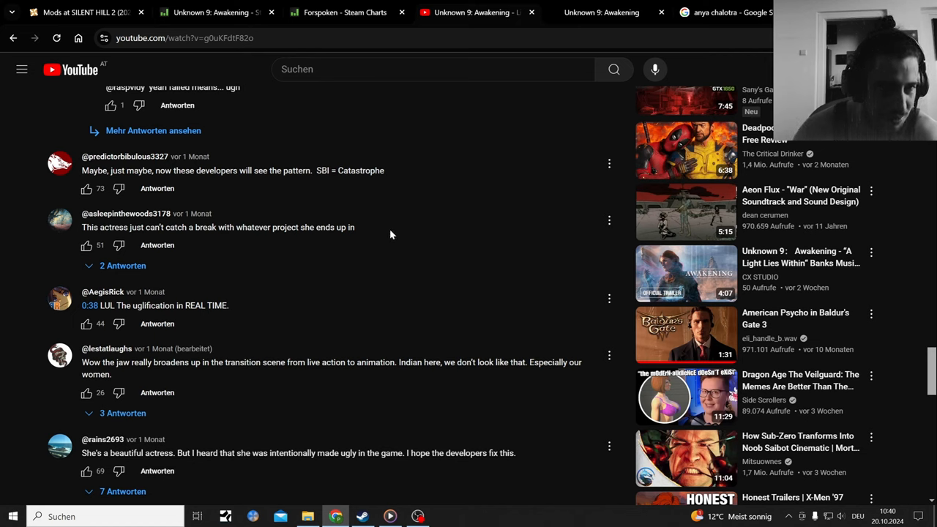
{"action": "mouse_move", "coordinate": [4, 236]}
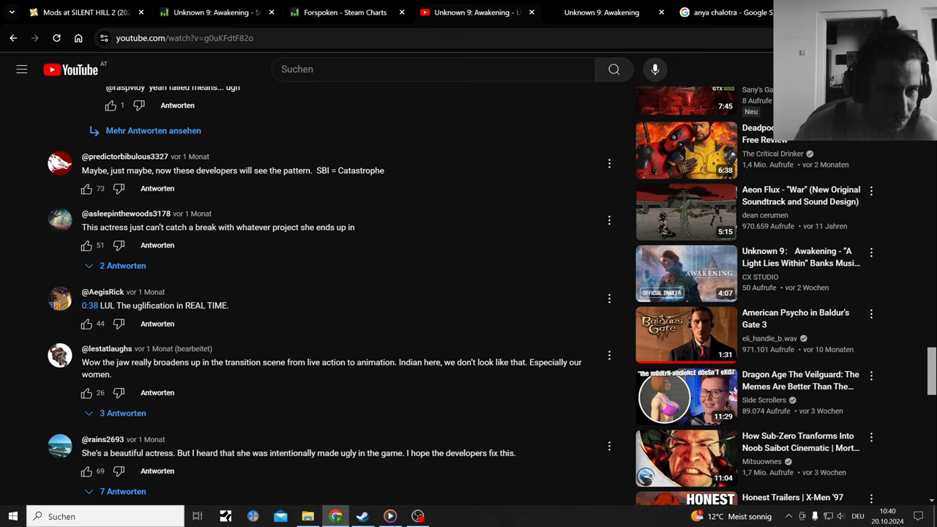
{"action": "mouse_move", "coordinate": [436, 232]}
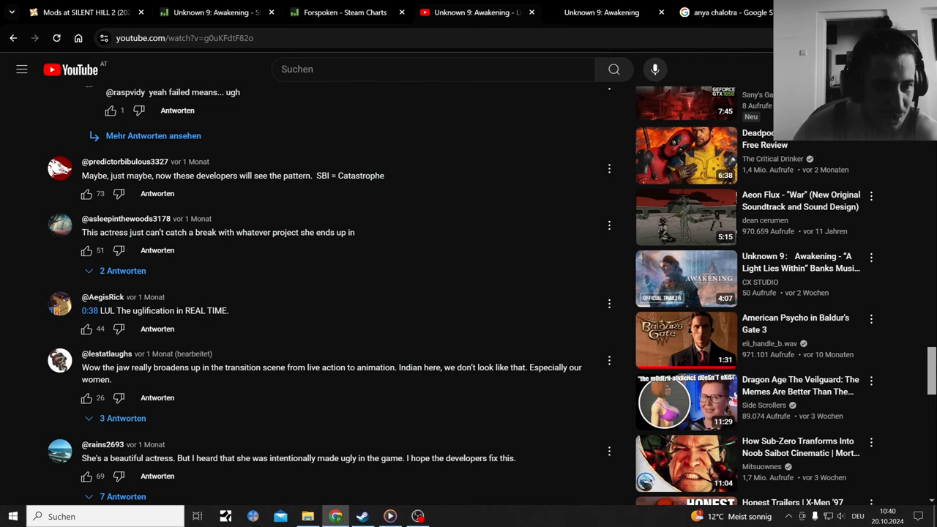
{"action": "scroll", "scroll_direction": "down", "scroll_amount": 3}
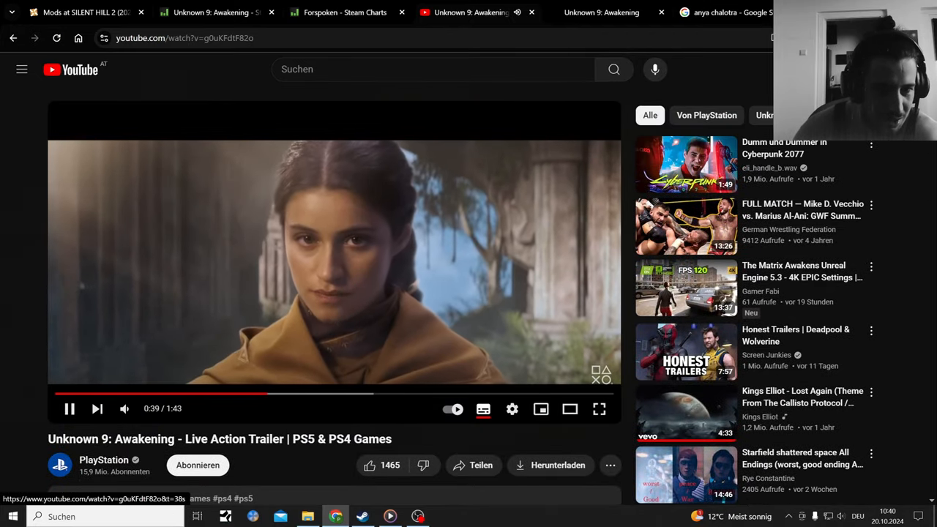
{"action": "mouse_move", "coordinate": [124, 408]}
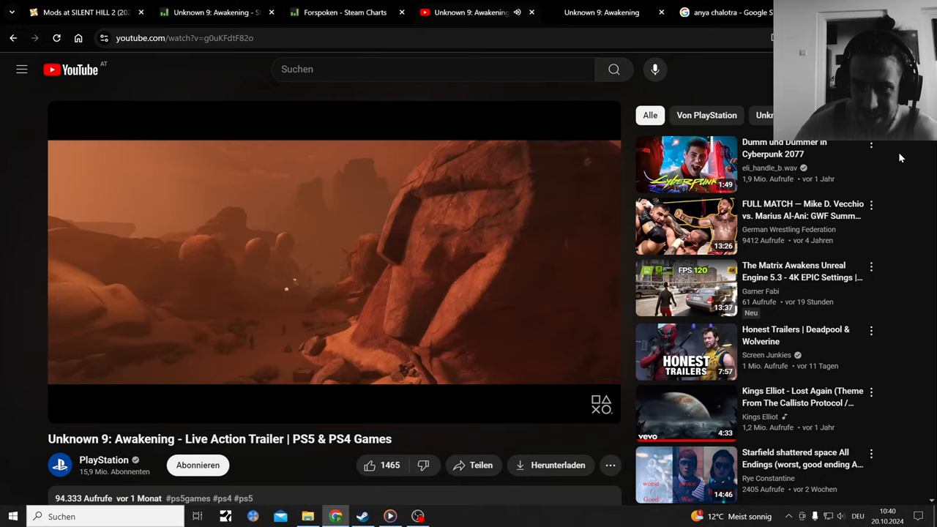
- Scroll the comments down to the one about uglifying female characters
{"action": "scroll", "scroll_direction": "down", "scroll_amount": 3}
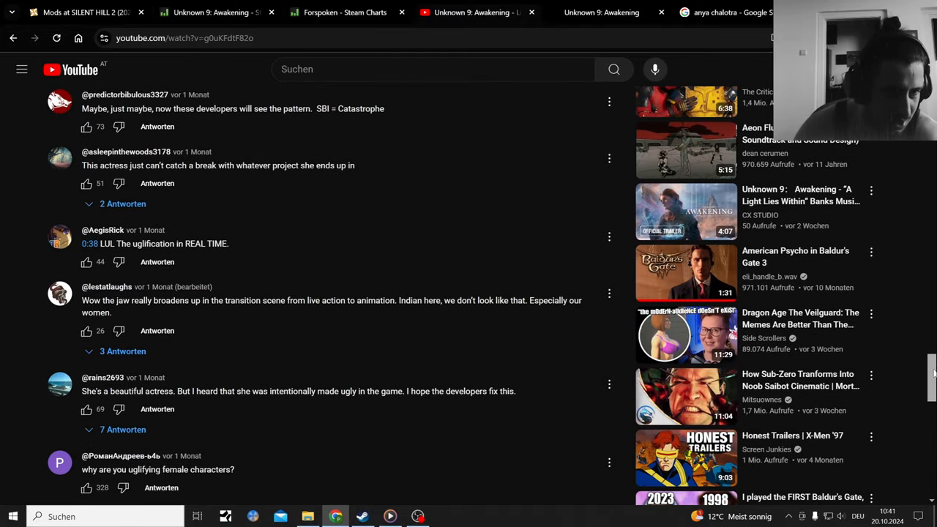
- Read further comments down to 'Prince of Persia: Forspoken Edition' and 'SBI detected folks'
{"action": "scroll", "scroll_direction": "down", "scroll_amount": 3}
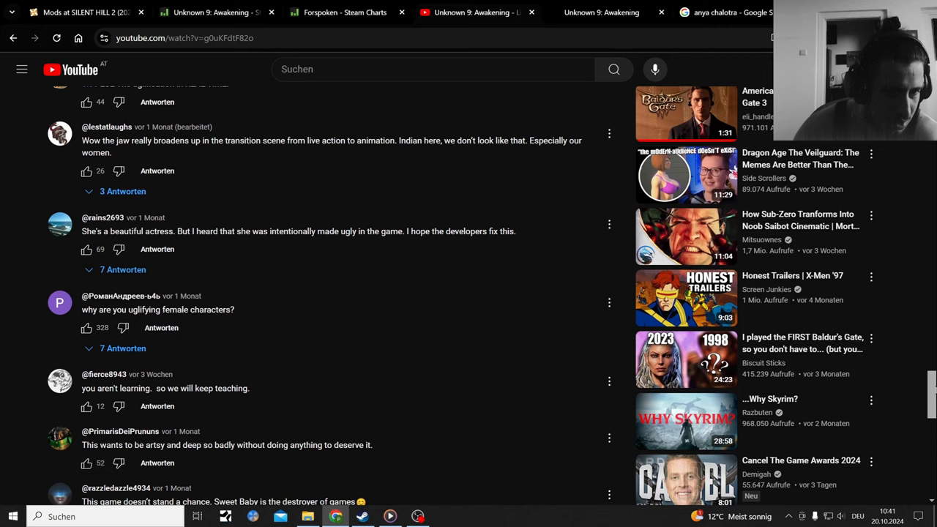
{"action": "scroll", "scroll_direction": "down", "scroll_amount": 3}
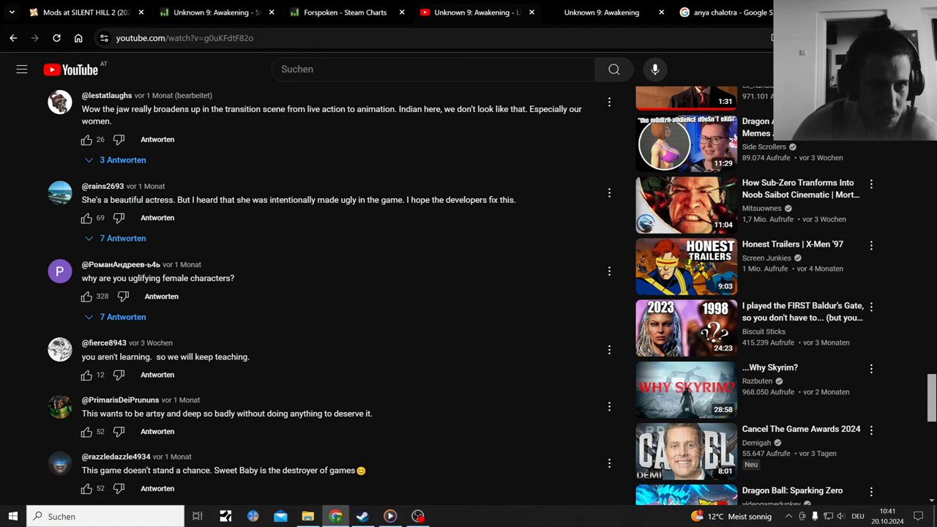
{"action": "scroll", "scroll_direction": "down", "scroll_amount": 3}
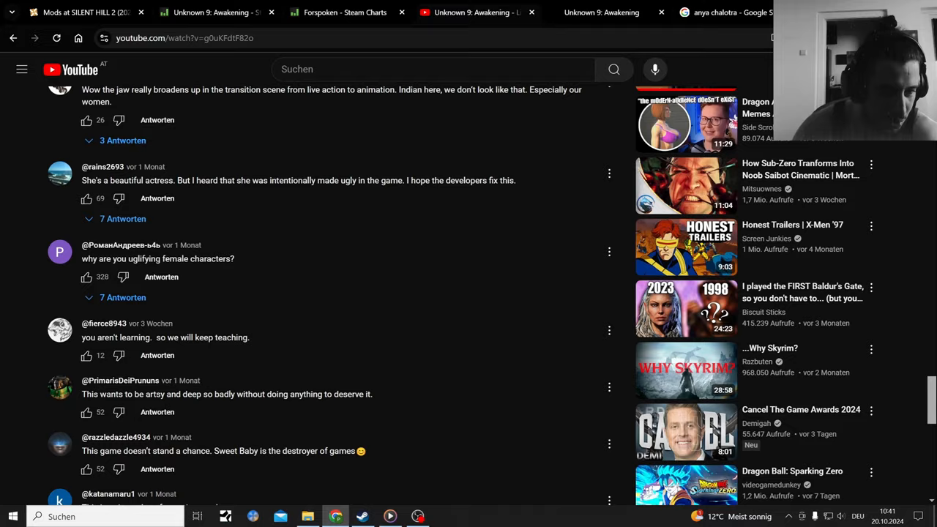
{"action": "scroll", "scroll_direction": "down", "scroll_amount": 3}
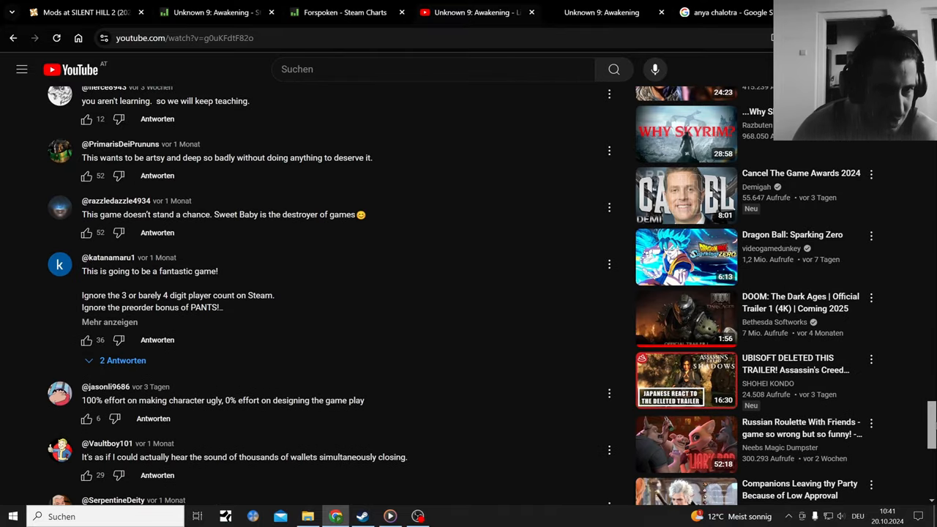
{"action": "scroll", "scroll_direction": "down", "scroll_amount": 3}
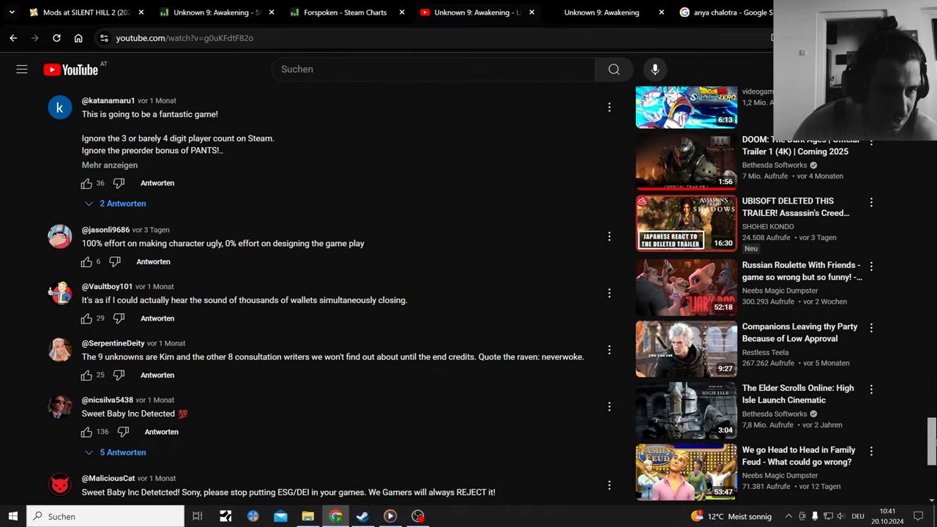
{"action": "scroll", "scroll_direction": "up", "scroll_amount": 3}
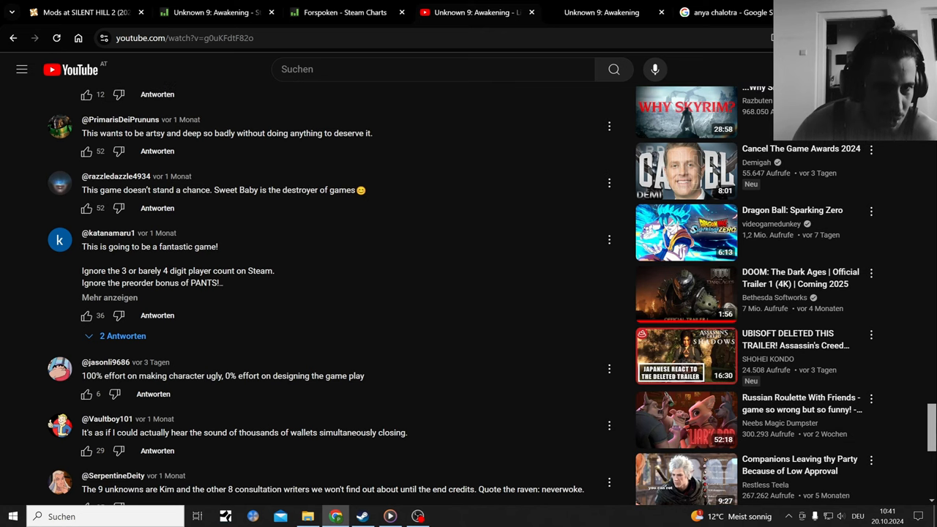
{"action": "scroll", "scroll_direction": "down", "scroll_amount": 3}
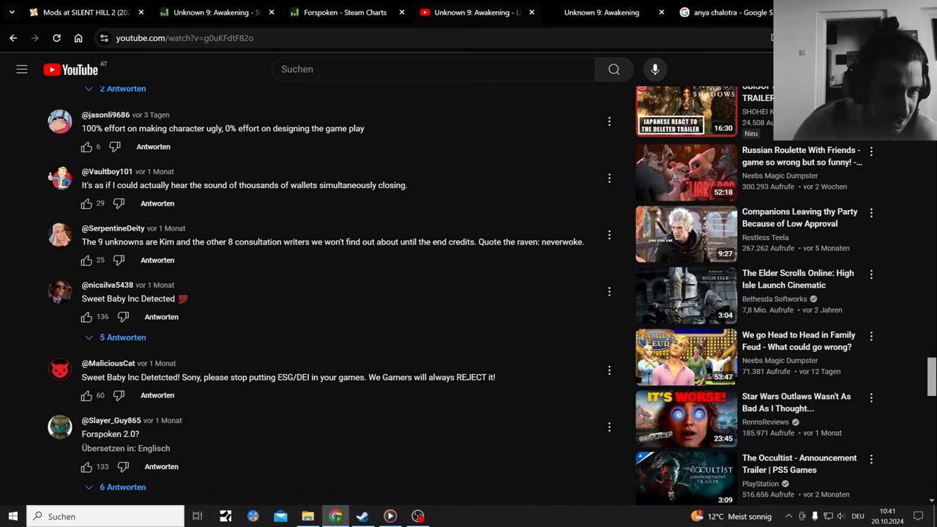
{"action": "scroll", "scroll_direction": "down", "scroll_amount": 3}
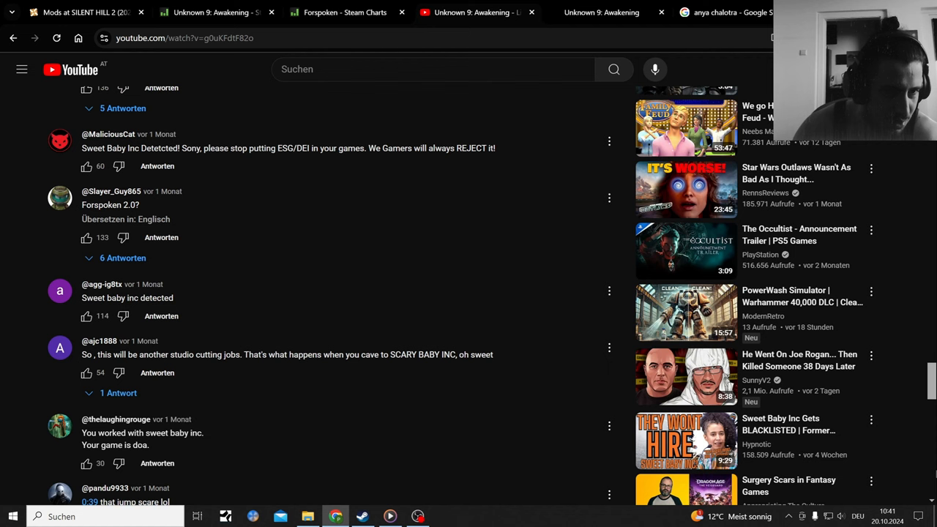
{"action": "scroll", "scroll_direction": "down", "scroll_amount": 3}
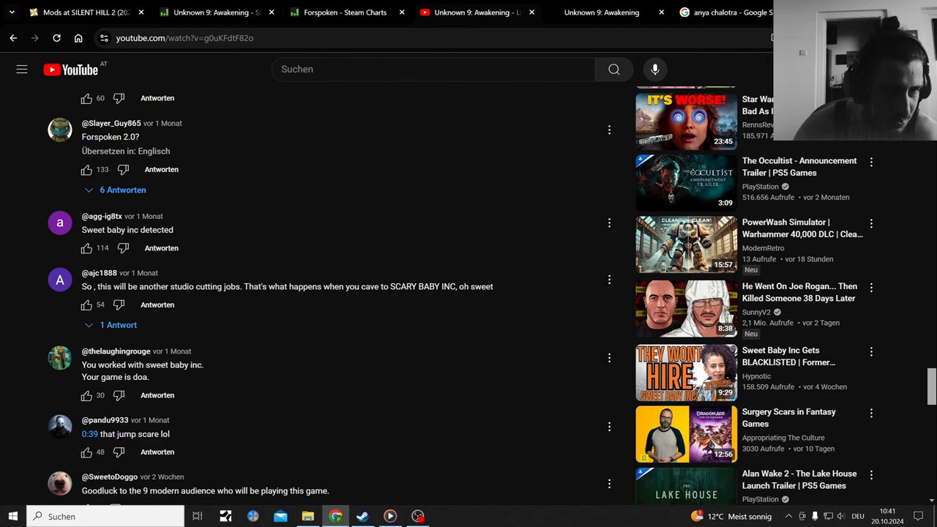
{"action": "scroll", "scroll_direction": "down", "scroll_amount": 3}
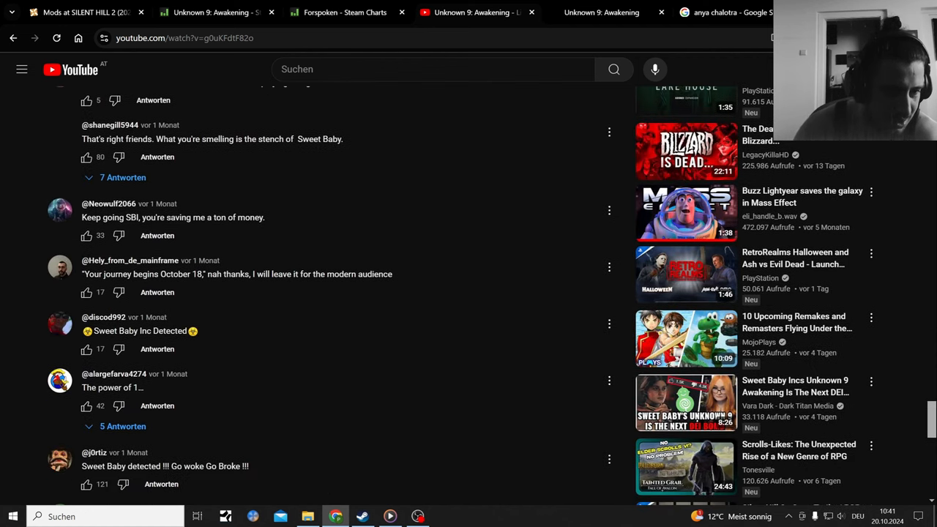
{"action": "scroll", "scroll_direction": "up", "scroll_amount": 3}
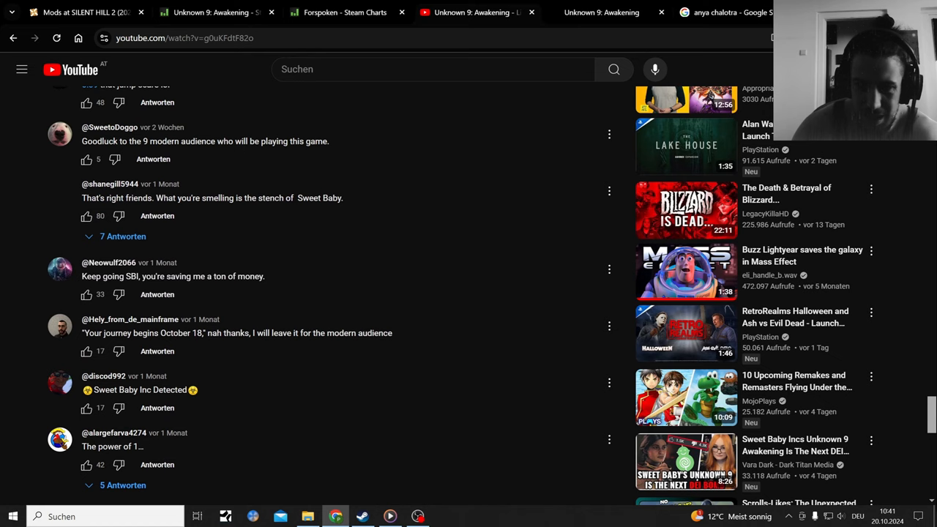
{"action": "scroll", "scroll_direction": "down", "scroll_amount": 3}
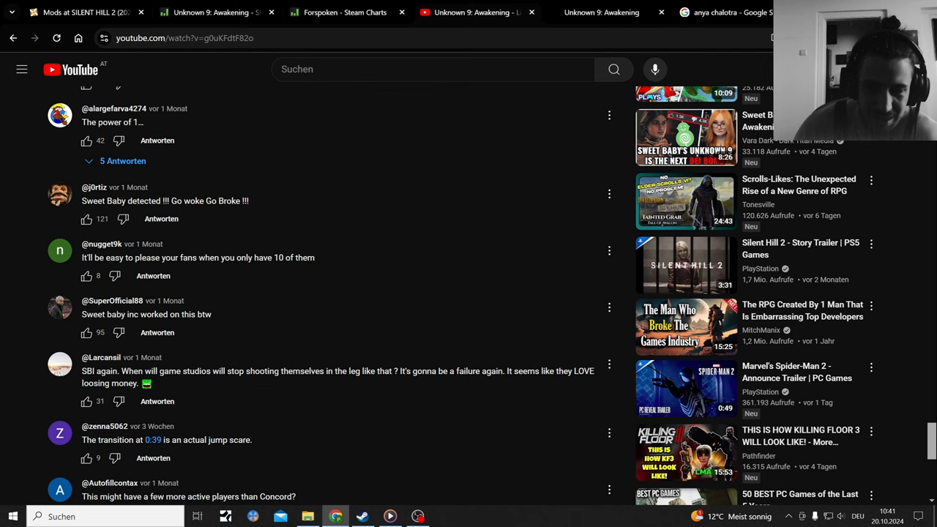
{"action": "scroll", "scroll_direction": "down", "scroll_amount": 3}
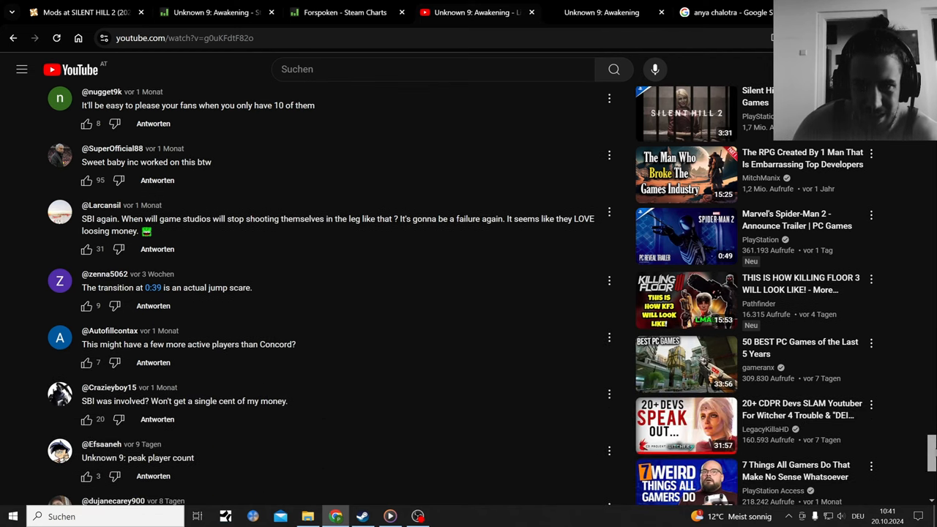
{"action": "scroll", "scroll_direction": "down", "scroll_amount": 3}
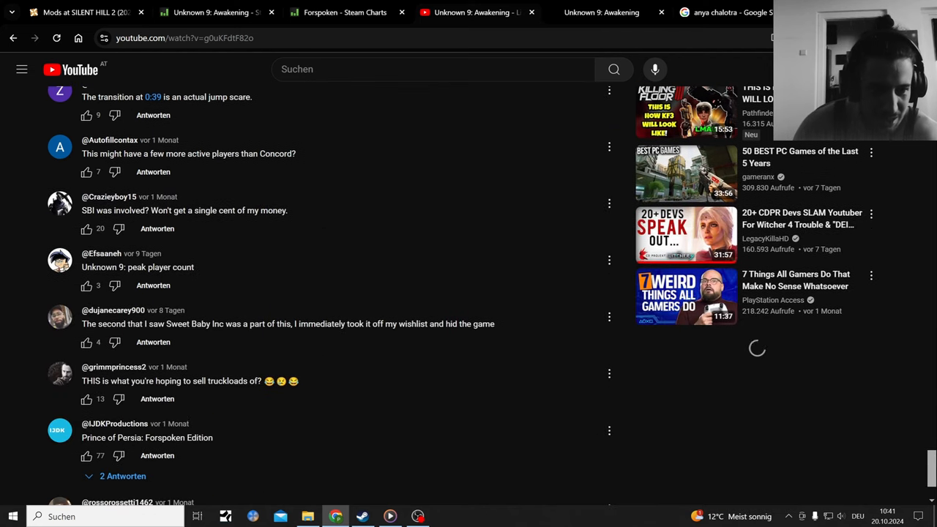
{"action": "scroll", "scroll_direction": "down", "scroll_amount": 3}
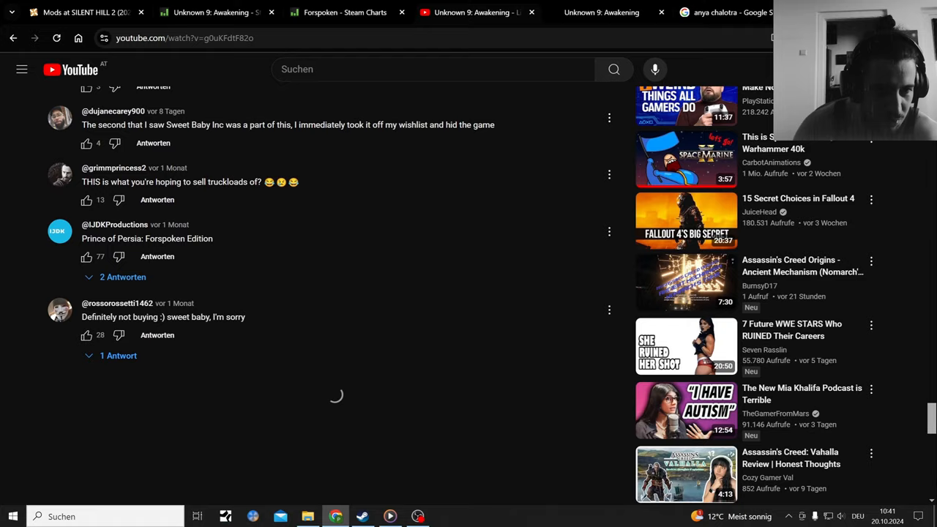
{"action": "scroll", "scroll_direction": "down", "scroll_amount": 3}
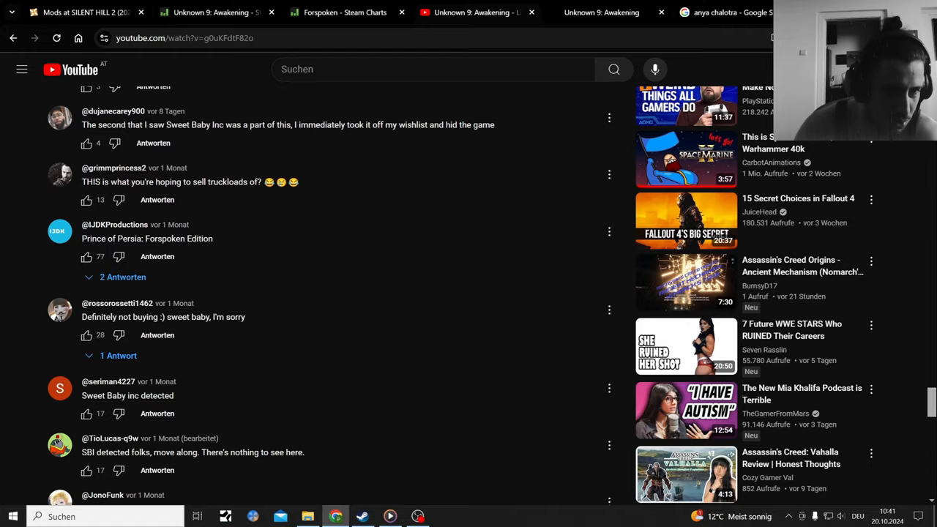
{"action": "mouse_move", "coordinate": [626, 383]}
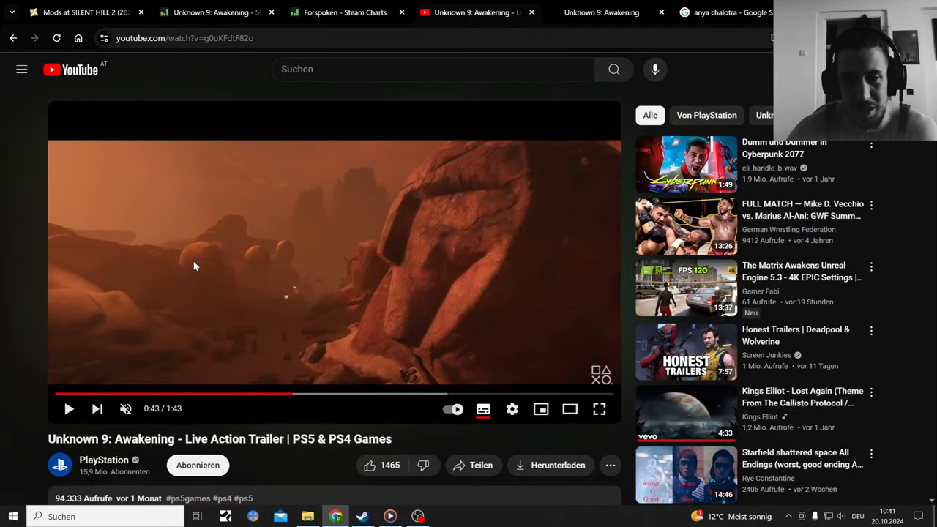
{"action": "mouse_move", "coordinate": [305, 262]}
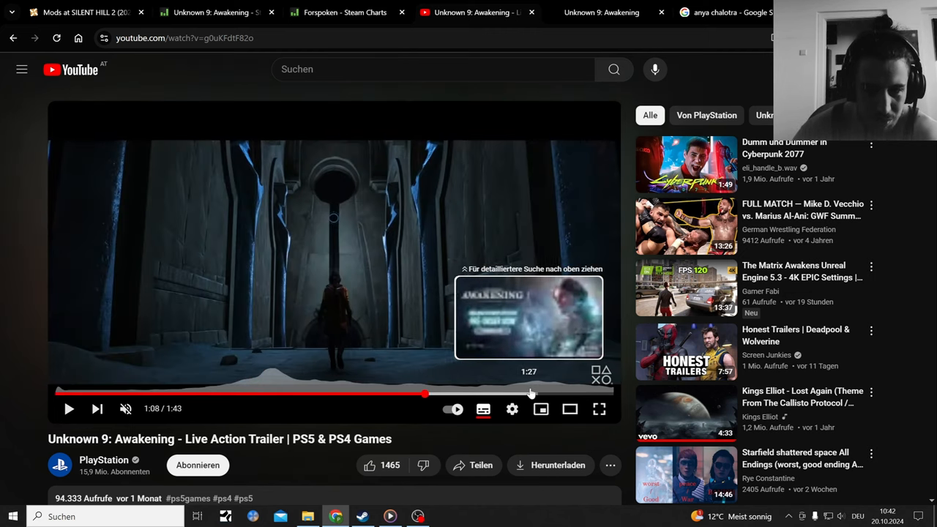
- Skip the trailer to 1:27, the October 18th 2024 pre-order card
{"action": "left_click", "coordinate": [531, 394]}
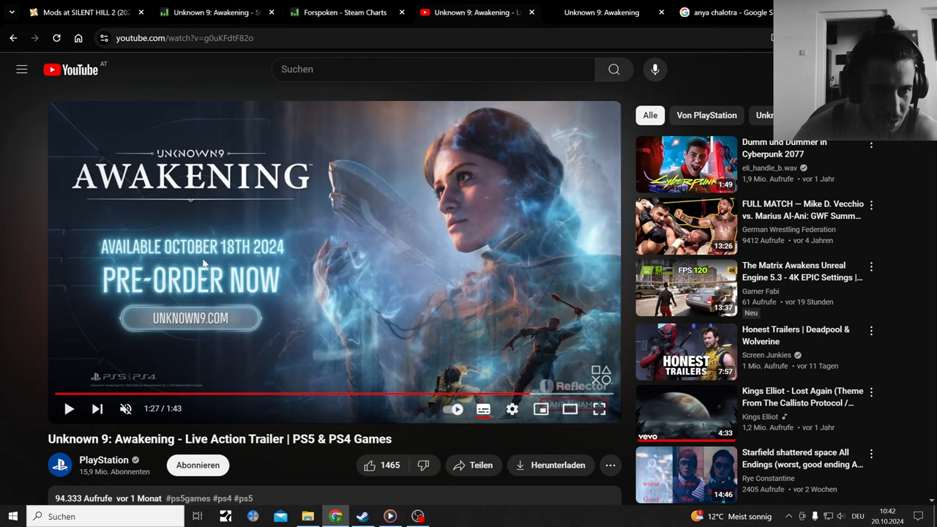
{"action": "mouse_move", "coordinate": [267, 255]}
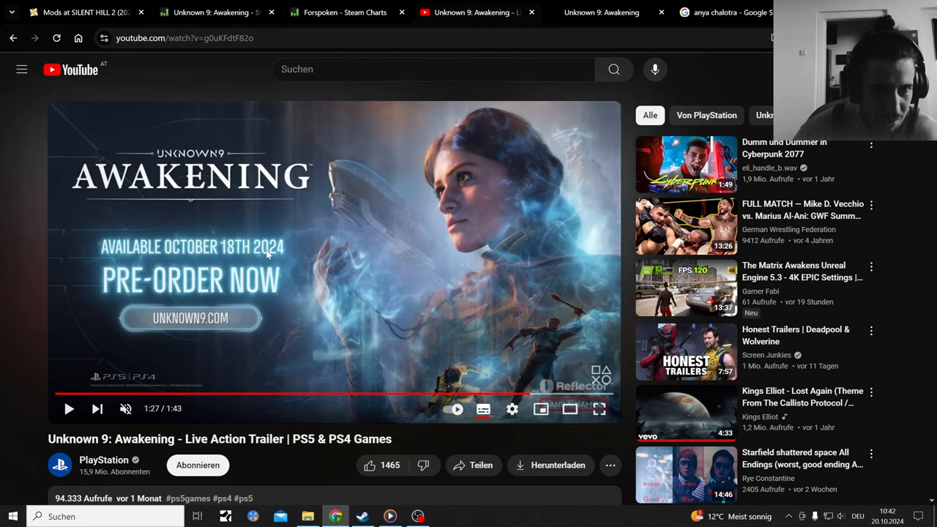
{"action": "mouse_move", "coordinate": [101, 6]}
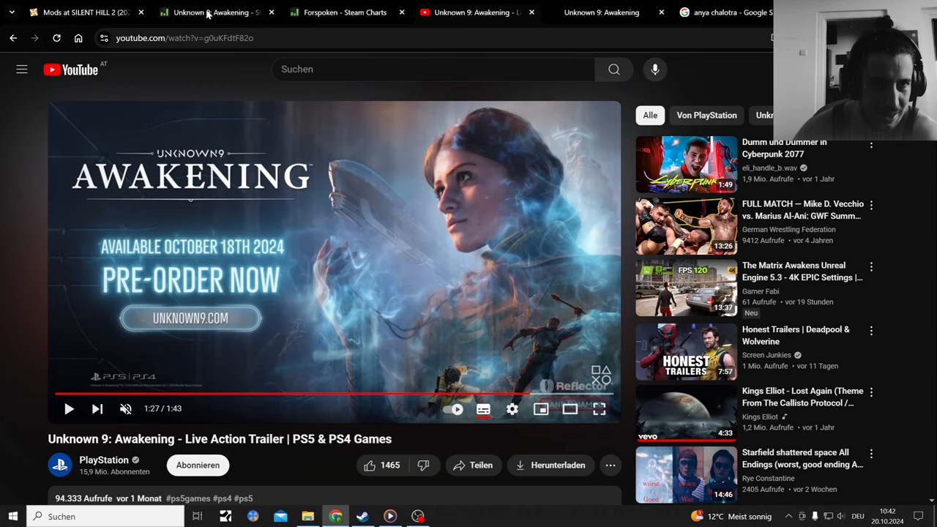
- Search Steam Charts for 'silent hill' and open SILENT HILL 2's player statistics
{"action": "left_click", "coordinate": [344, 12]}
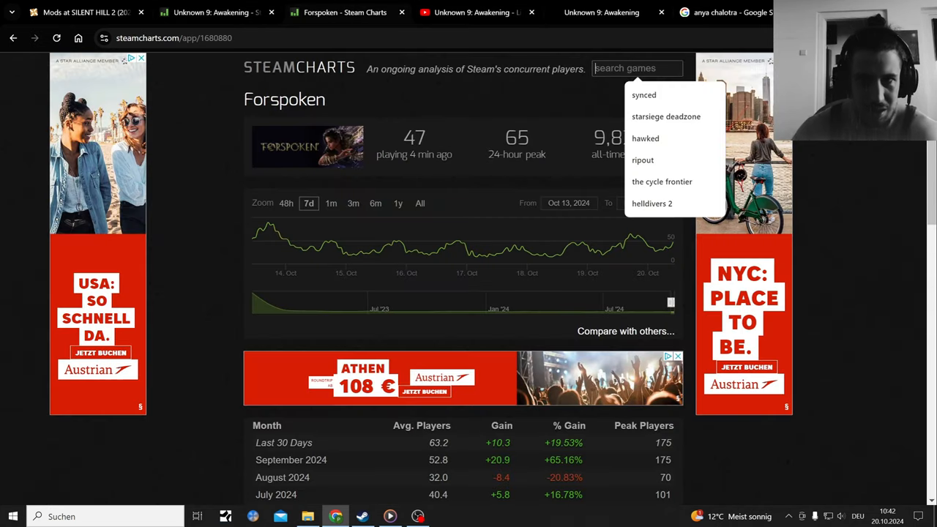
{"action": "type", "text": "silent"}
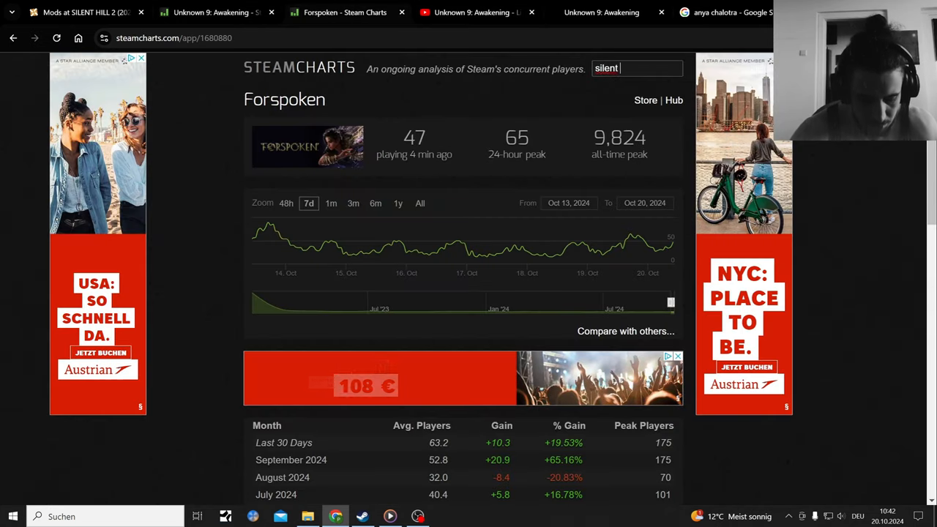
{"action": "type", "text": "hill"}
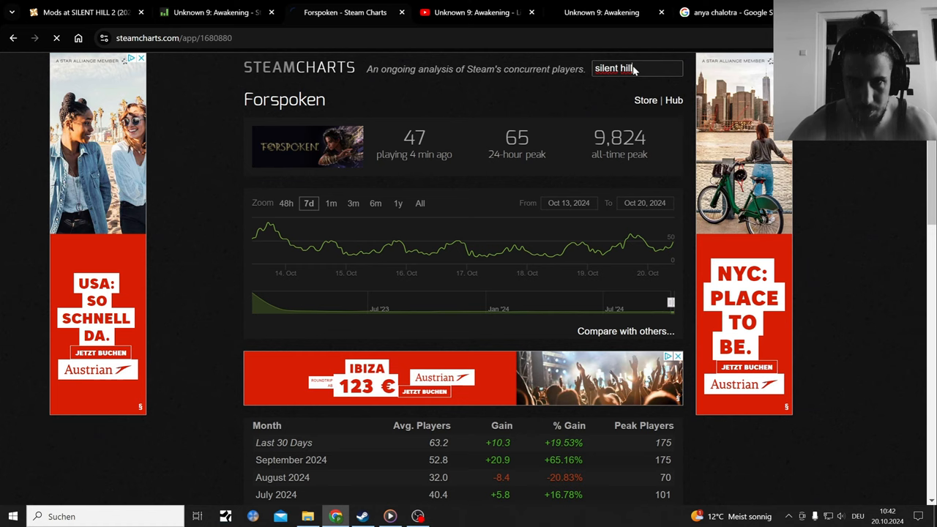
{"action": "key", "text": "Return"}
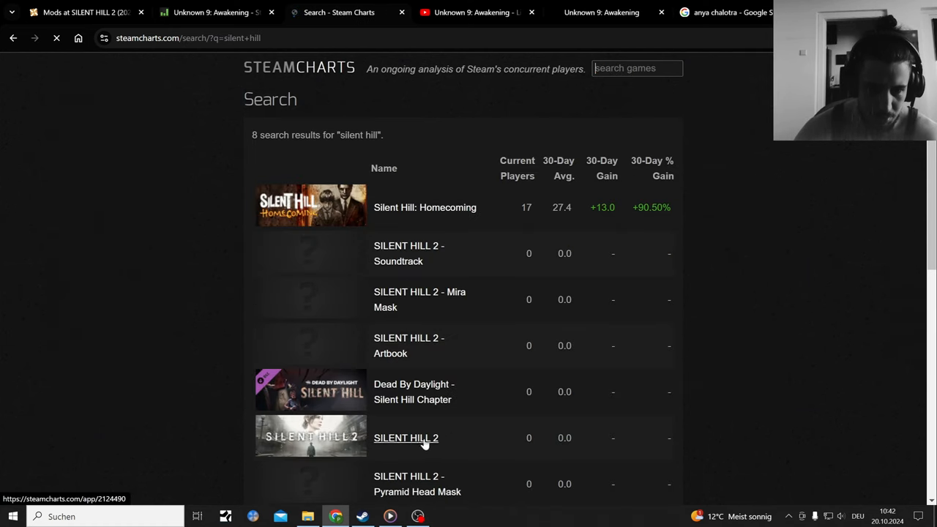
{"action": "left_click", "coordinate": [406, 438]}
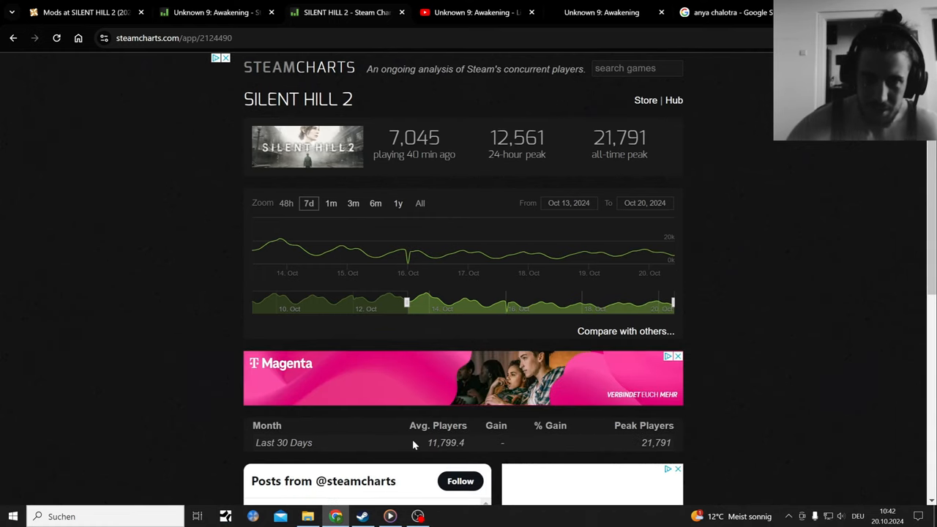
- Search Steam Charts for 'blackout' and scroll through all 25 results
{"action": "left_click", "coordinate": [635, 67]}
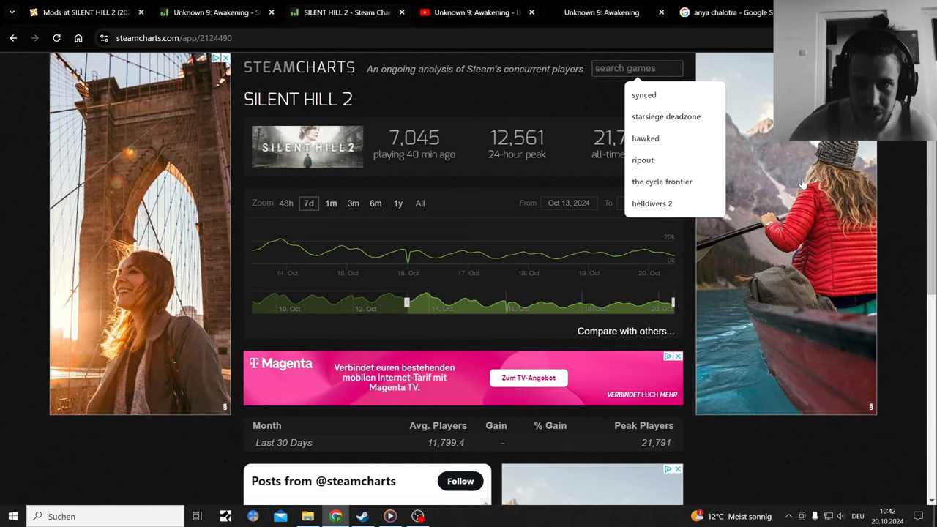
{"action": "left_click", "coordinate": [652, 204]}
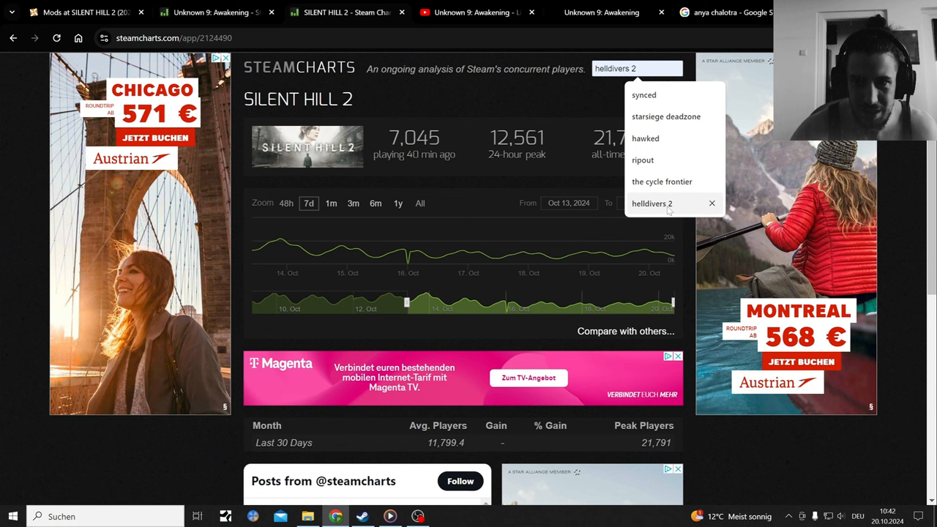
{"action": "left_click", "coordinate": [665, 116]}
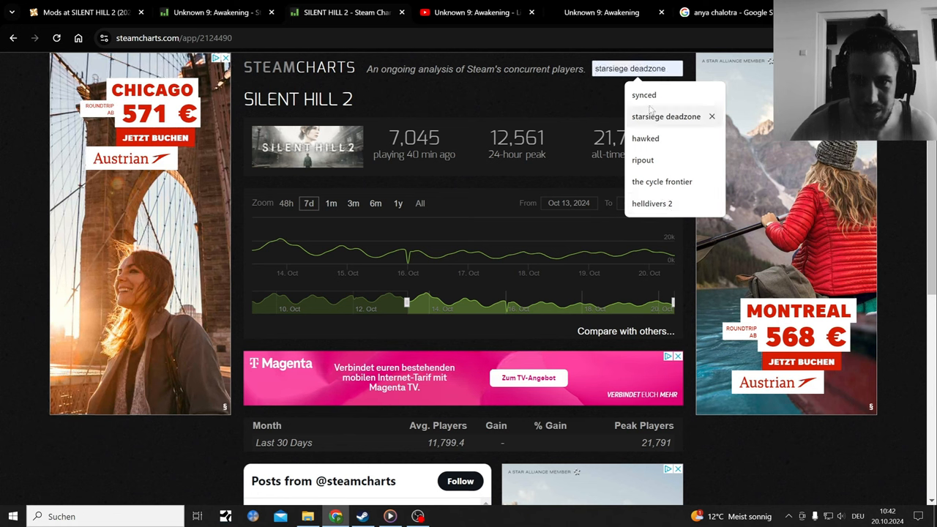
{"action": "type", "text": "b"}
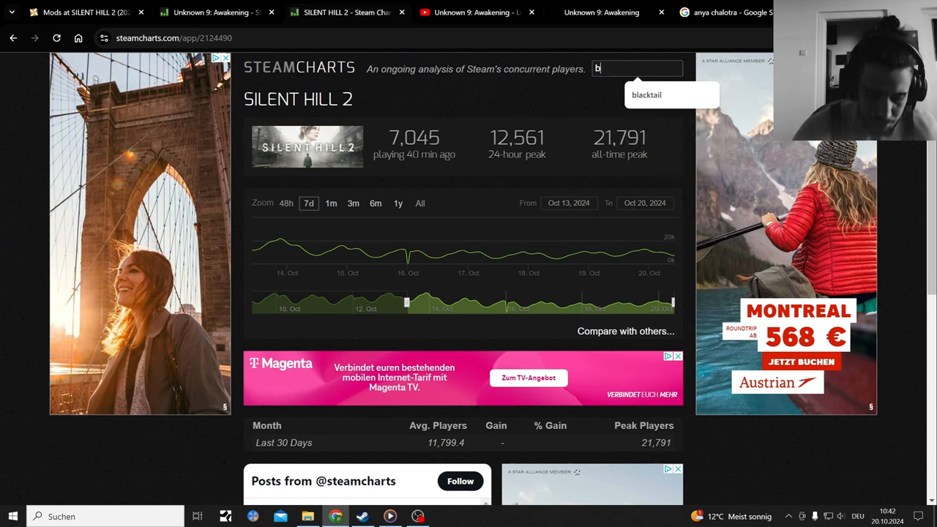
{"action": "type", "text": "lackout"}
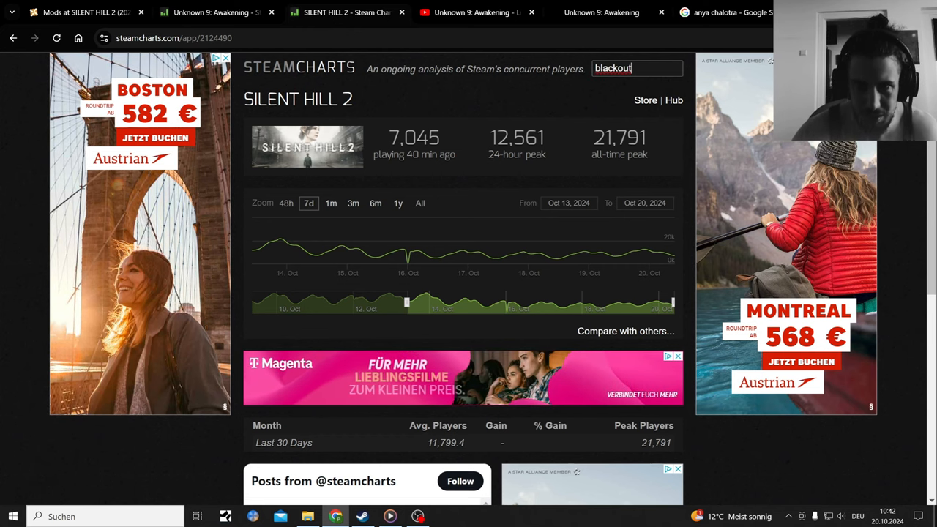
{"action": "key", "text": "Return"}
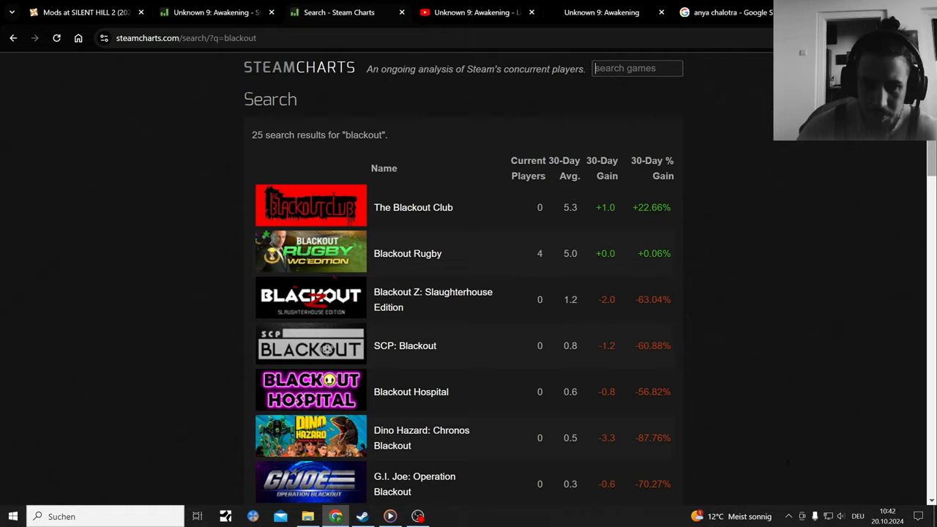
{"action": "scroll", "scroll_direction": "down", "scroll_amount": 3}
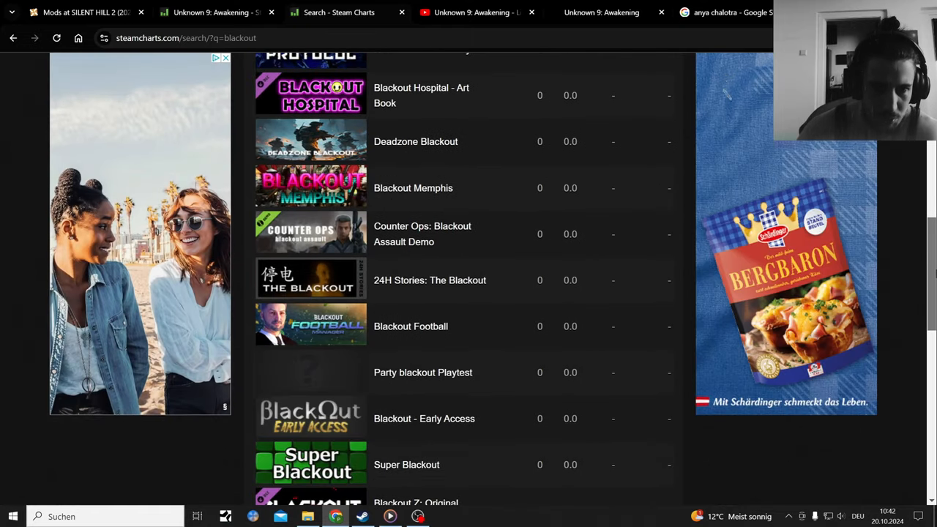
{"action": "scroll", "scroll_direction": "down", "scroll_amount": 3}
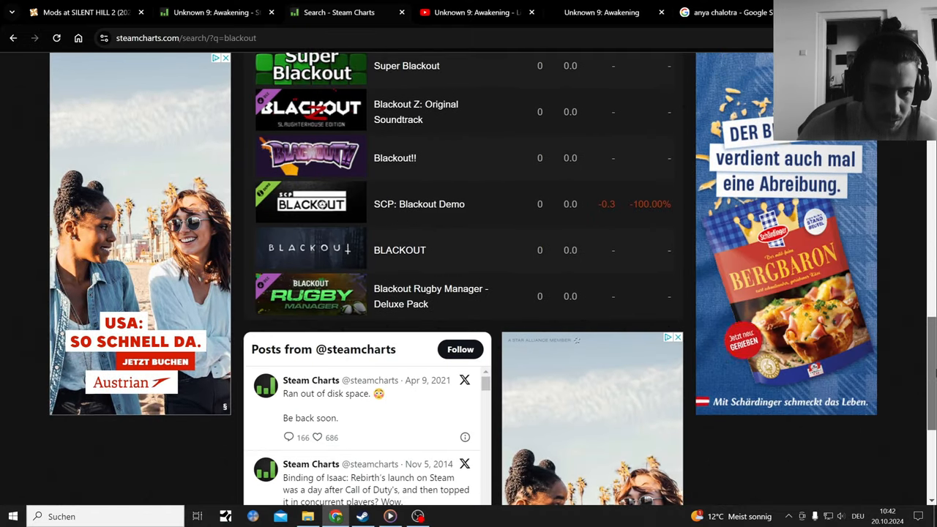
- View BLACKTAIL's Steam library page (18.4 hours, 17/32 achievements), then return to Chrome
{"action": "left_click", "coordinate": [363, 516]}
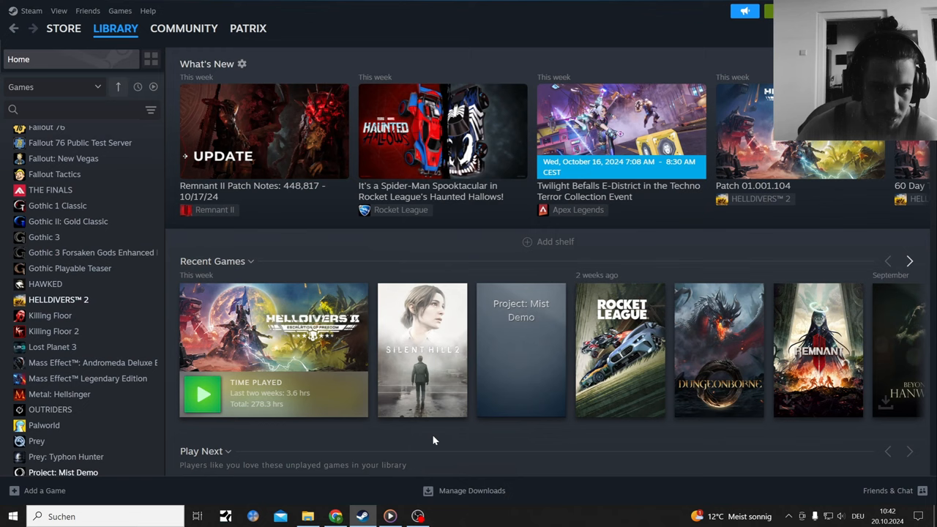
{"action": "scroll", "scroll_direction": "up", "scroll_amount": 3}
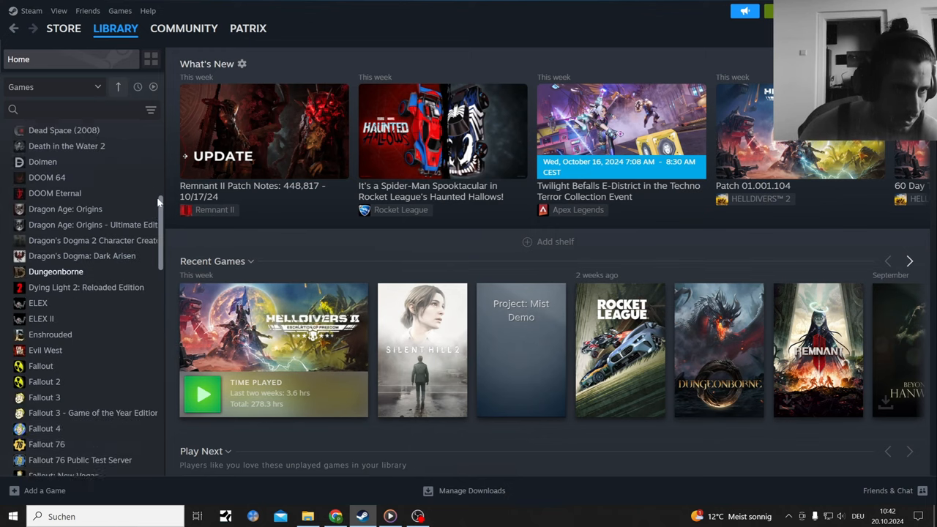
{"action": "scroll", "scroll_direction": "up", "scroll_amount": 3}
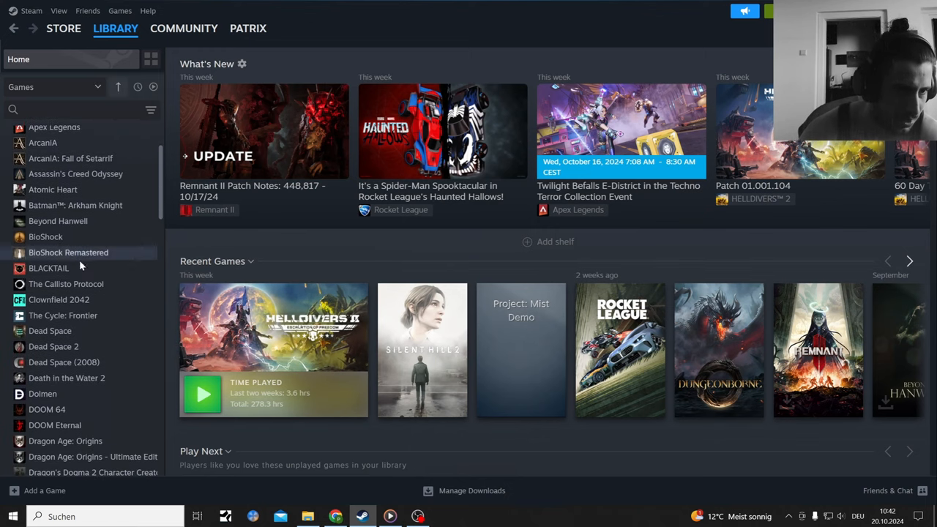
{"action": "left_click", "coordinate": [49, 268]}
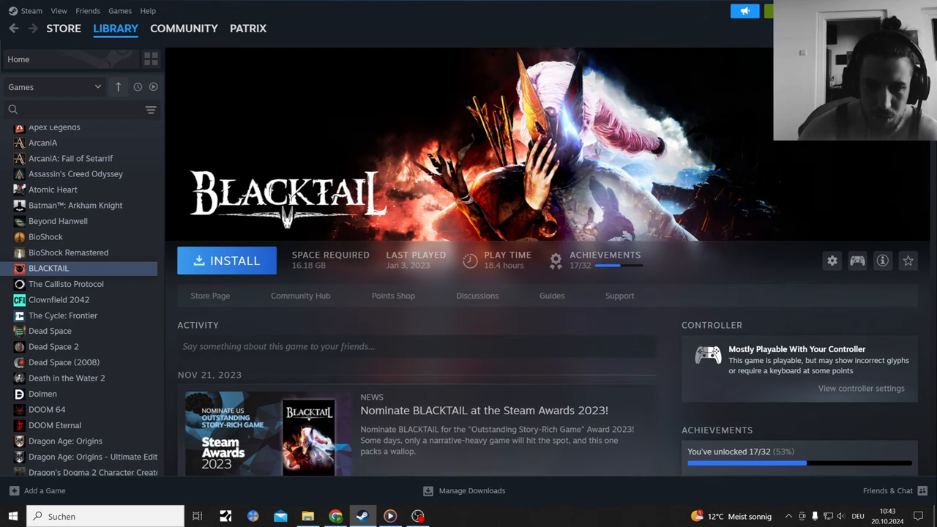
{"action": "scroll", "scroll_direction": "down", "scroll_amount": 3}
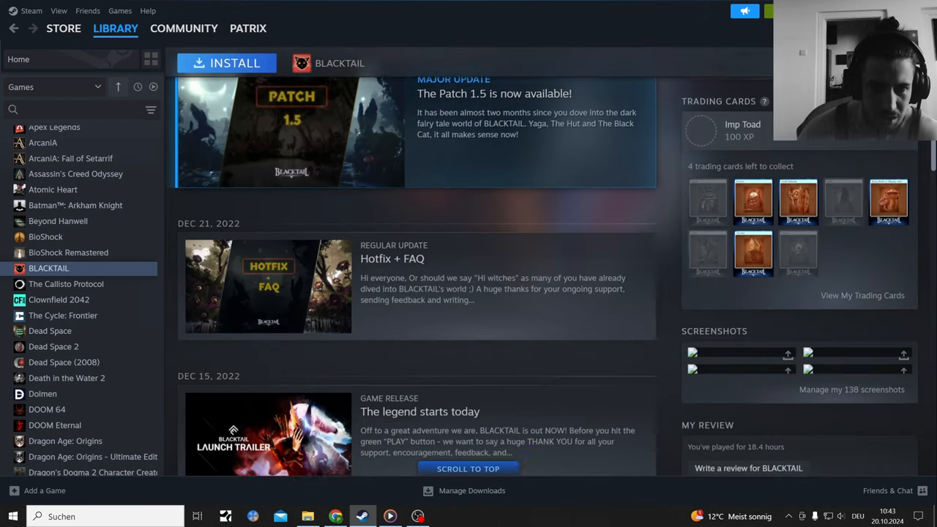
{"action": "scroll", "scroll_direction": "down", "scroll_amount": 3}
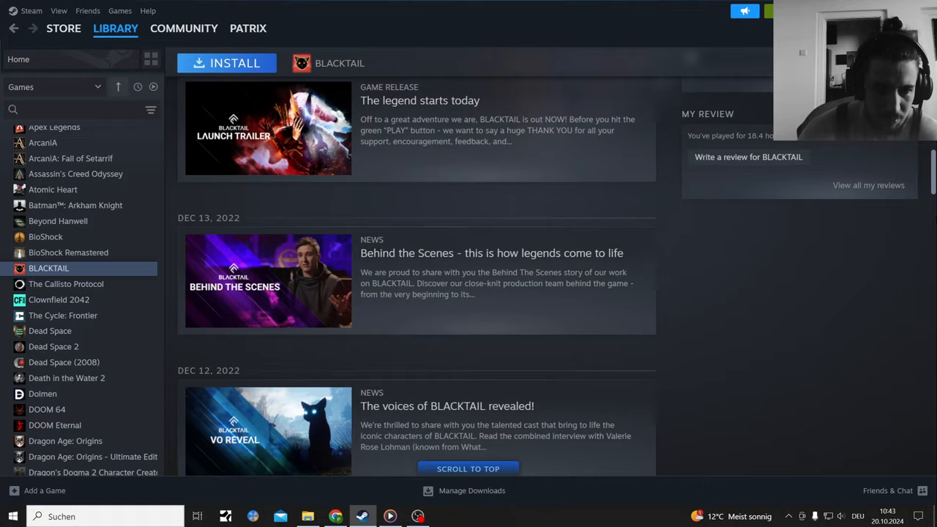
{"action": "scroll", "scroll_direction": "up", "scroll_amount": 3}
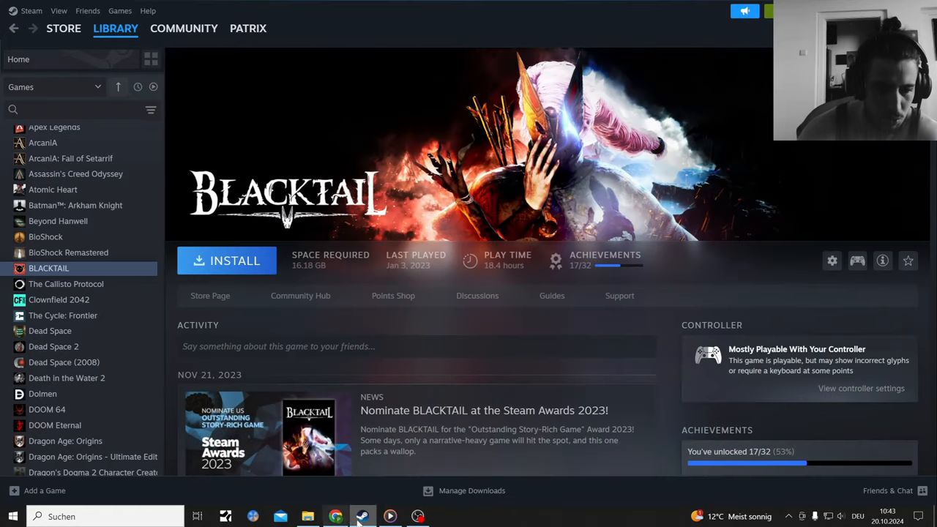
{"action": "left_click", "coordinate": [336, 517]}
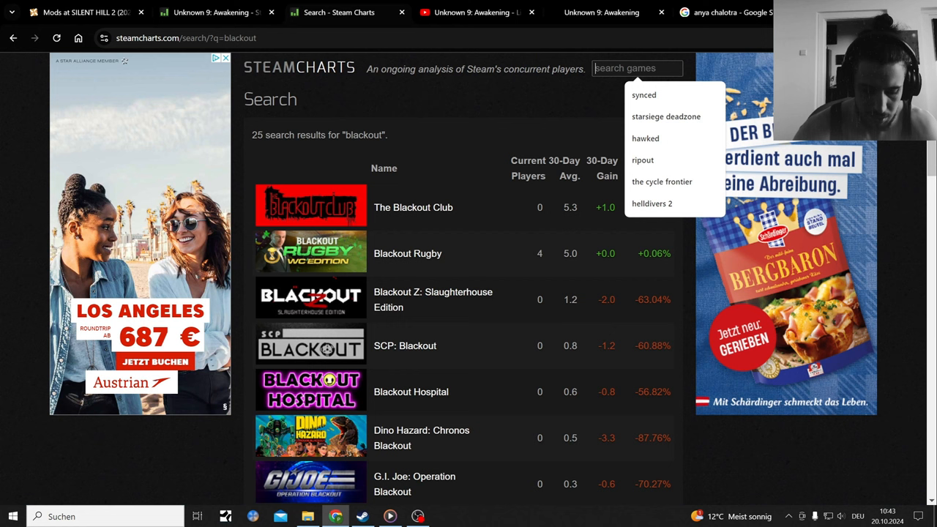
- Search 'blackt' and open BLACKTAIL's Steam Charts stats: 29 current players, 502 all-time peak
{"action": "type", "text": "blackt"}
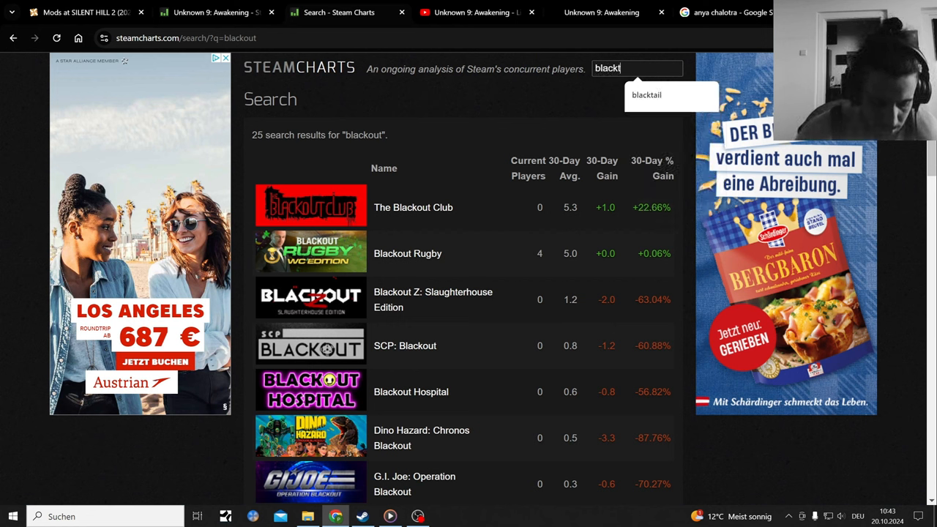
{"action": "left_click", "coordinate": [647, 94]}
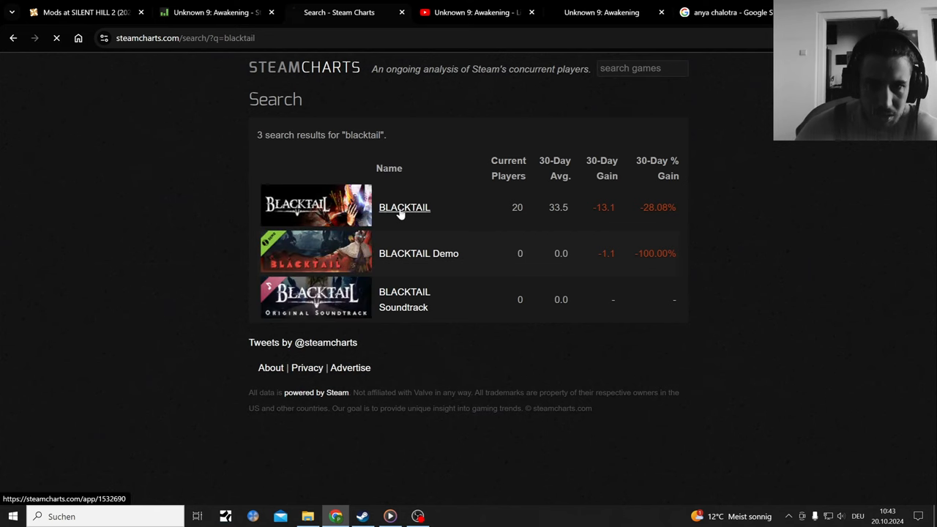
{"action": "left_click", "coordinate": [404, 207]}
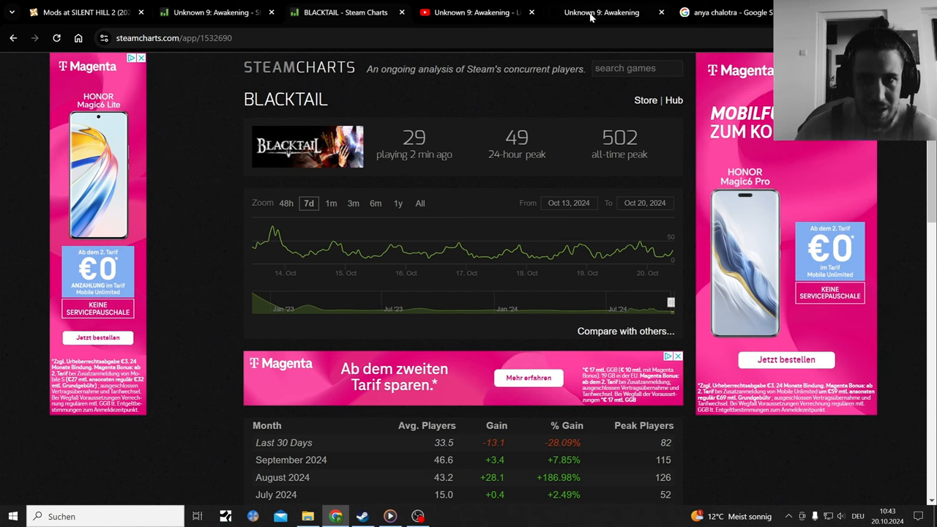
{"action": "mouse_move", "coordinate": [601, 13]}
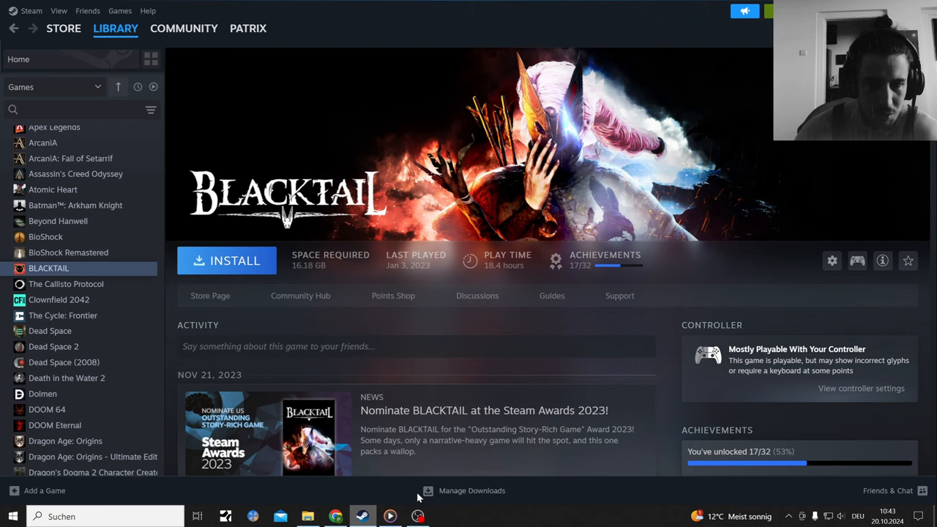
- Open BLACKTAIL's store page, flip through its screenshots, then return to the first trailer
{"action": "left_click", "coordinate": [210, 295]}
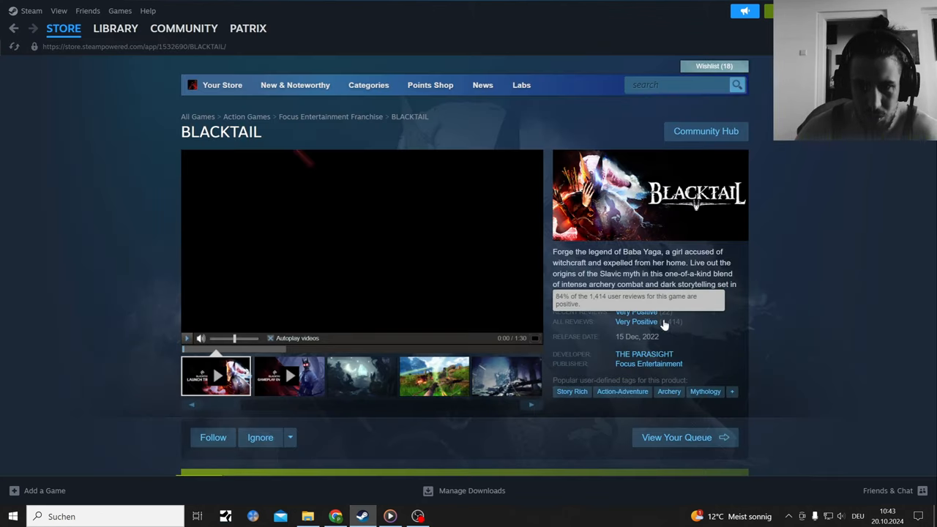
{"action": "left_click", "coordinate": [432, 375]}
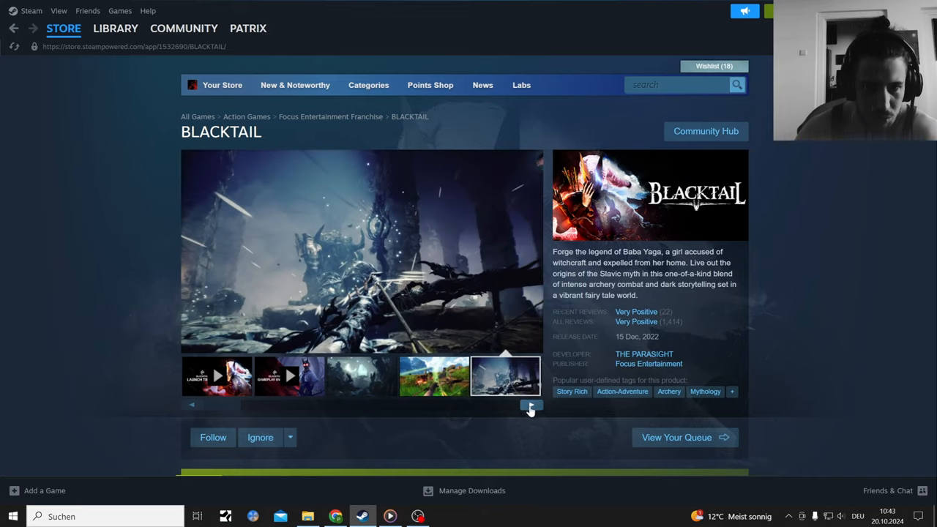
{"action": "left_click", "coordinate": [531, 405]}
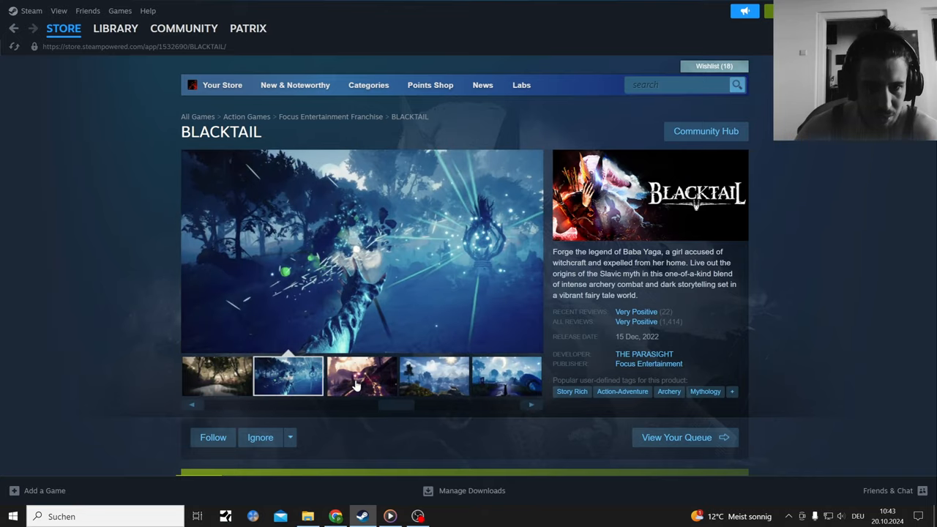
{"action": "left_click", "coordinate": [432, 376]}
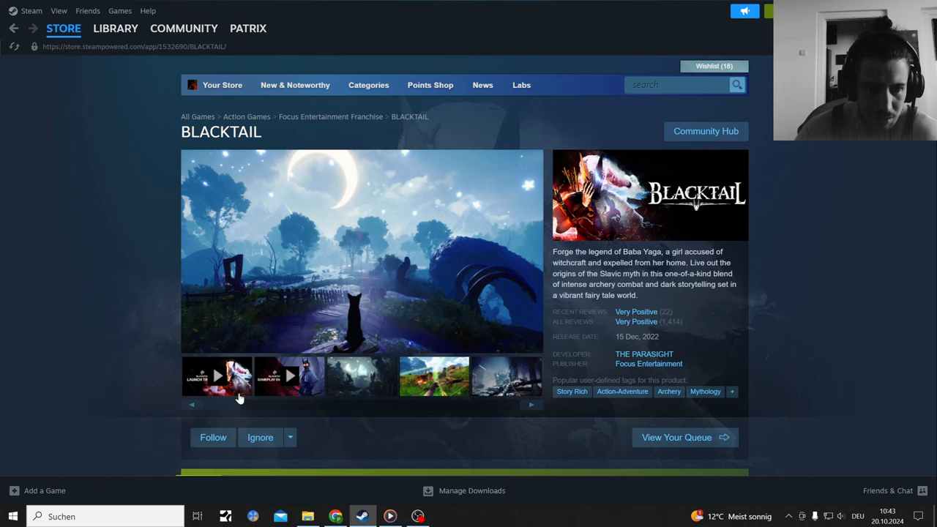
{"action": "left_click", "coordinate": [288, 376]}
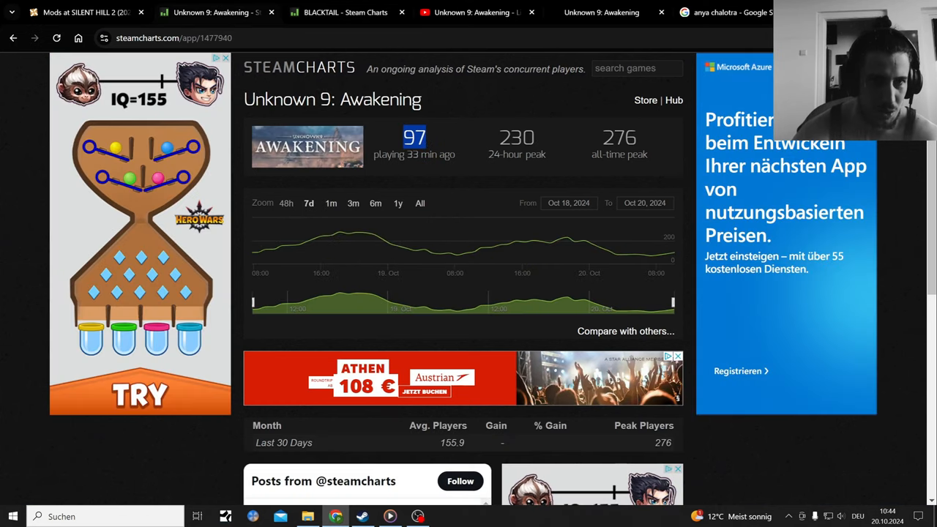
{"action": "mouse_move", "coordinate": [345, 12]}
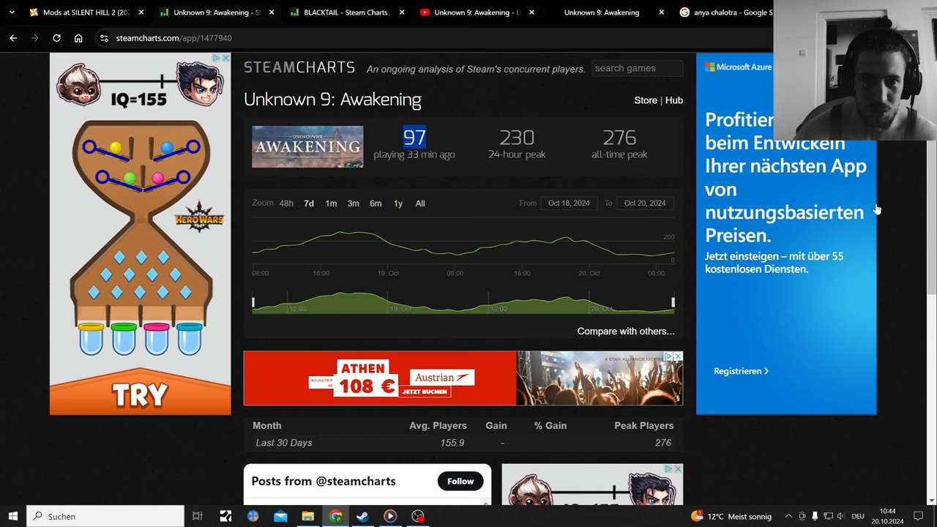
{"action": "mouse_move", "coordinate": [346, 13]}
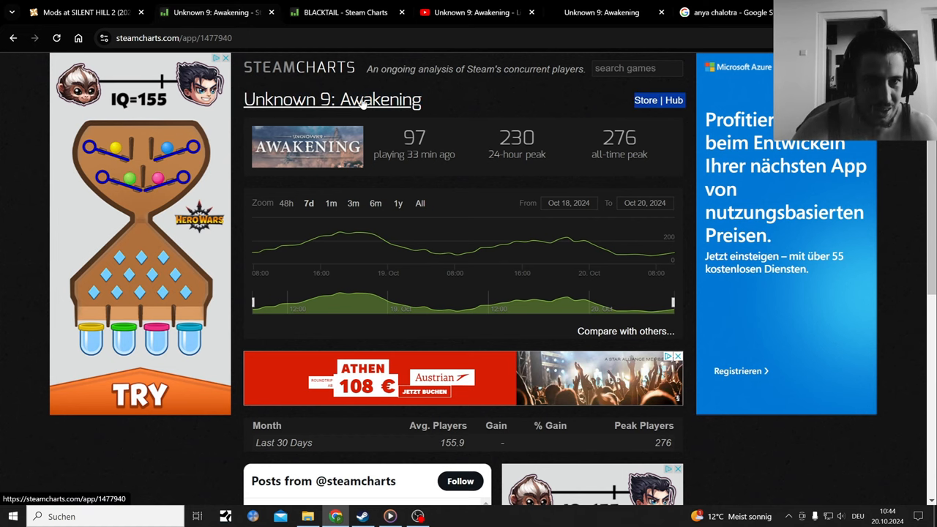
- Go back to the Google results for 'unknown 9 awakening amd'
{"action": "left_click", "coordinate": [173, 38]}
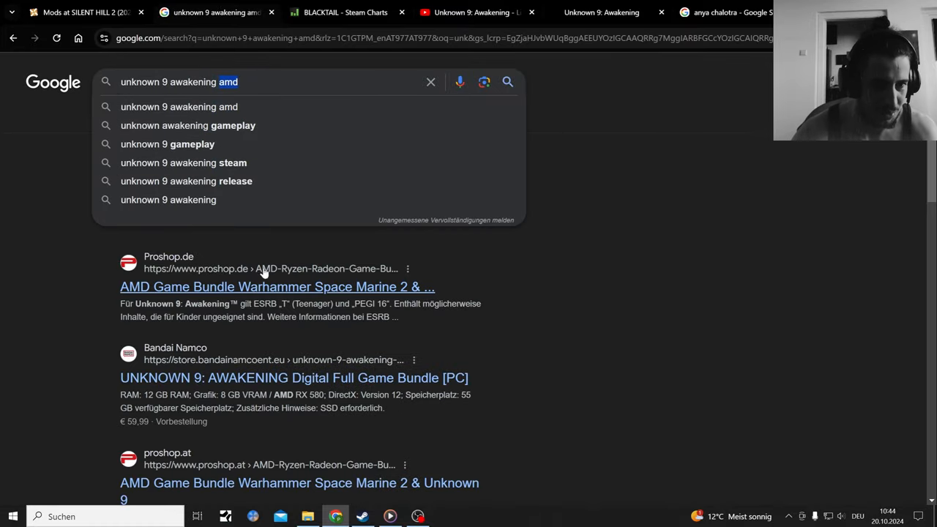
{"action": "left_click", "coordinate": [276, 286]}
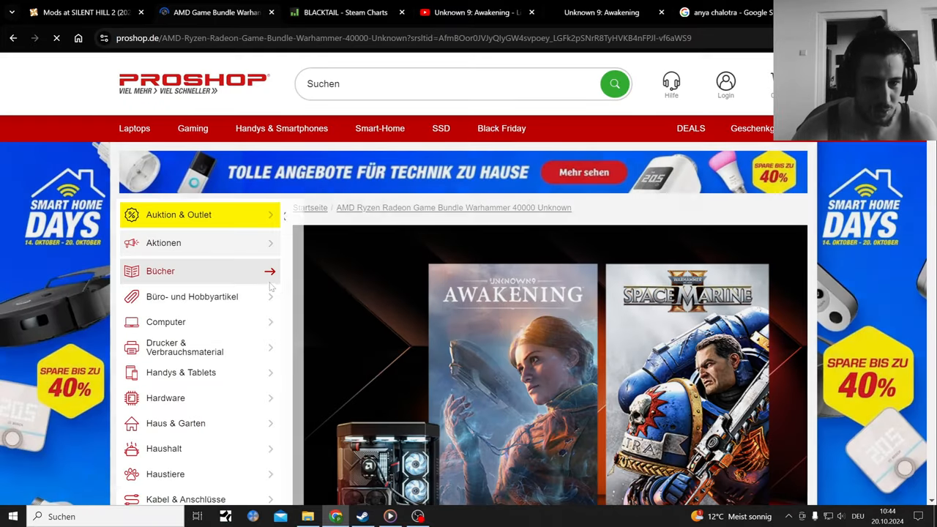
{"action": "scroll", "scroll_direction": "down", "scroll_amount": 3}
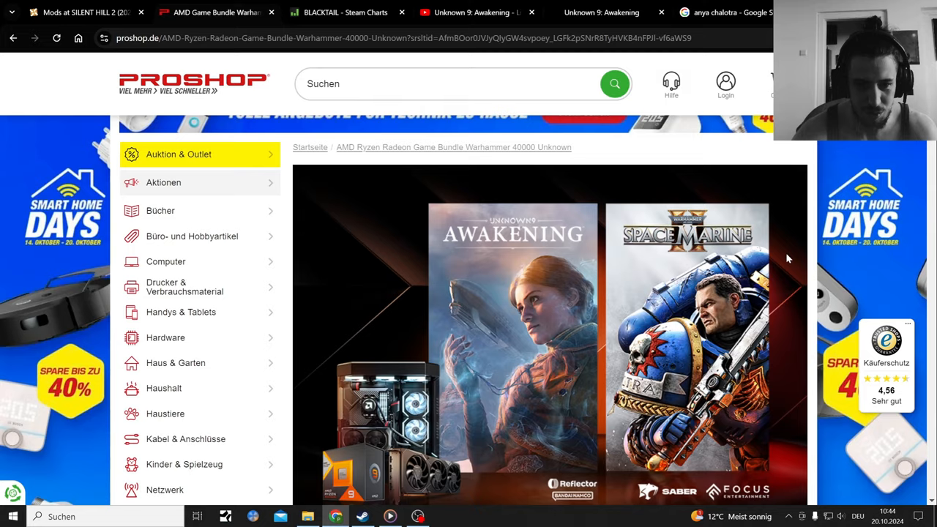
{"action": "scroll", "scroll_direction": "down", "scroll_amount": 3}
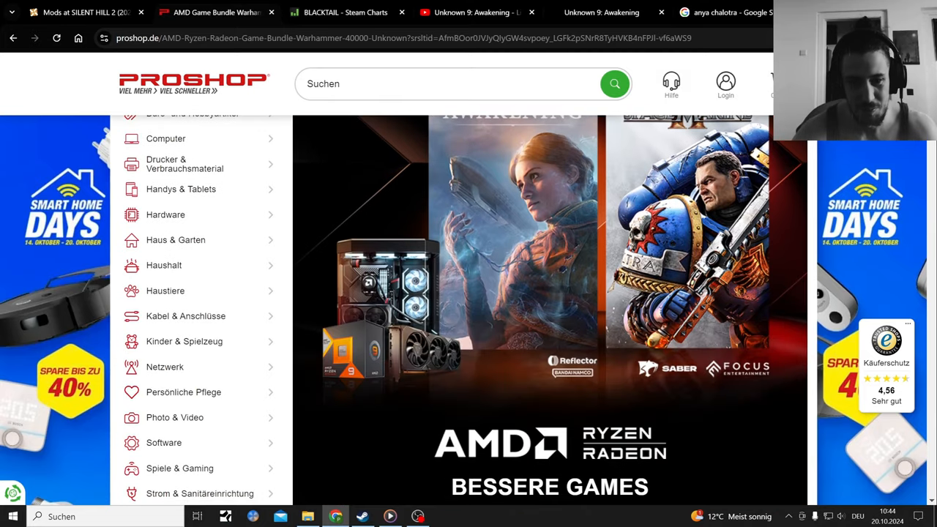
{"action": "scroll", "scroll_direction": "down", "scroll_amount": 3}
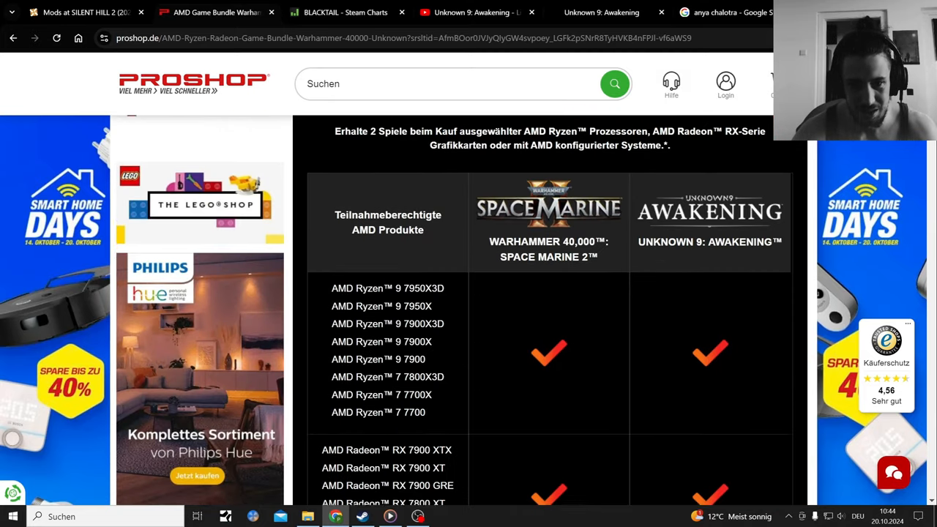
{"action": "scroll", "scroll_direction": "down", "scroll_amount": 3}
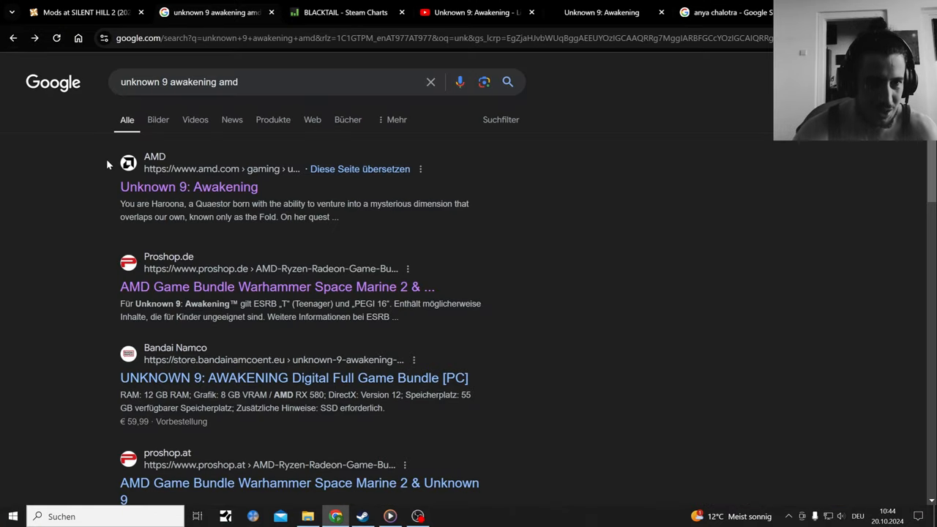
- Replace 'amd' with 'mods' in the search and open the Official Website (EN) result
{"action": "double_click", "coordinate": [228, 82]}
{"action": "type", "text": "ods"}
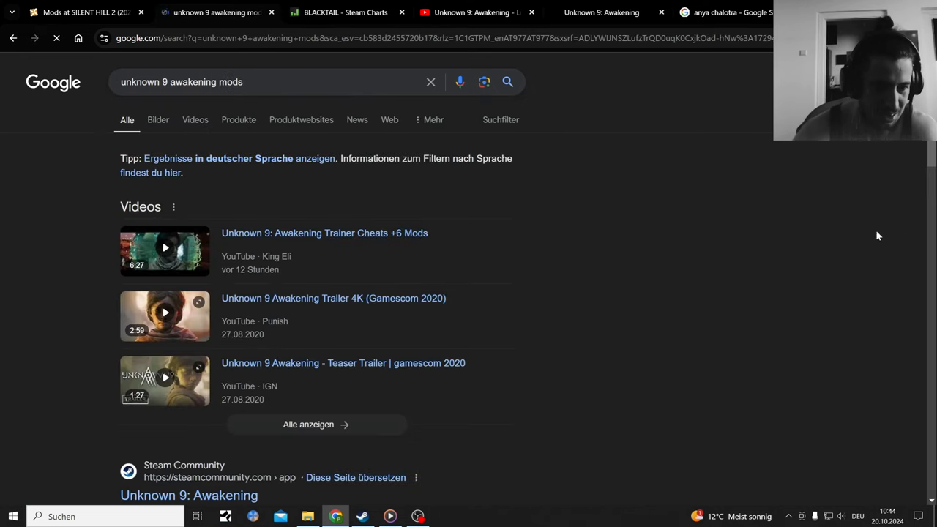
{"action": "scroll", "scroll_direction": "down", "scroll_amount": 3}
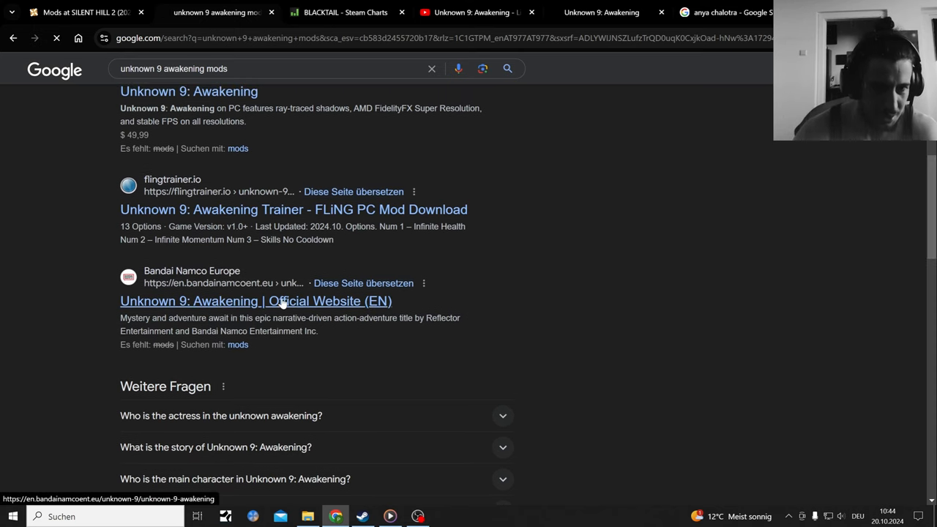
{"action": "left_click", "coordinate": [256, 301]}
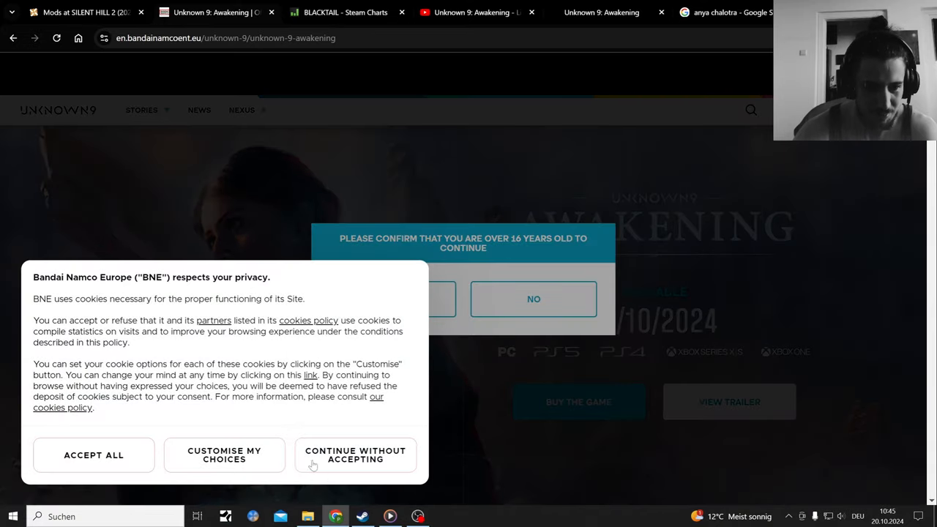
- Decline cookies and scroll the Unknown 9 site down to the Anya Chalotra cast section
{"action": "left_click", "coordinate": [355, 455]}
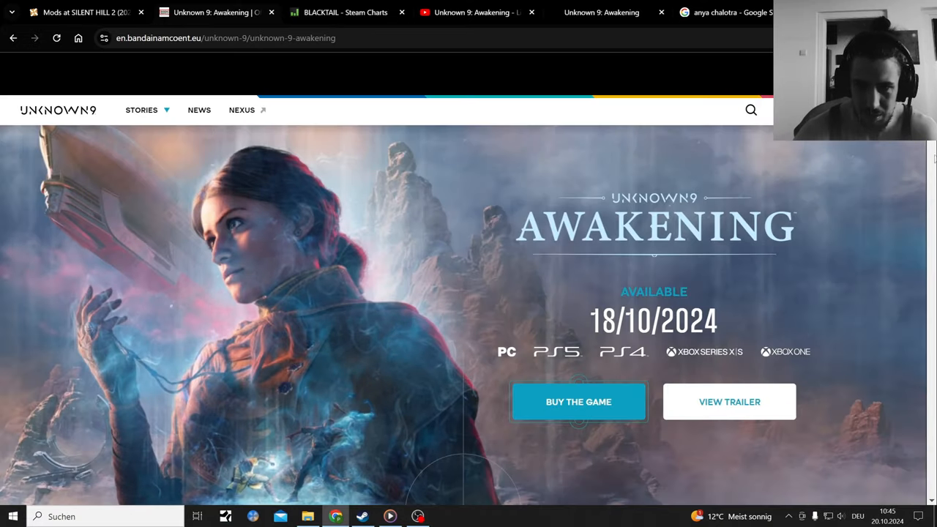
{"action": "scroll", "scroll_direction": "down", "scroll_amount": 3}
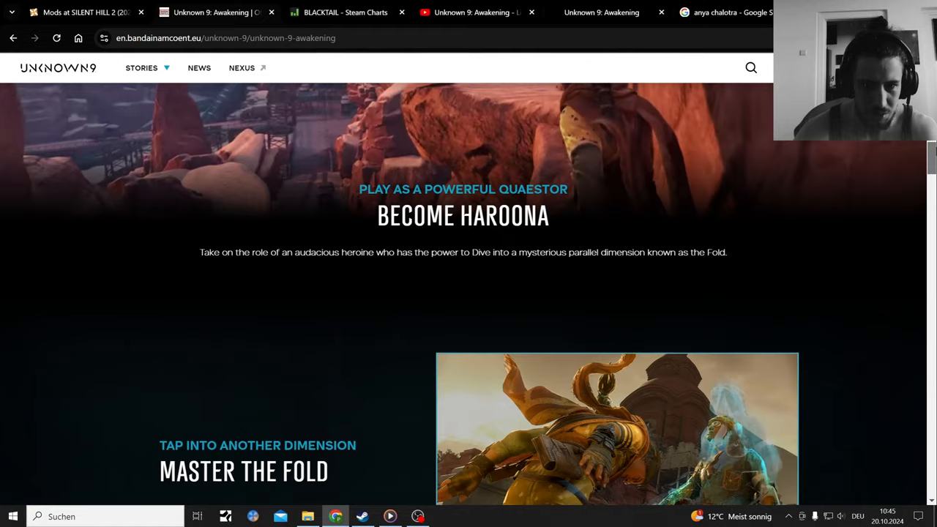
{"action": "scroll", "scroll_direction": "down", "scroll_amount": 3}
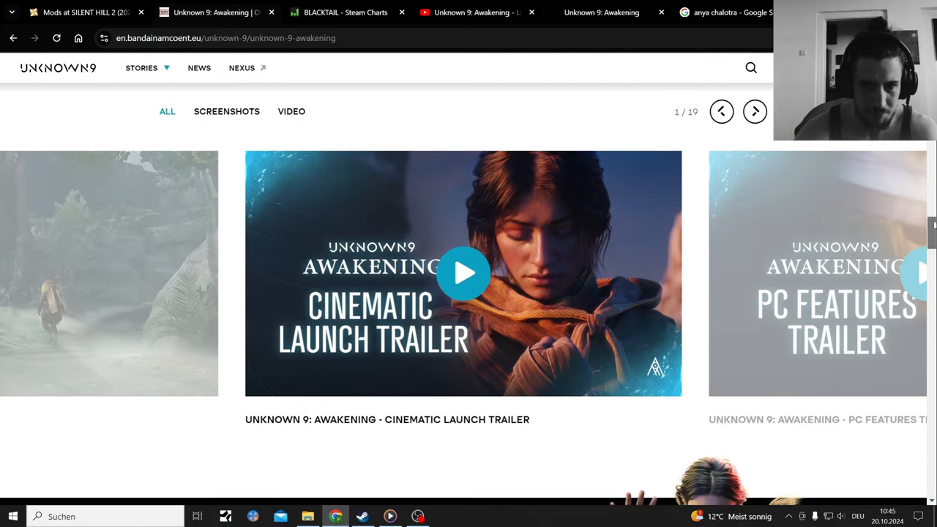
{"action": "scroll", "scroll_direction": "down", "scroll_amount": 3}
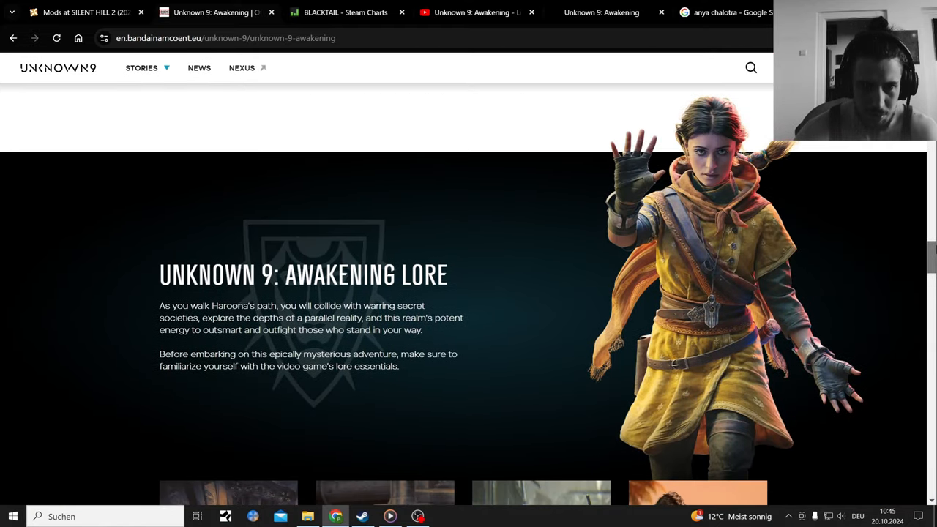
{"action": "scroll", "scroll_direction": "down", "scroll_amount": 3}
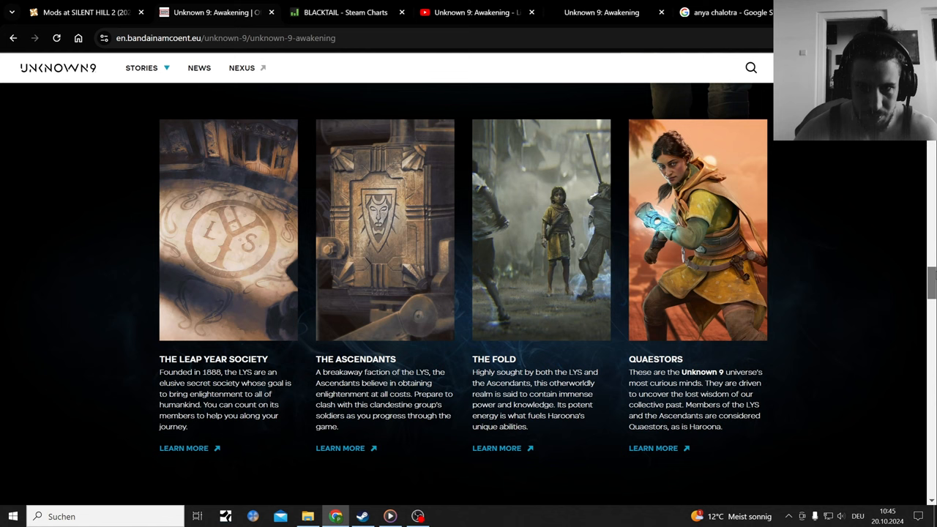
{"action": "scroll", "scroll_direction": "down", "scroll_amount": 3}
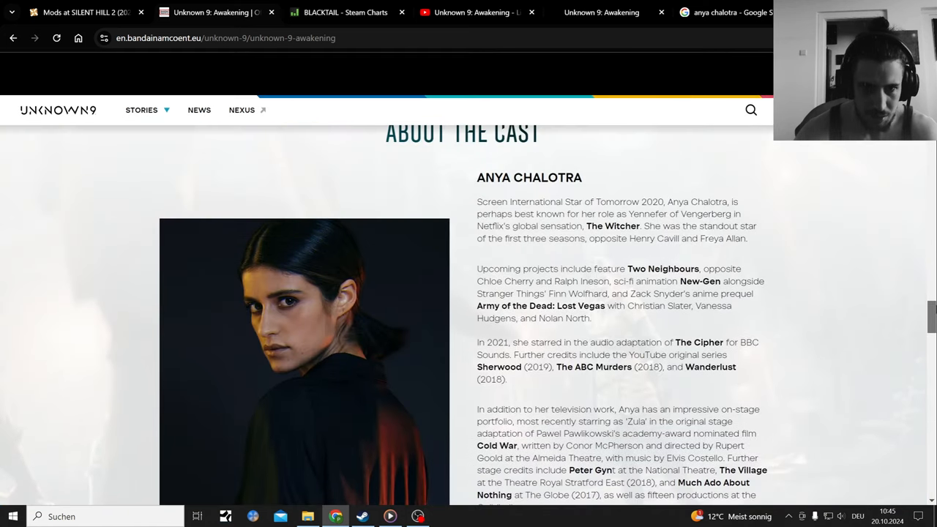
{"action": "scroll", "scroll_direction": "down", "scroll_amount": 3}
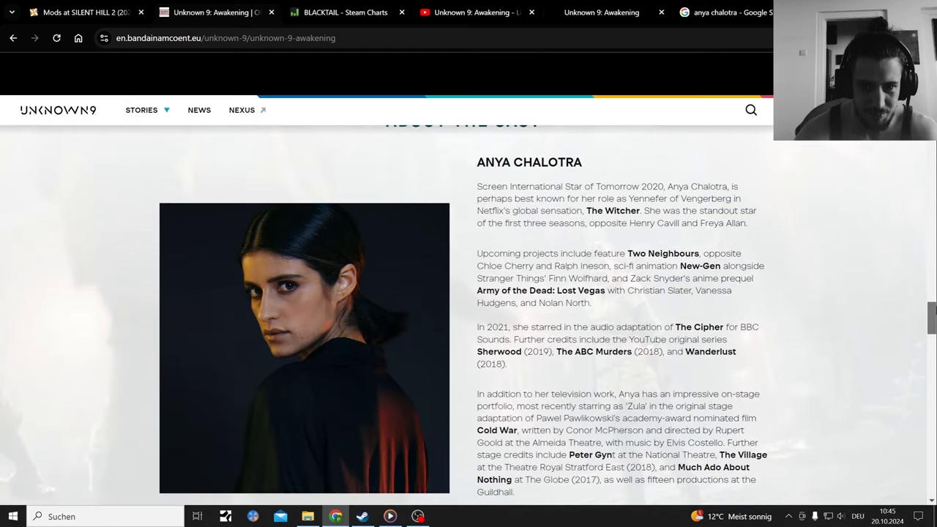
{"action": "scroll", "scroll_direction": "down", "scroll_amount": 3}
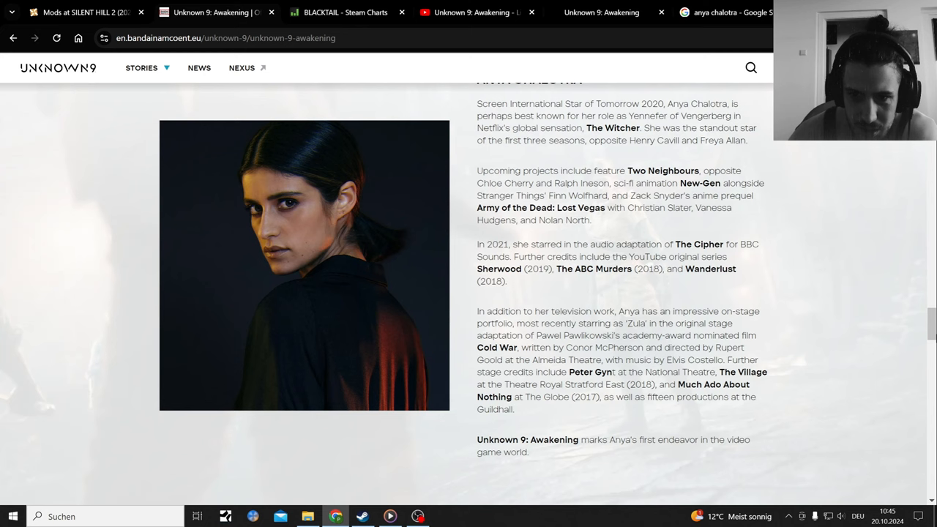
{"action": "scroll", "scroll_direction": "up", "scroll_amount": 3}
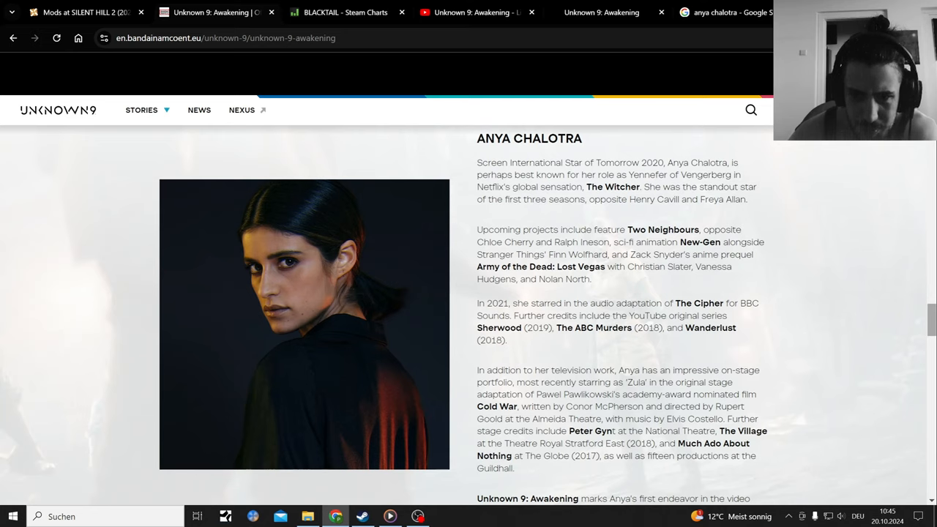
{"action": "mouse_move", "coordinate": [865, 303]}
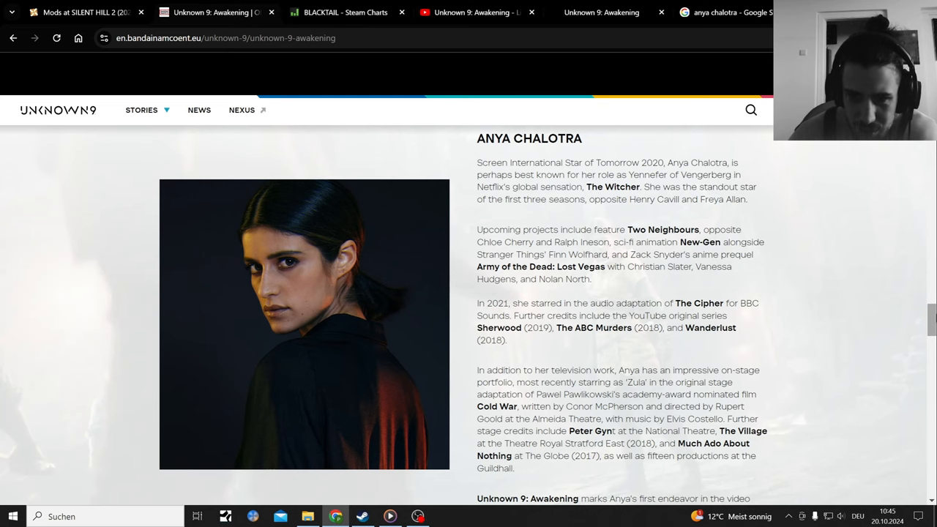
{"action": "scroll", "scroll_direction": "up", "scroll_amount": 3}
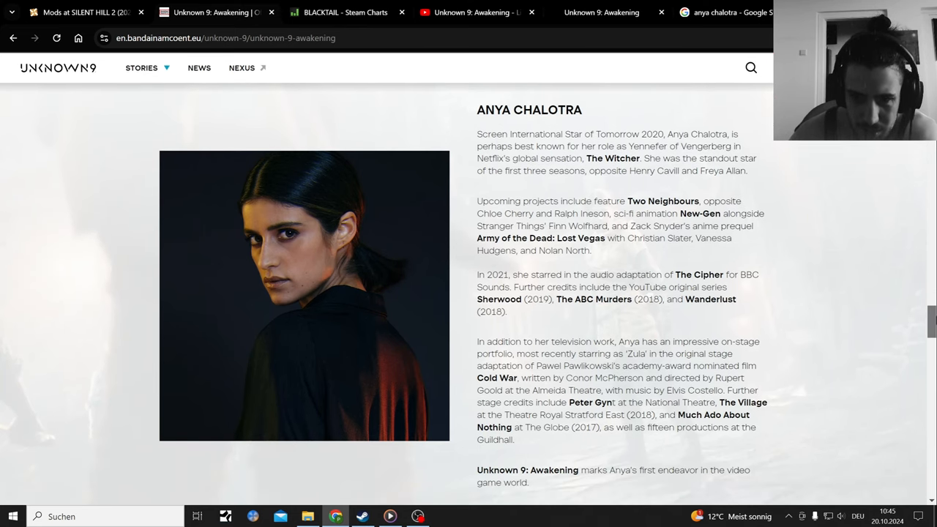
{"action": "scroll", "scroll_direction": "down", "scroll_amount": 3}
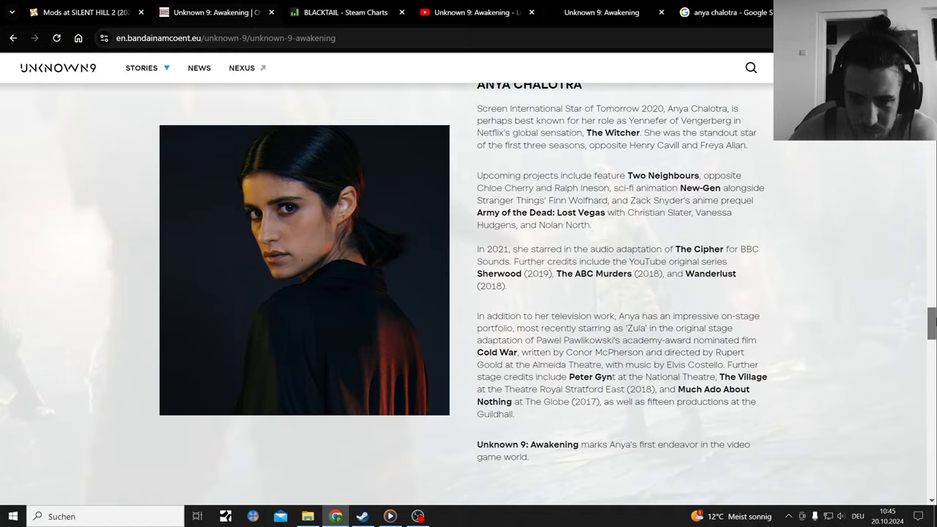
{"action": "scroll", "scroll_direction": "down", "scroll_amount": 3}
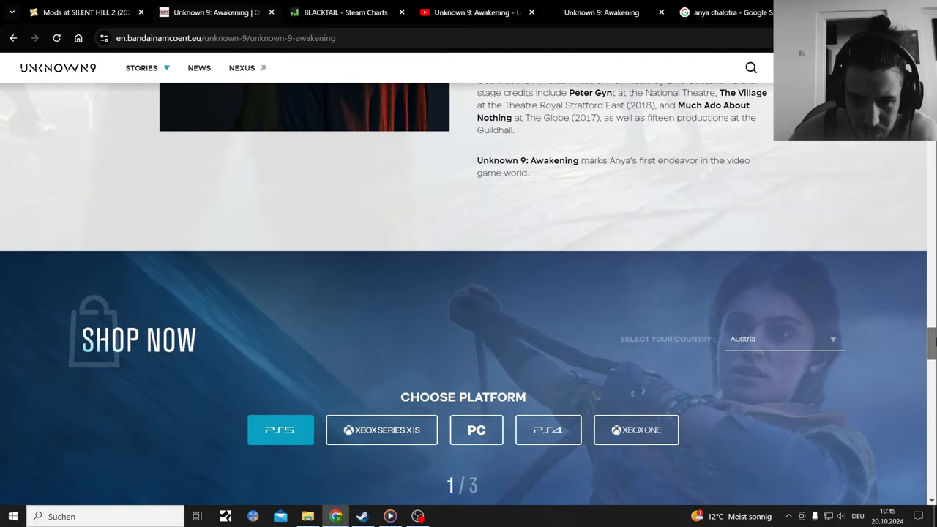